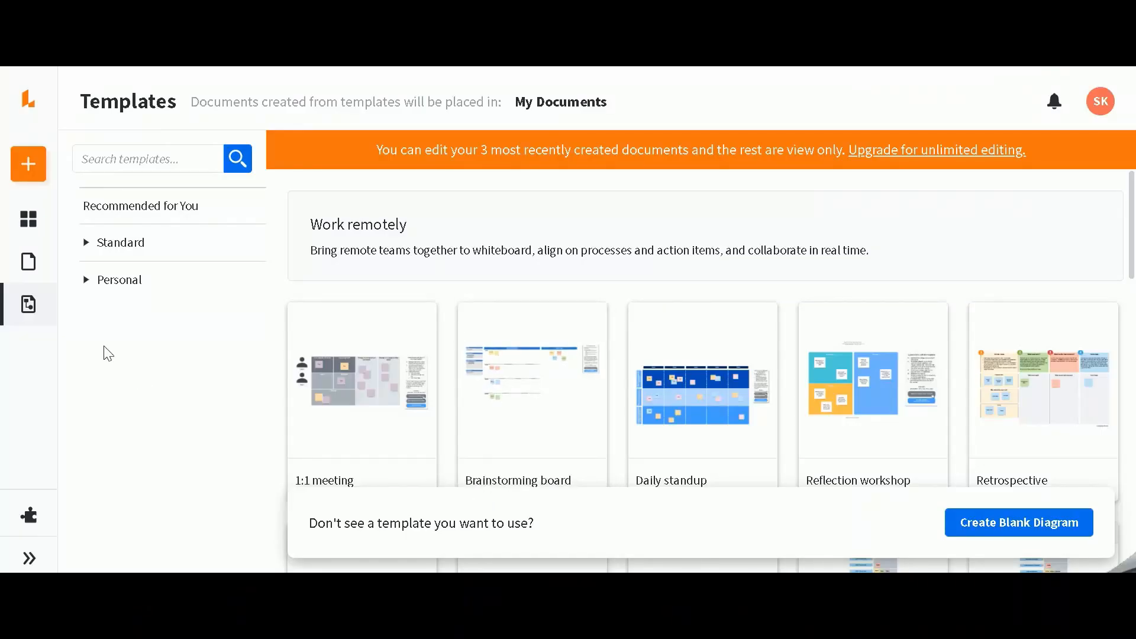
{"action": "mouse_move", "coordinate": [195, 367]}
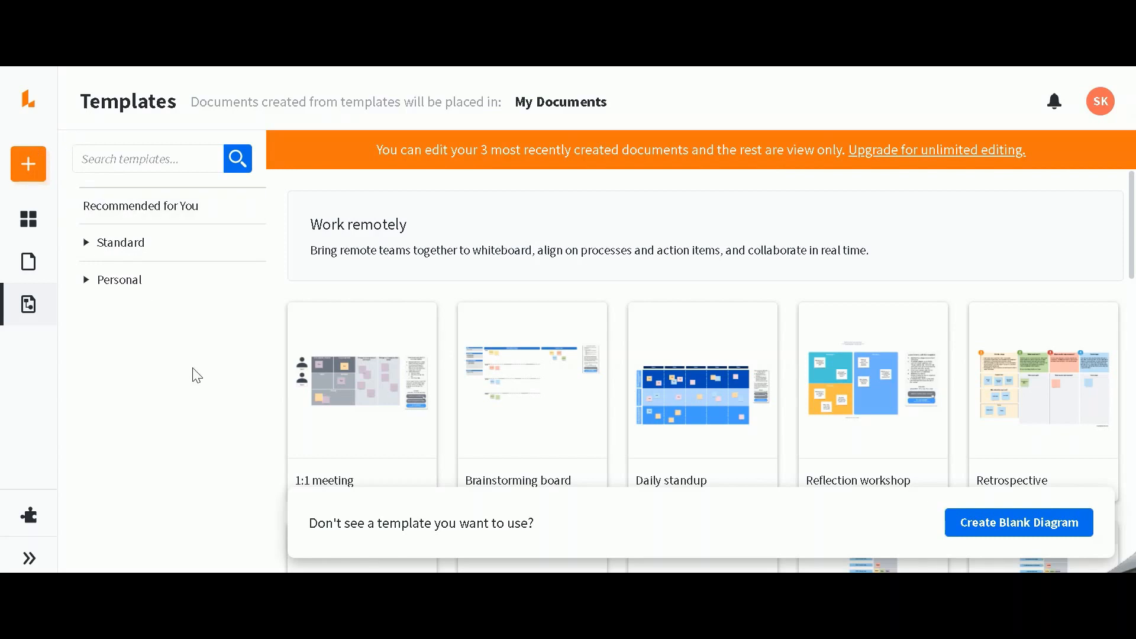
{"action": "mouse_move", "coordinate": [51, 150]}
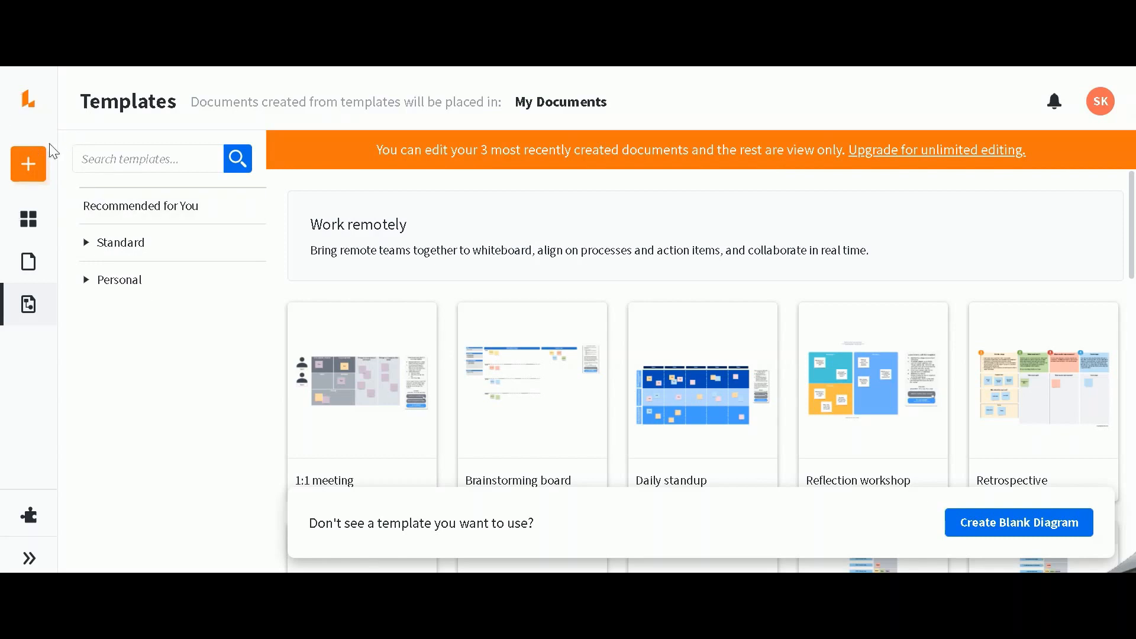
Step: Open the new-document templates and browse Standard > Build flowcharts > Swimlane diagrams
{"action": "left_click", "coordinate": [28, 163]}
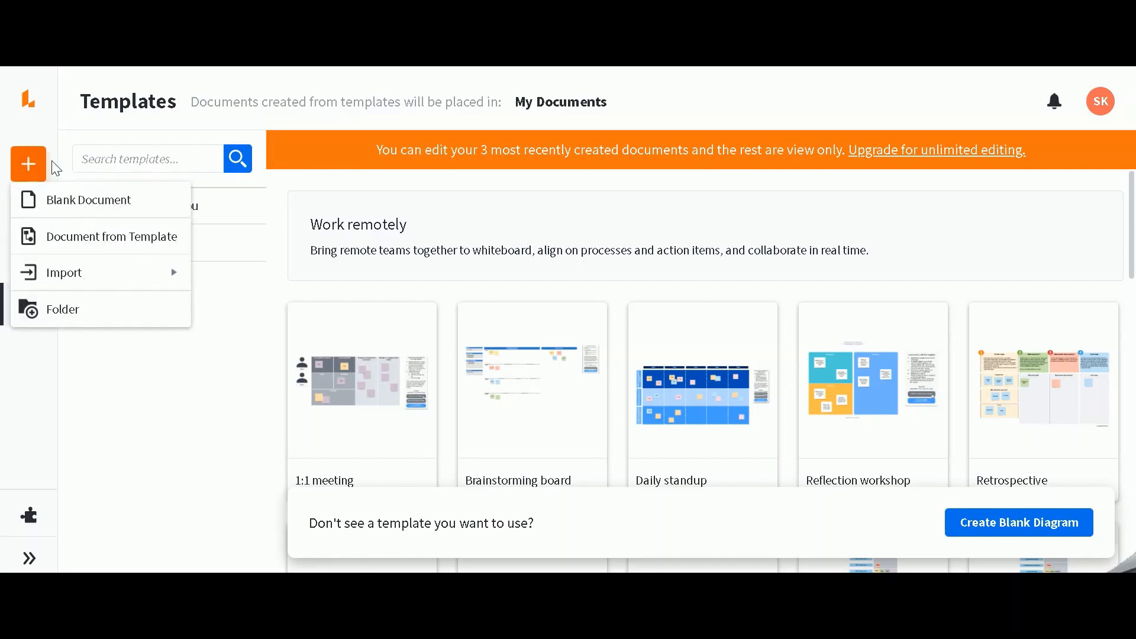
{"action": "mouse_move", "coordinate": [158, 388]}
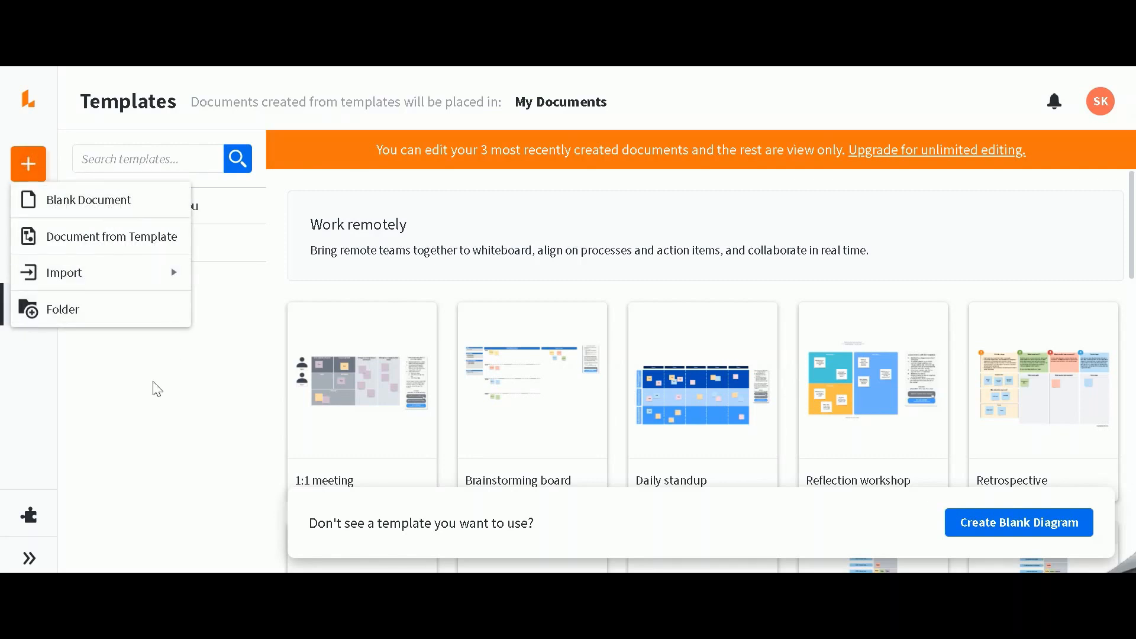
{"action": "mouse_move", "coordinate": [113, 236]}
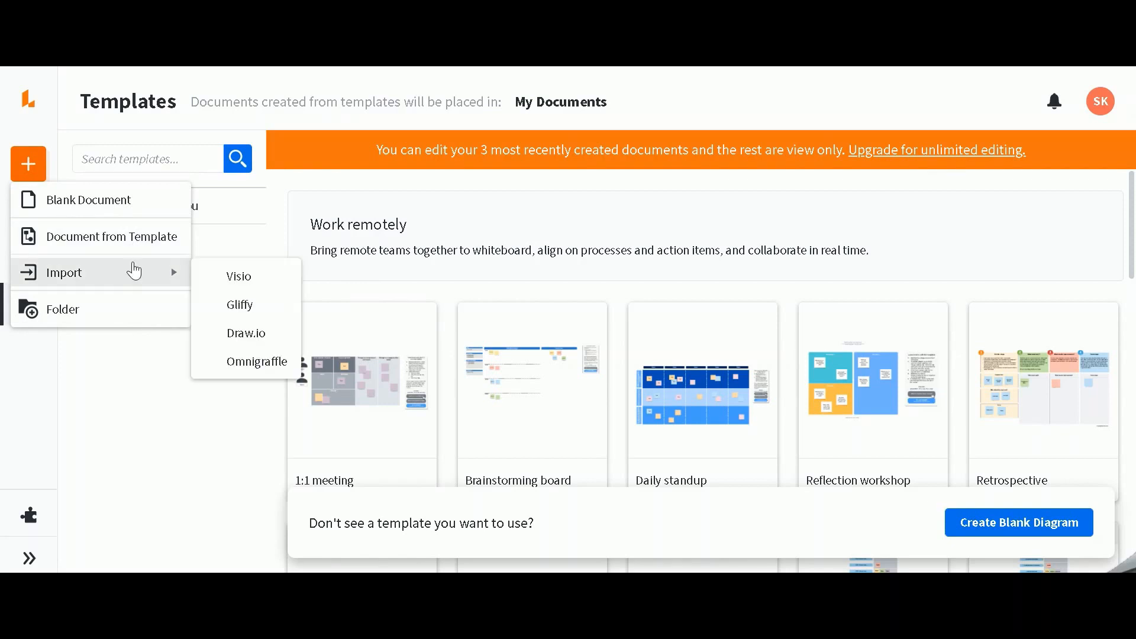
{"action": "mouse_move", "coordinate": [133, 274]}
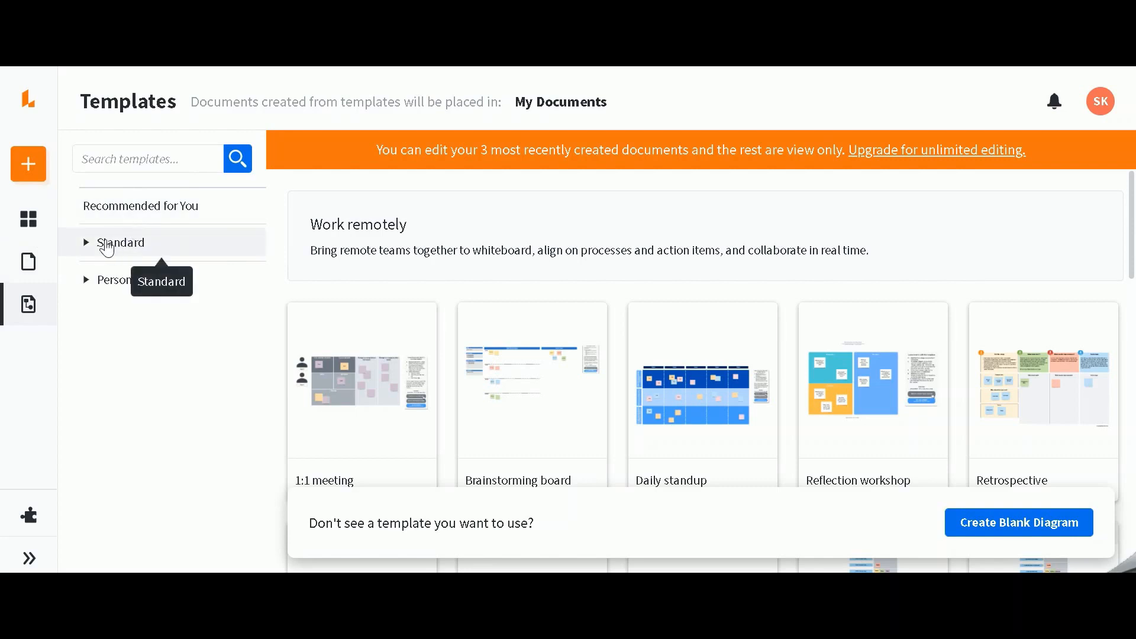
{"action": "left_click", "coordinate": [121, 242]}
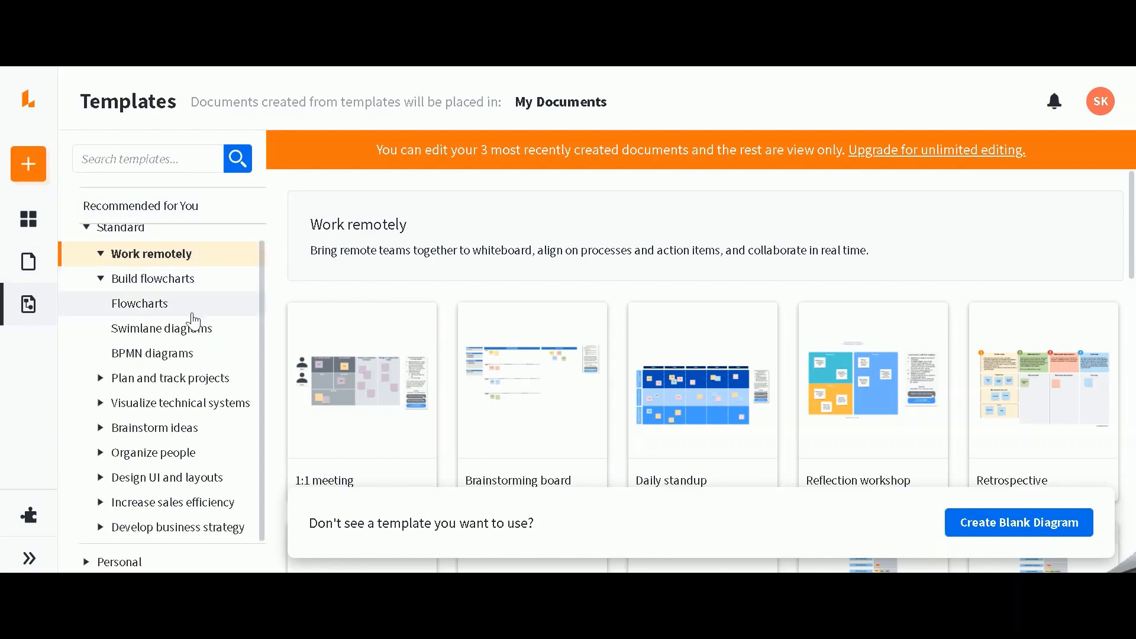
{"action": "left_click", "coordinate": [161, 327]}
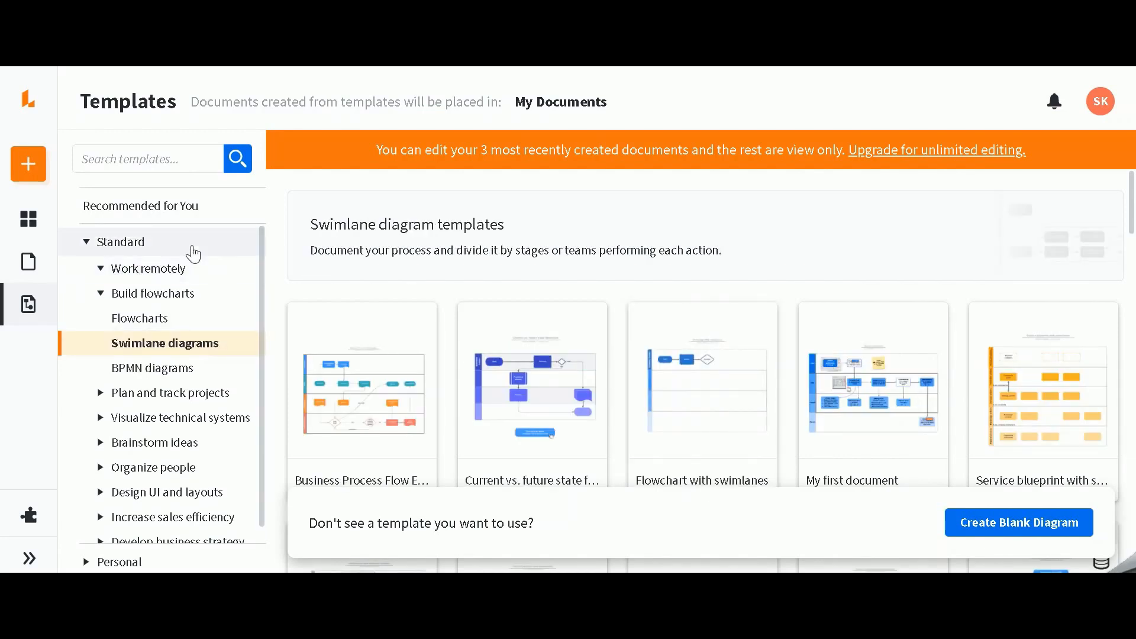
{"action": "mouse_move", "coordinate": [201, 238]}
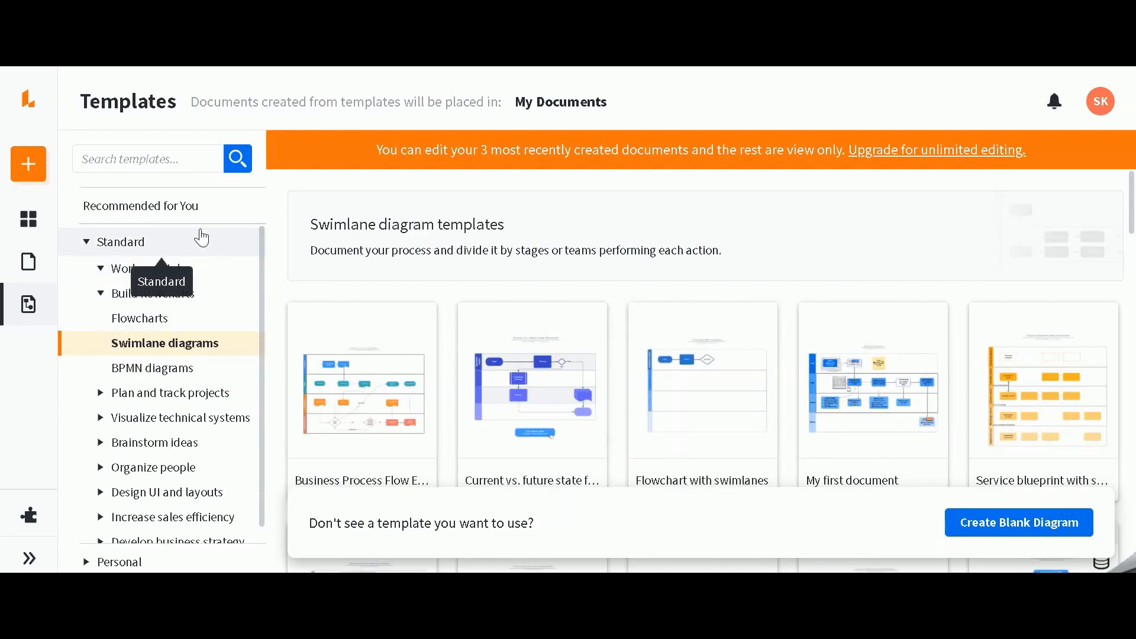
{"action": "mouse_move", "coordinate": [210, 293]}
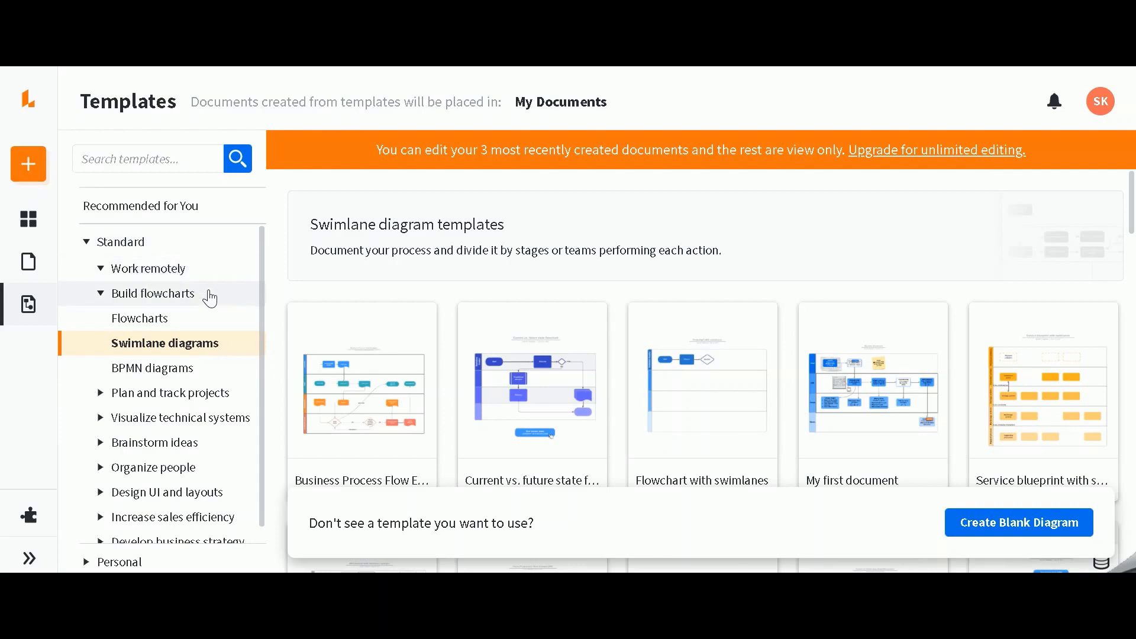
{"action": "mouse_move", "coordinate": [230, 352]}
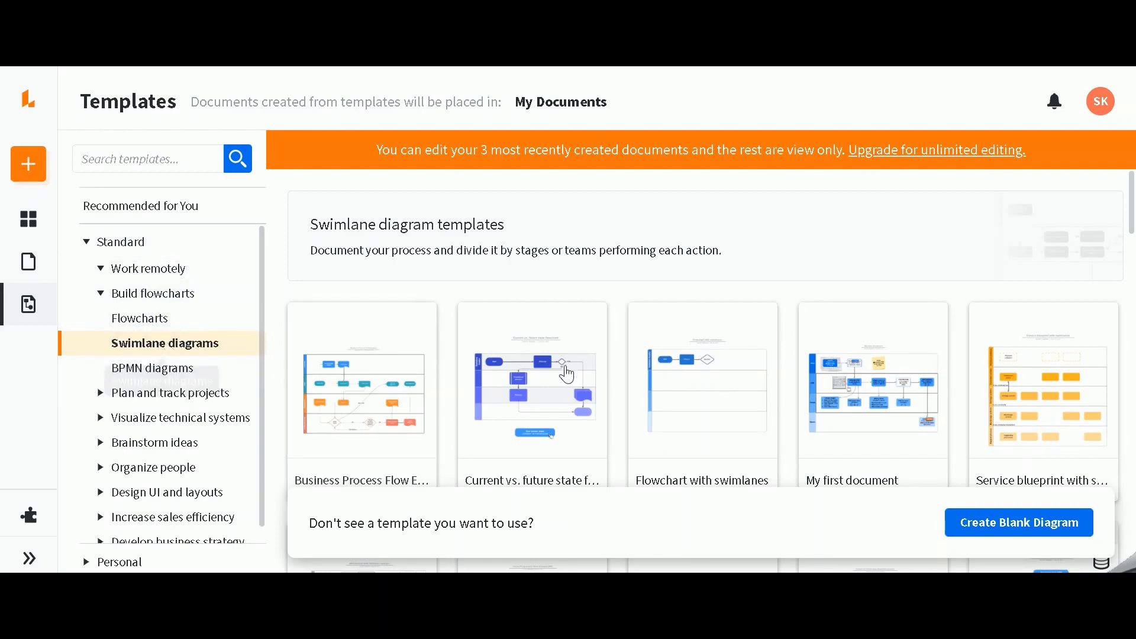
{"action": "mouse_move", "coordinate": [727, 345]}
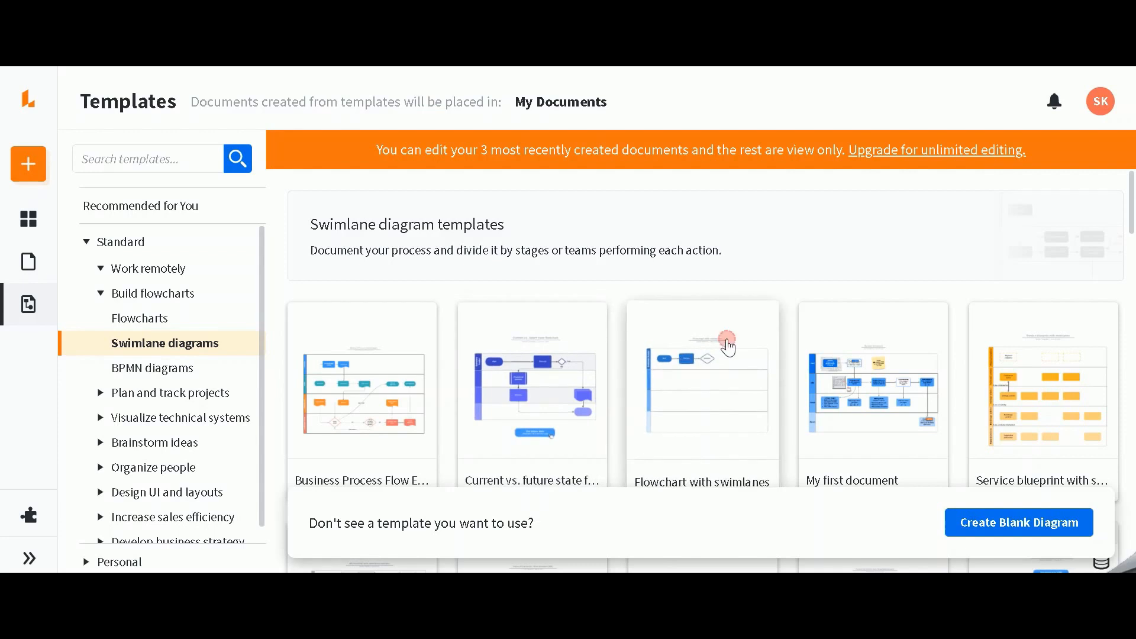
Step: Preview the 'Flowchart with swimlanes' template and its details
{"action": "left_click", "coordinate": [701, 384]}
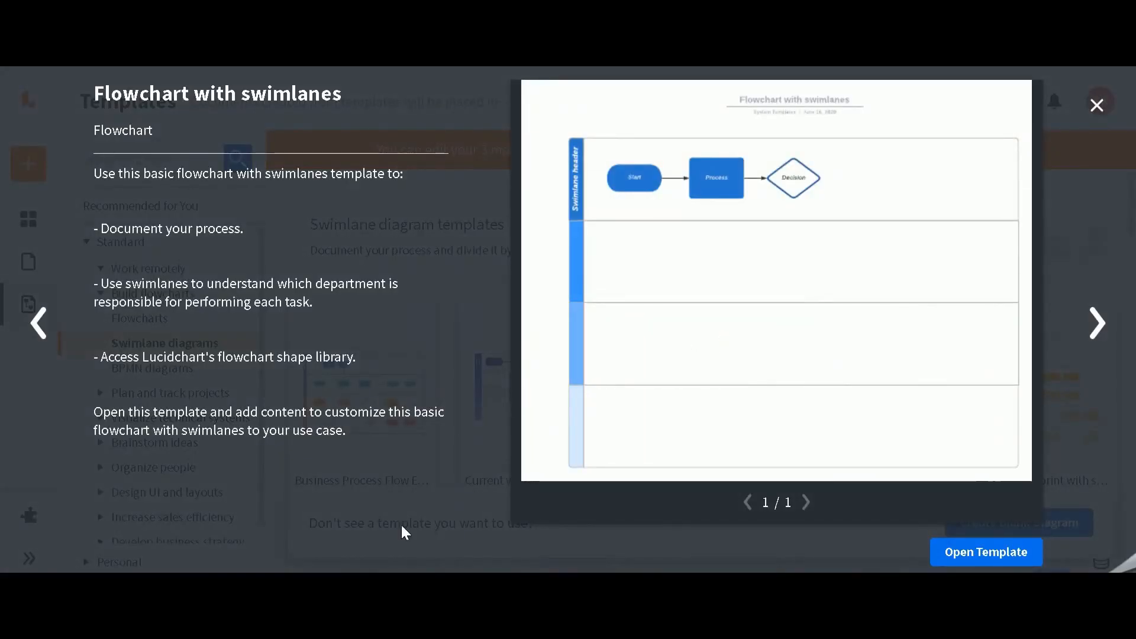
{"action": "mouse_move", "coordinate": [703, 252]}
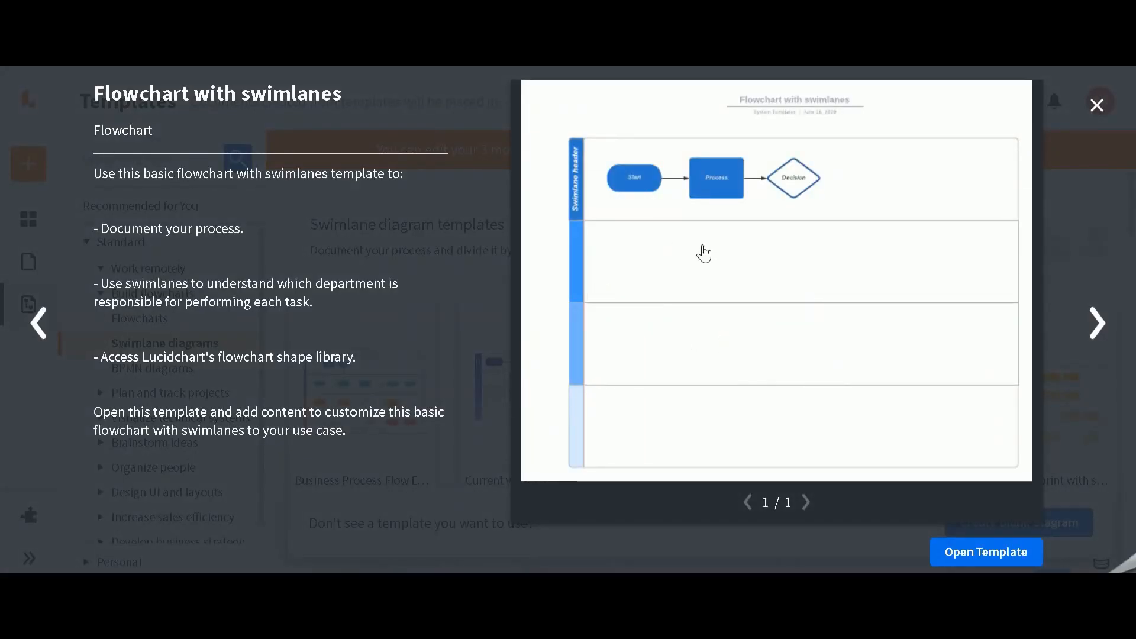
{"action": "mouse_move", "coordinate": [734, 254]}
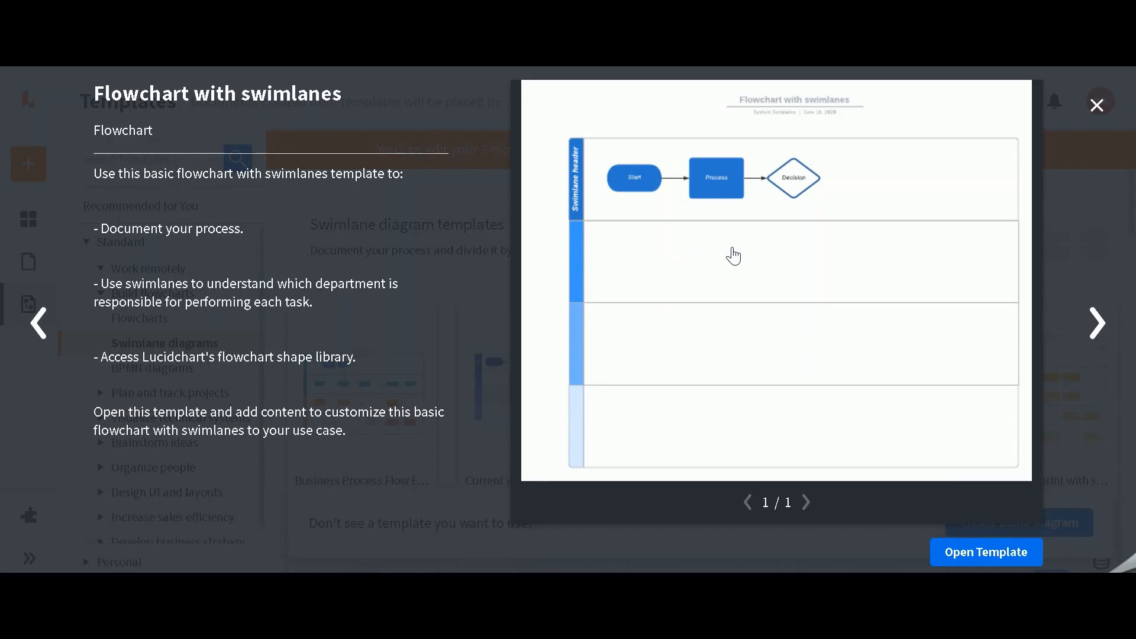
{"action": "mouse_move", "coordinate": [728, 290]}
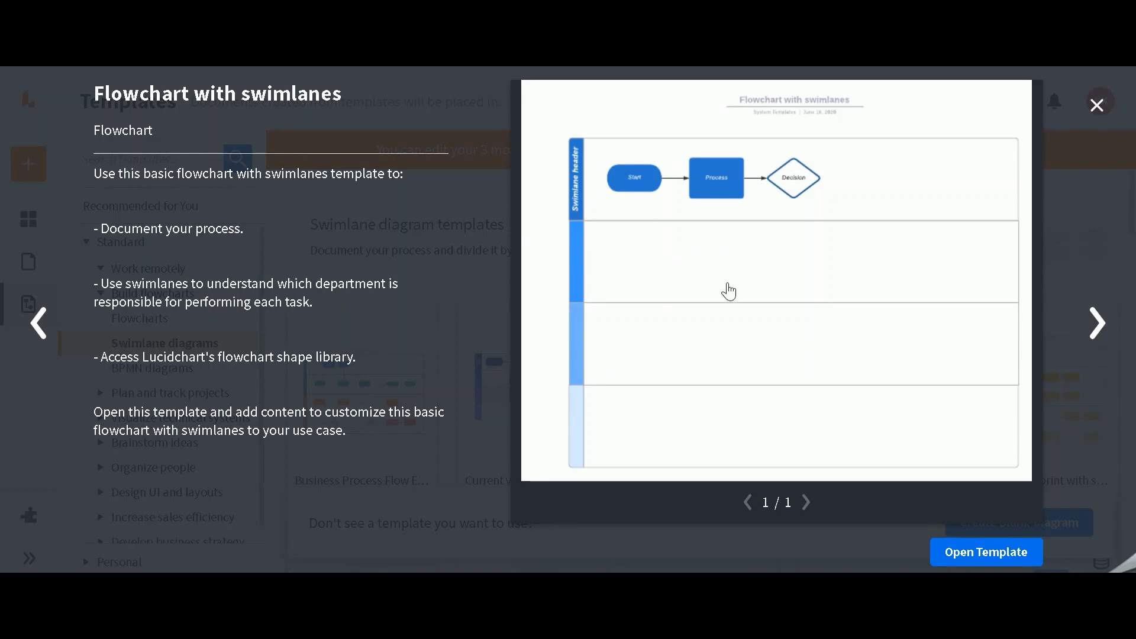
{"action": "left_click", "coordinate": [985, 552]}
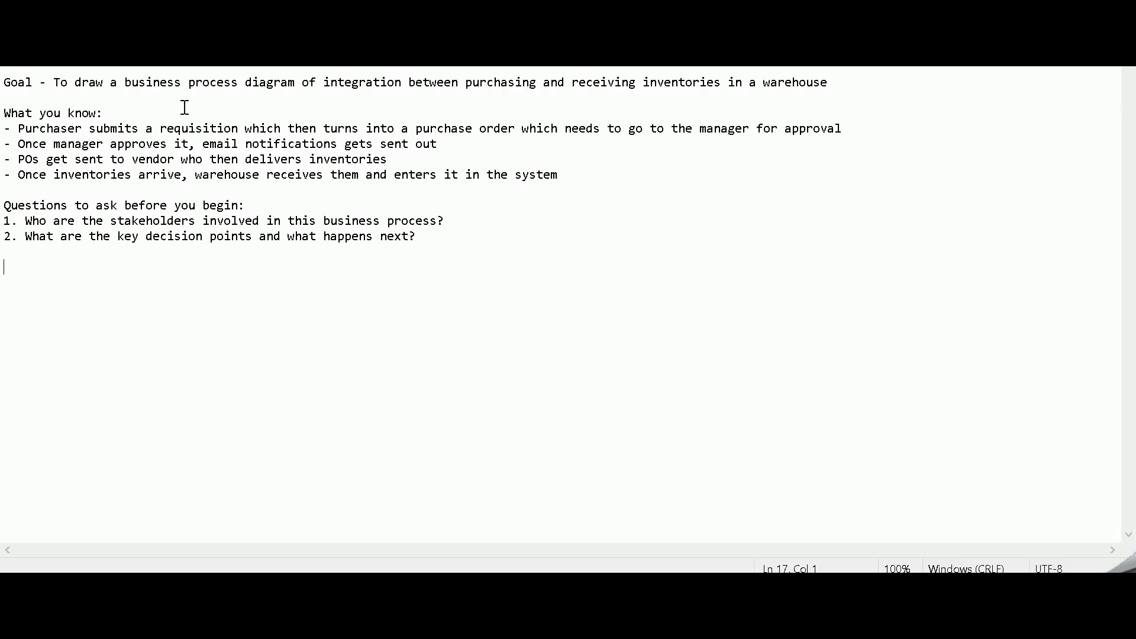
{"action": "mouse_move", "coordinate": [202, 194]}
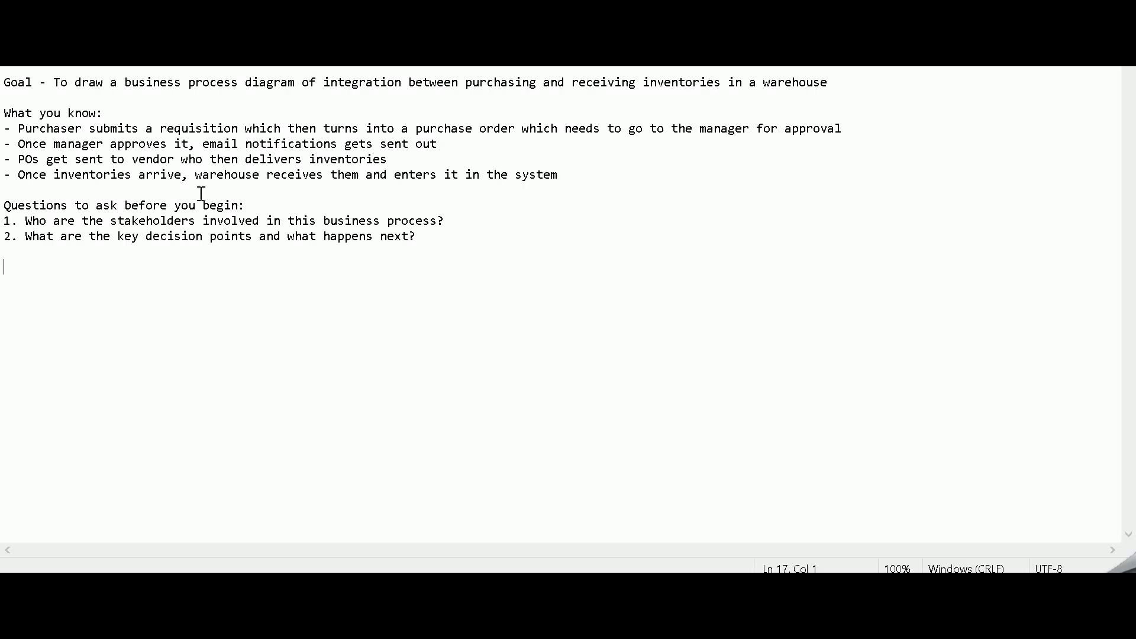
{"action": "mouse_move", "coordinate": [448, 200]}
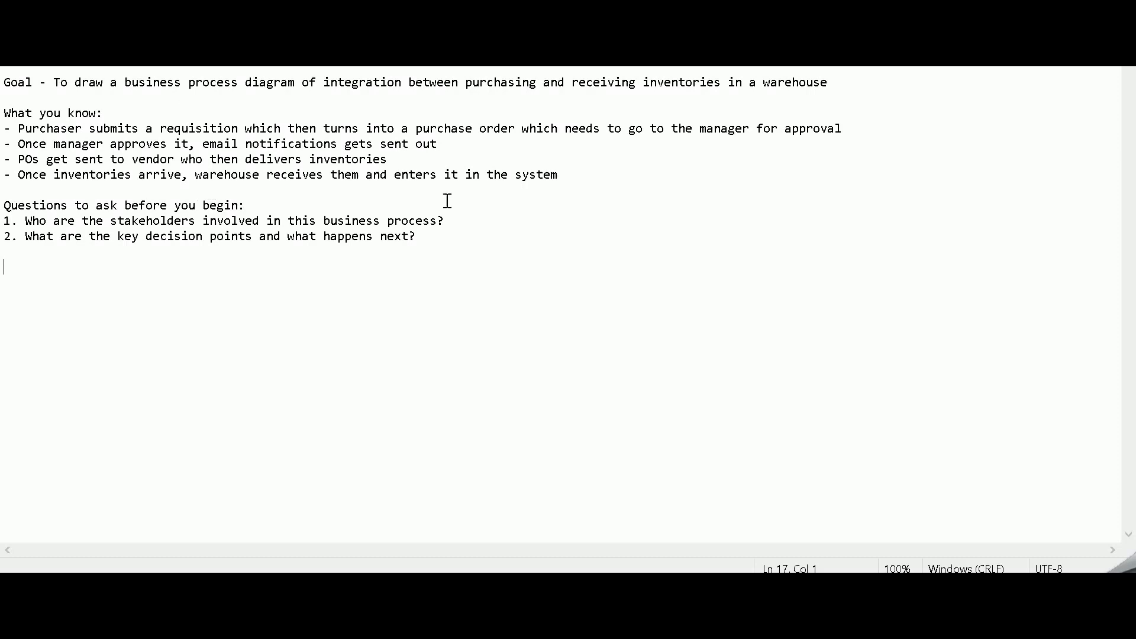
{"action": "mouse_move", "coordinate": [478, 220]}
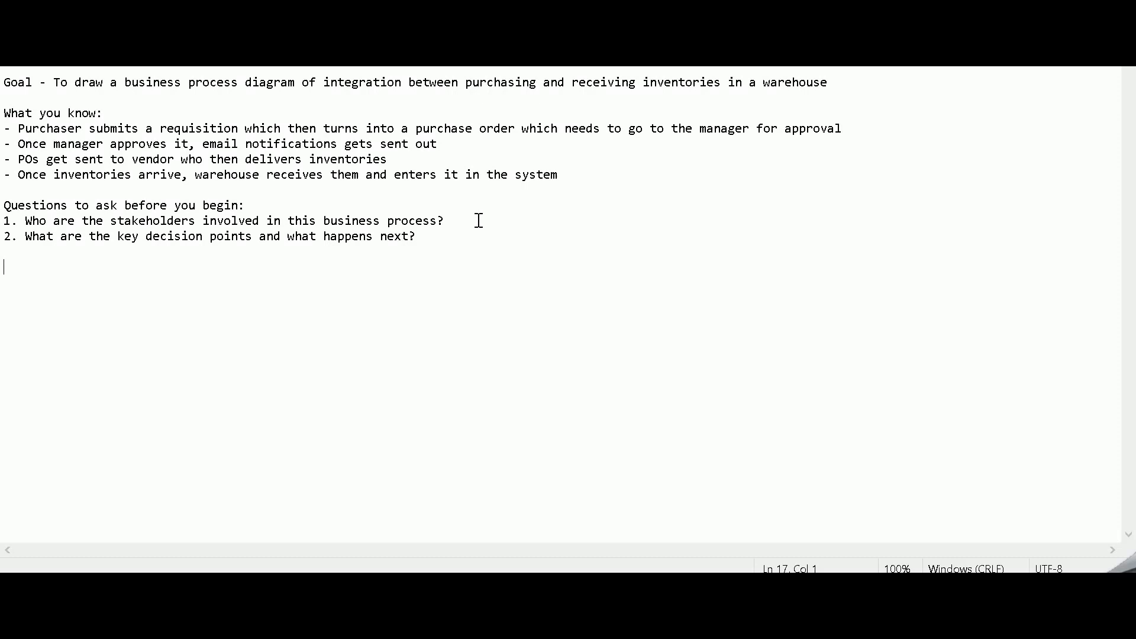
Step: Answer the stakeholders question with 'purchasing, warehouse'
{"action": "type", "text": "purchasing, warehouse"}
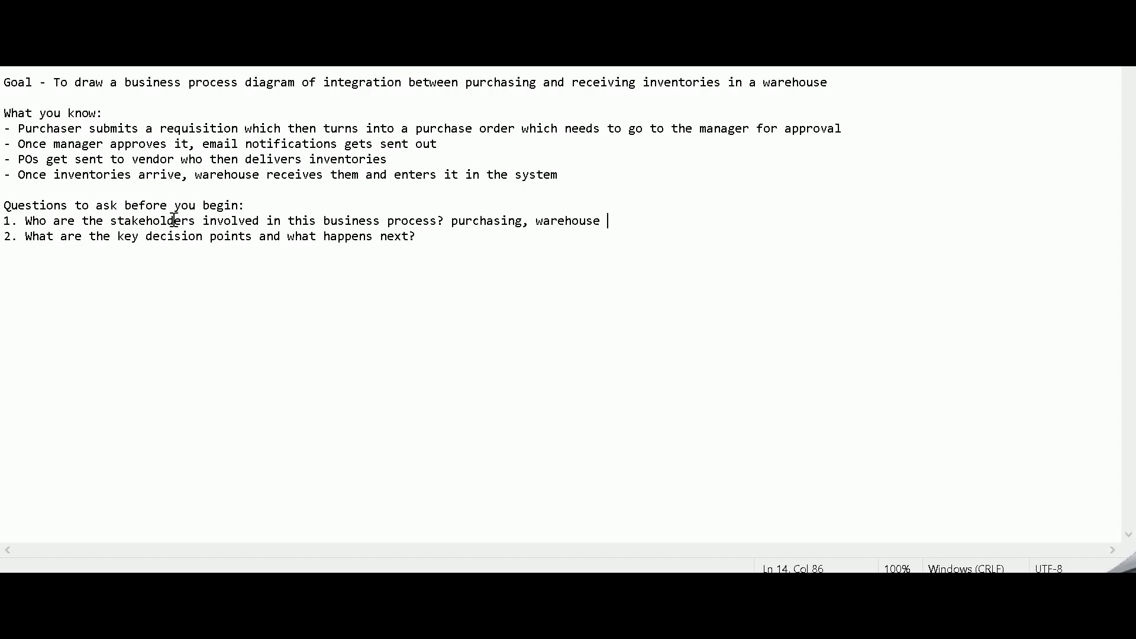
{"action": "mouse_move", "coordinate": [572, 213]}
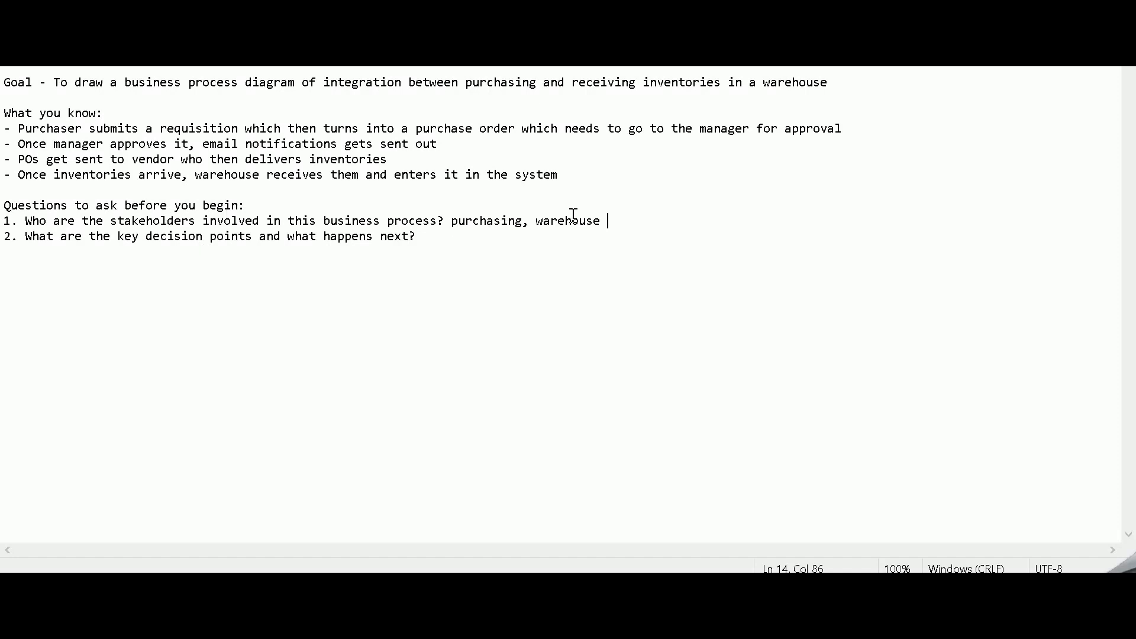
{"action": "mouse_move", "coordinate": [468, 264]}
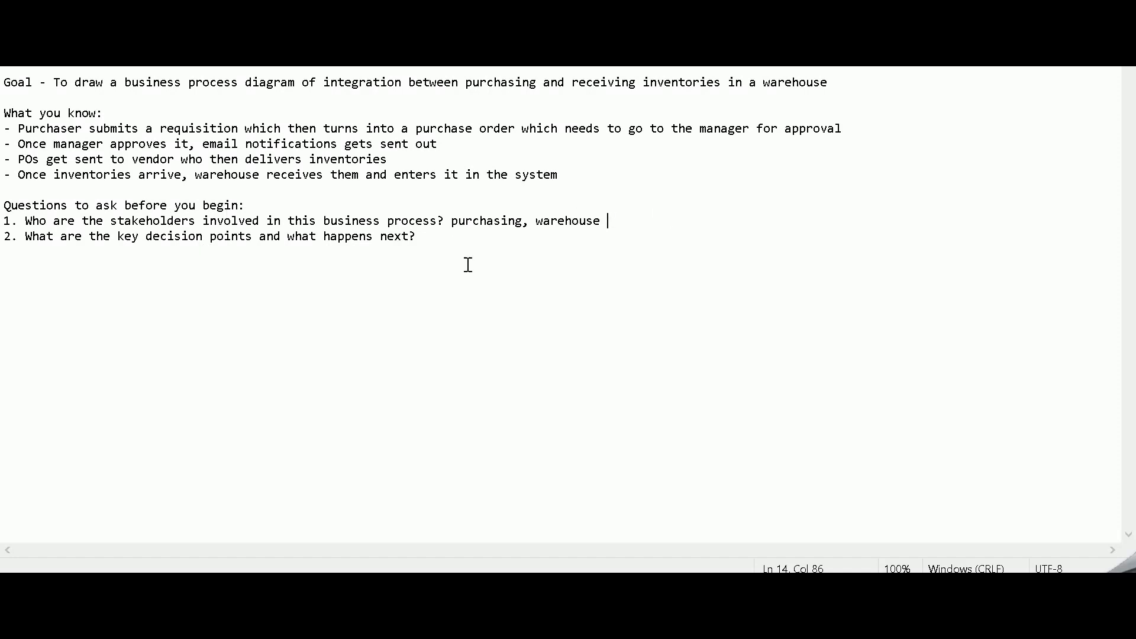
{"action": "mouse_move", "coordinate": [617, 268]}
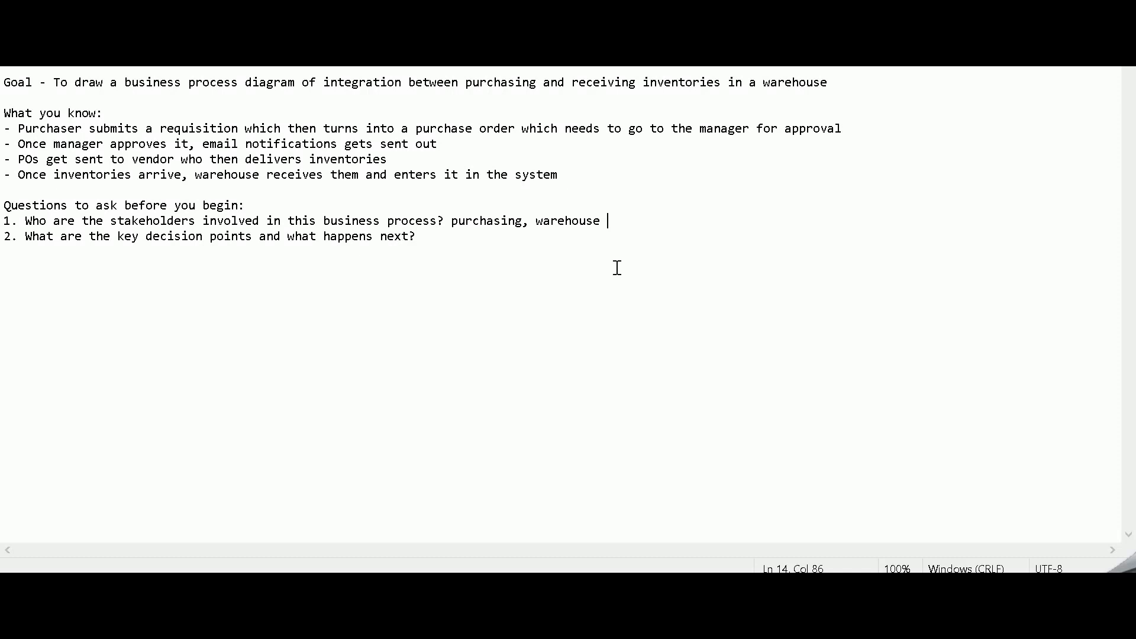
Step: Append ', purchasing manager' to the stakeholders answer
{"action": "type", "text": ","}
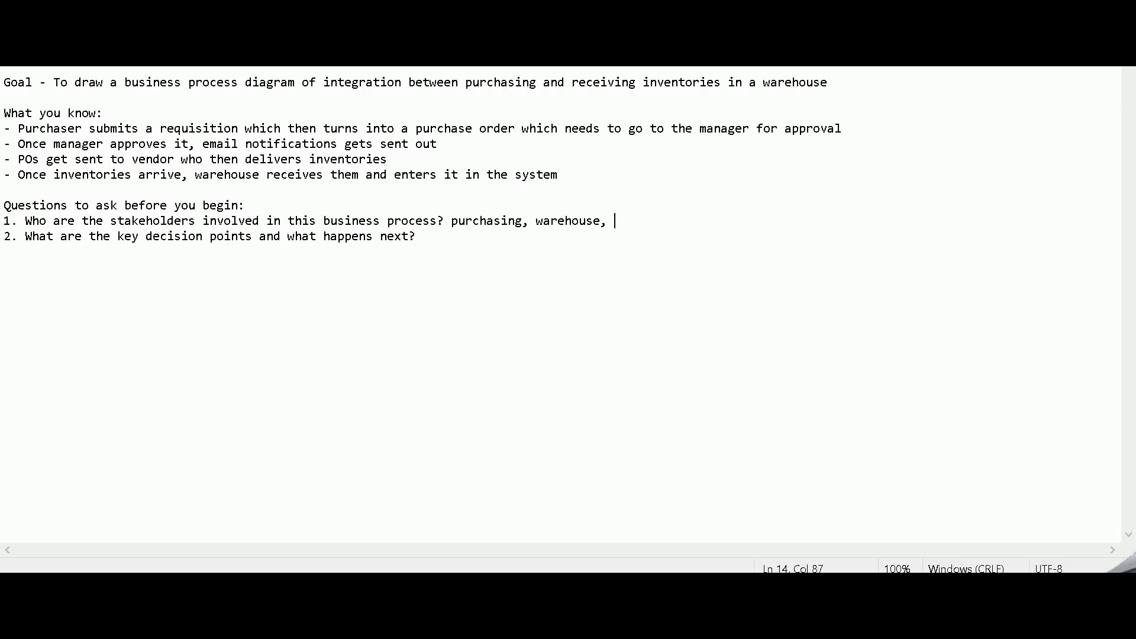
{"action": "type", "text": "purchasing ma"}
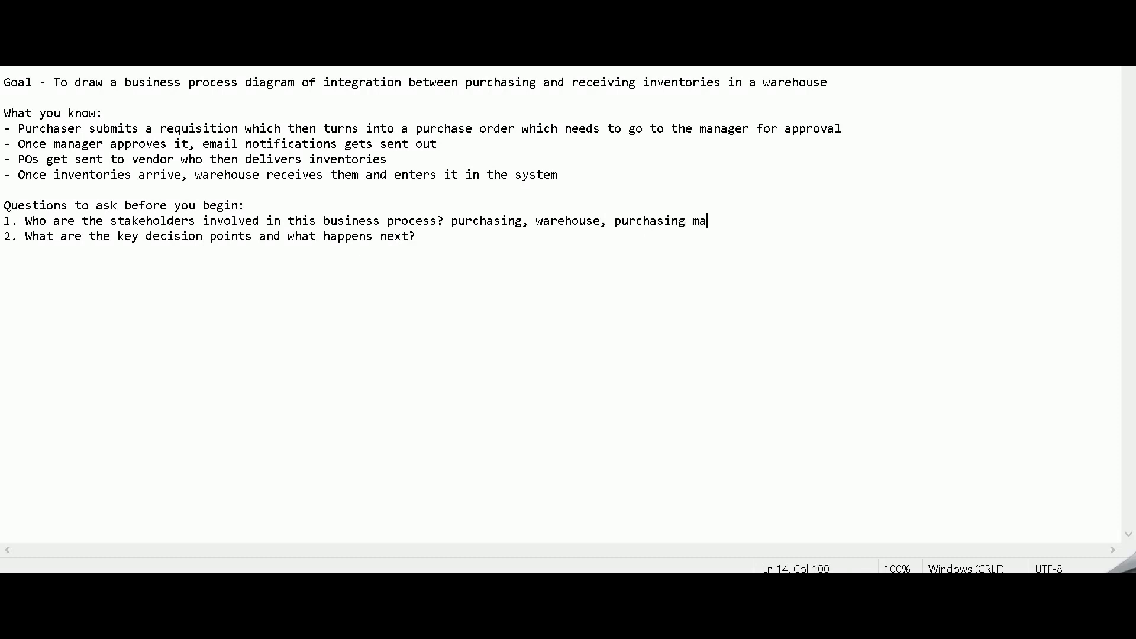
{"action": "type", "text": "nager"}
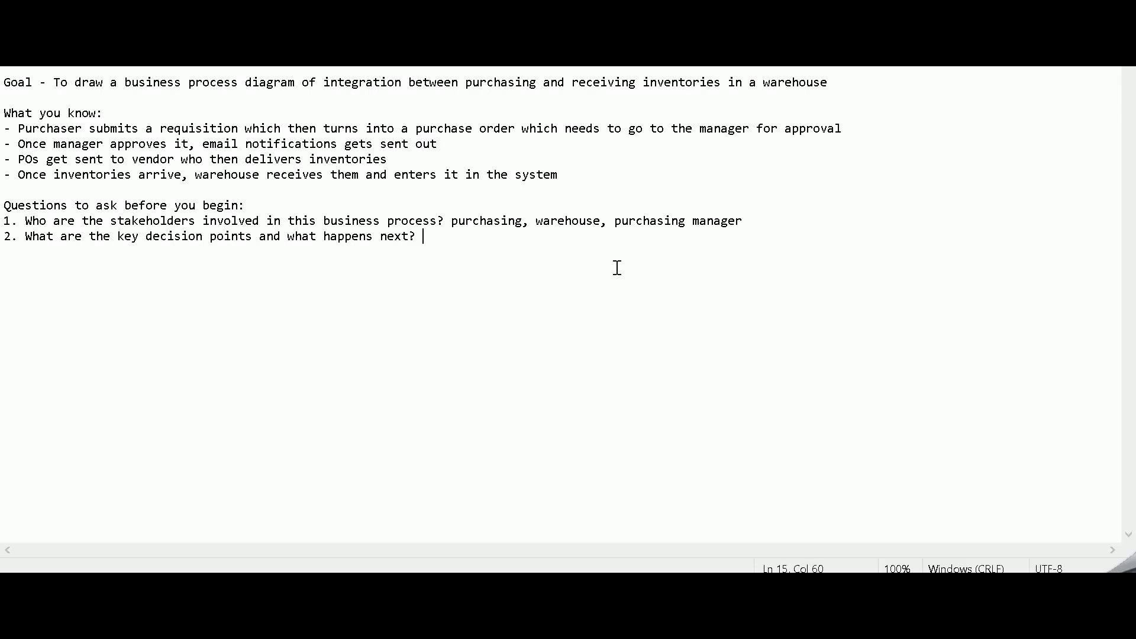
{"action": "mouse_move", "coordinate": [445, 252]}
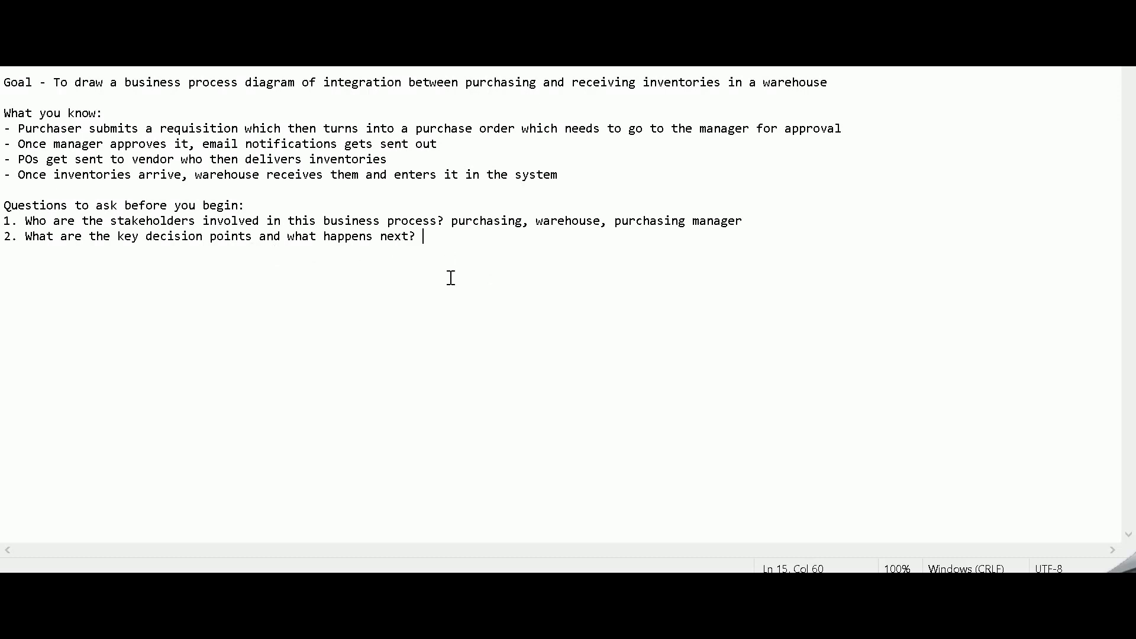
{"action": "mouse_move", "coordinate": [81, 121]}
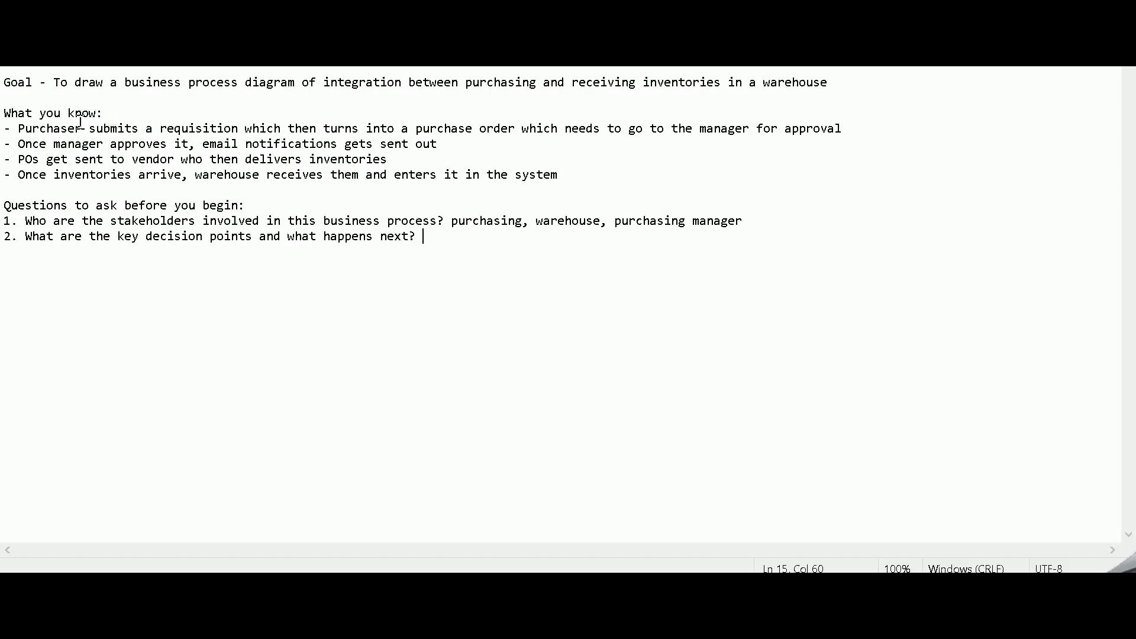
{"action": "mouse_move", "coordinate": [483, 287]}
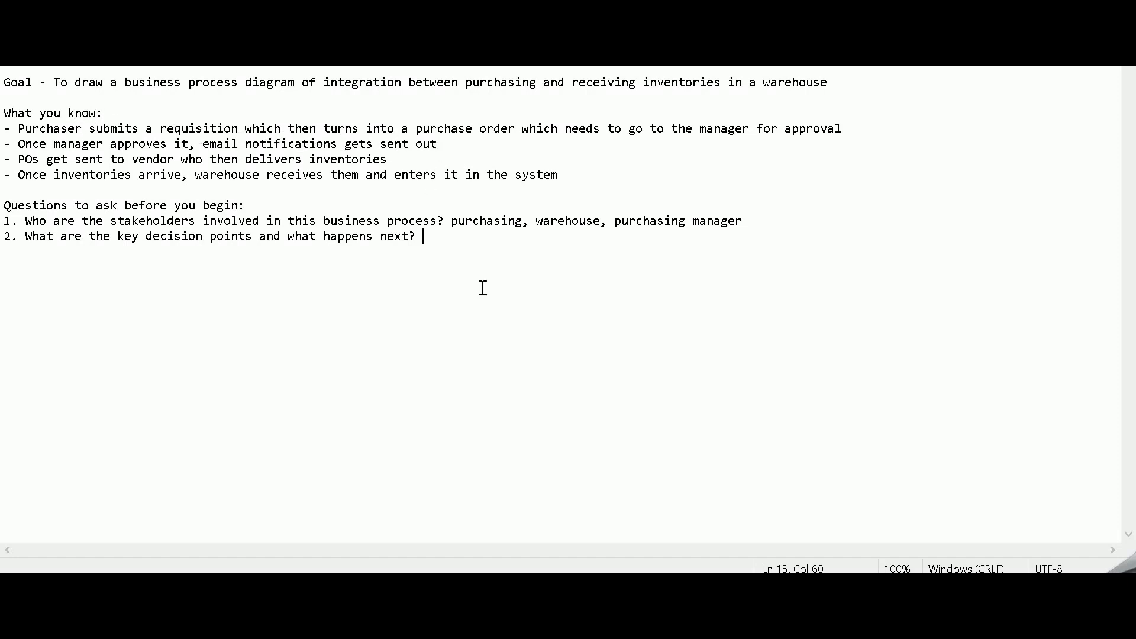
{"action": "mouse_move", "coordinate": [466, 256]}
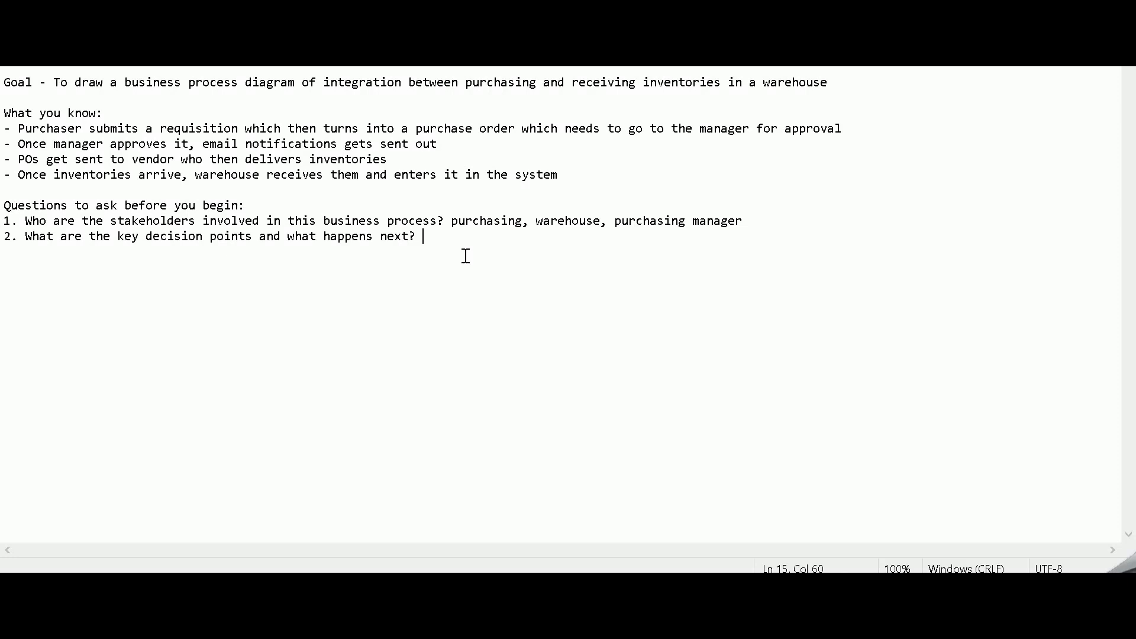
Step: Answer question 2: purchase ordered or rejected by purchasing manager
{"action": "type", "text": "purchase order can be approv"}
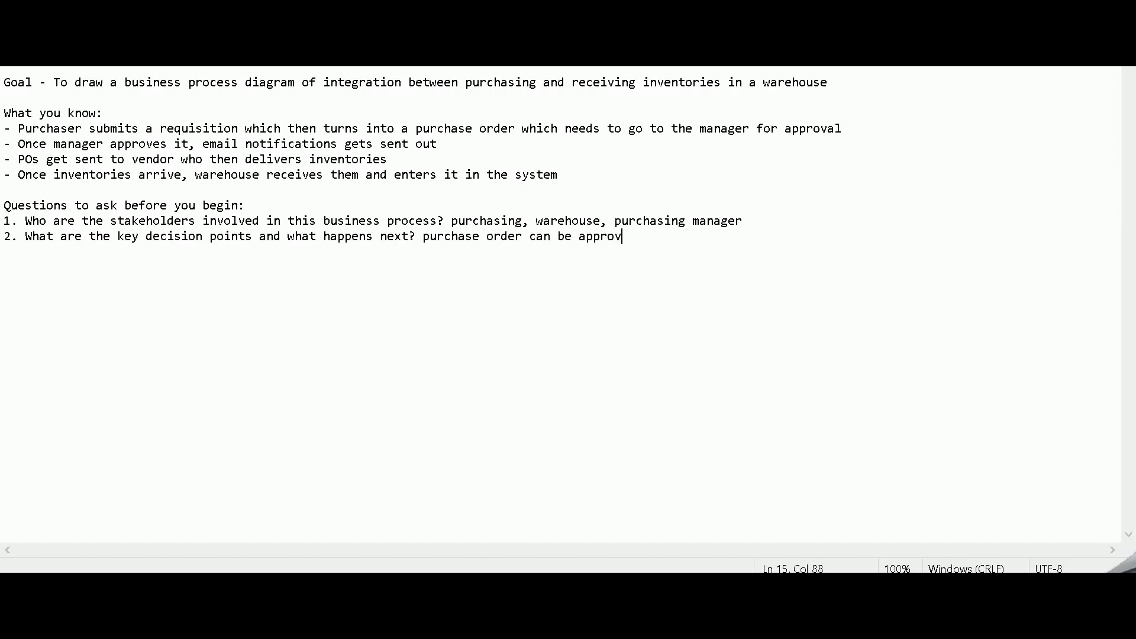
{"action": "type", "text": "ed or re"}
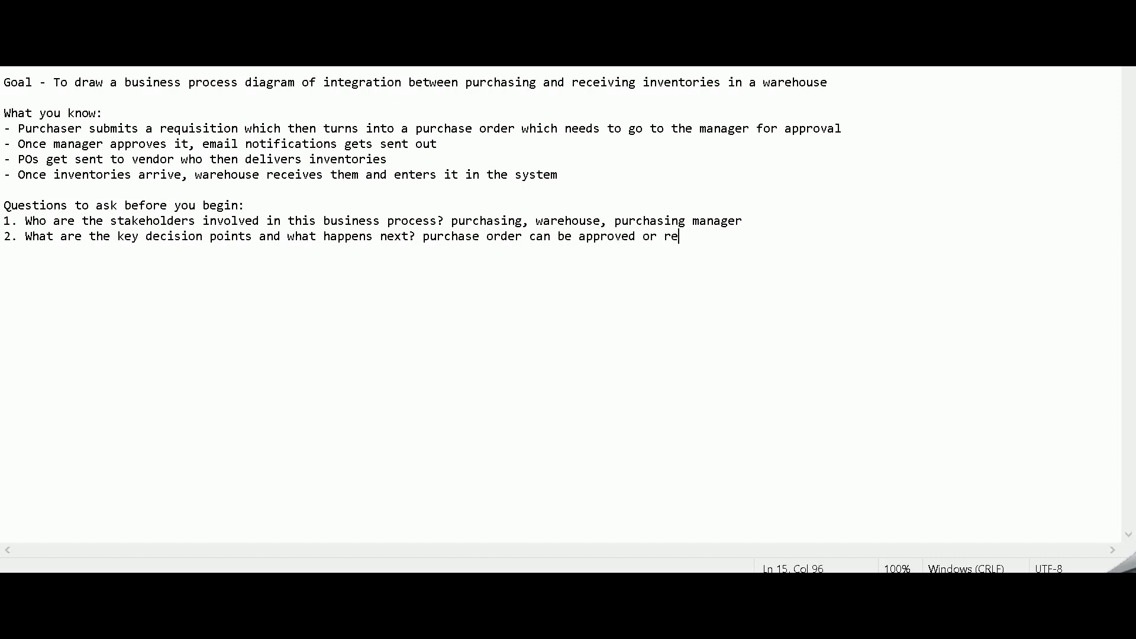
{"action": "type", "text": "jected by p"}
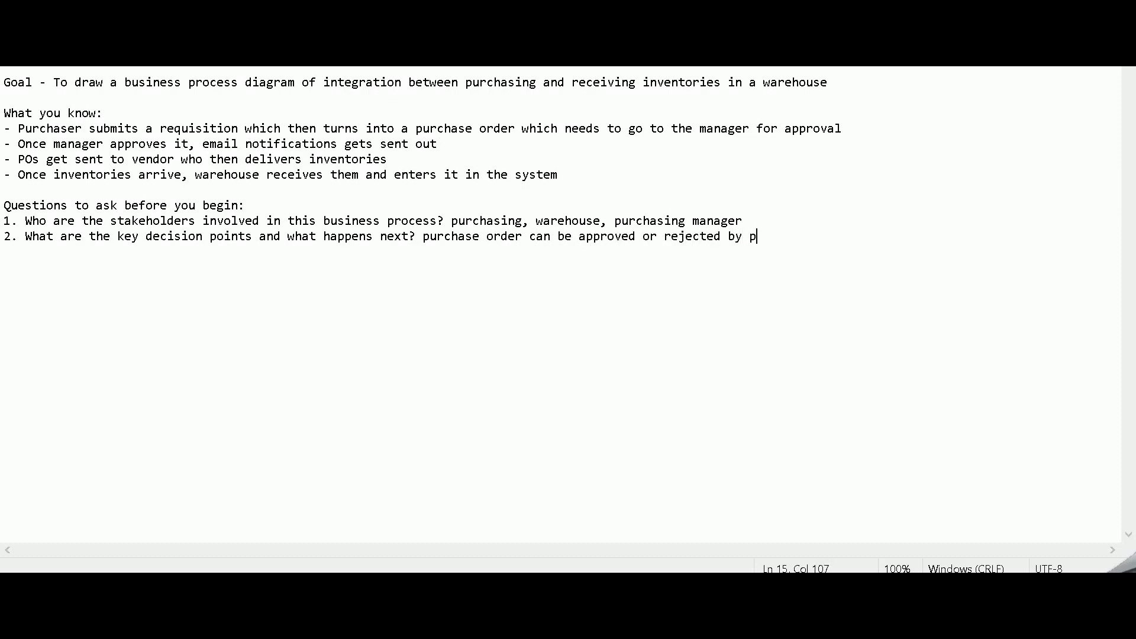
{"action": "type", "text": "urchasing manager"}
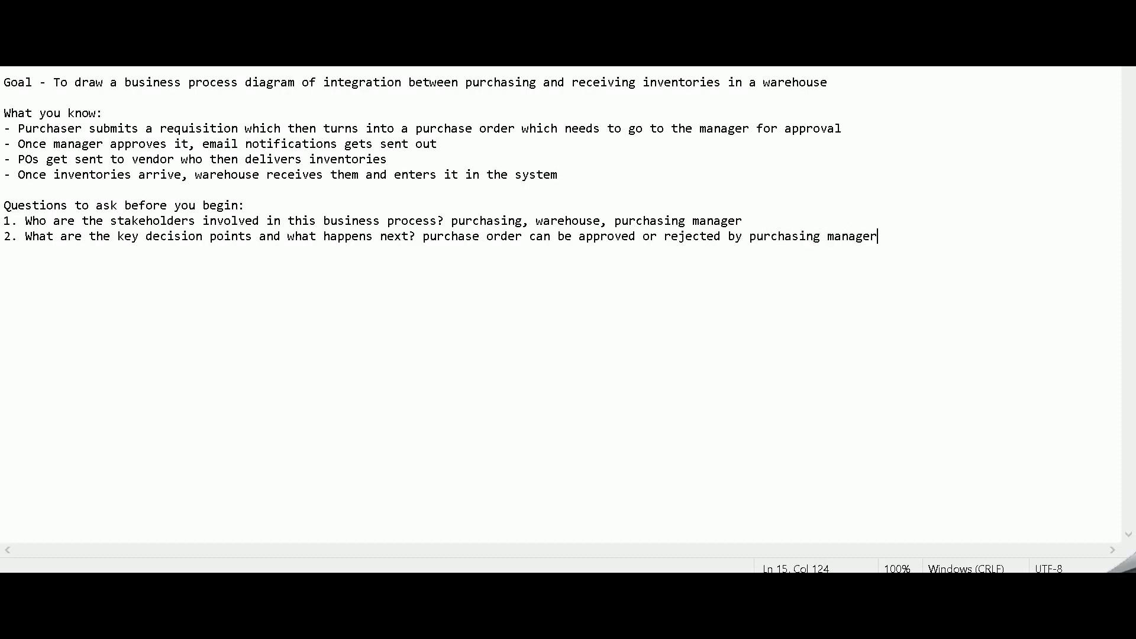
{"action": "left_click", "coordinate": [420, 236]}
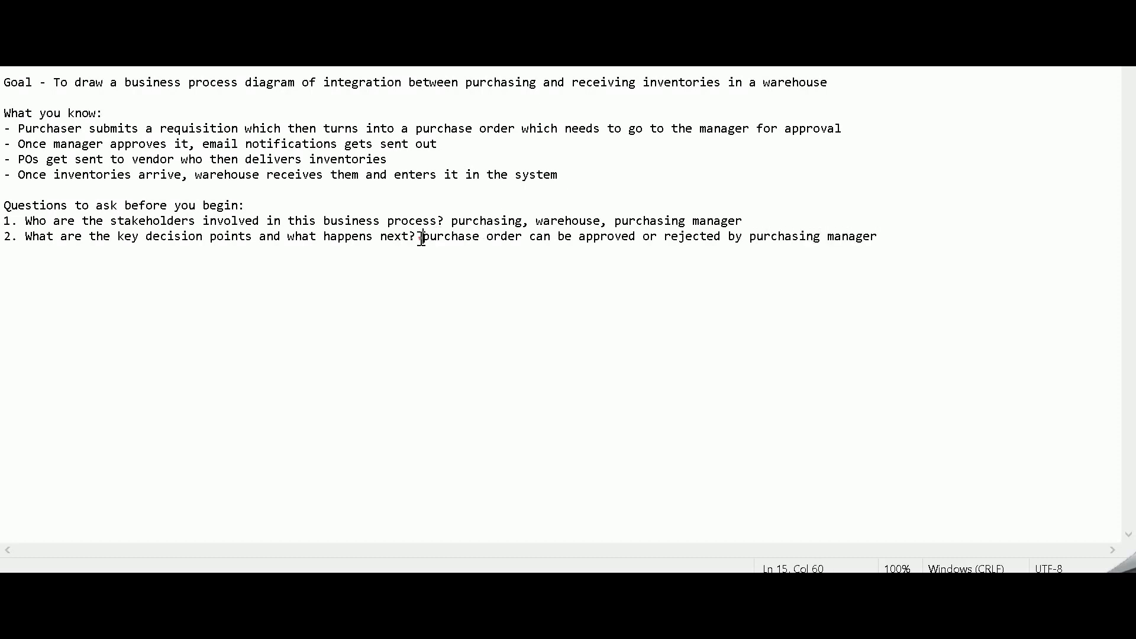
{"action": "mouse_move", "coordinate": [878, 251]}
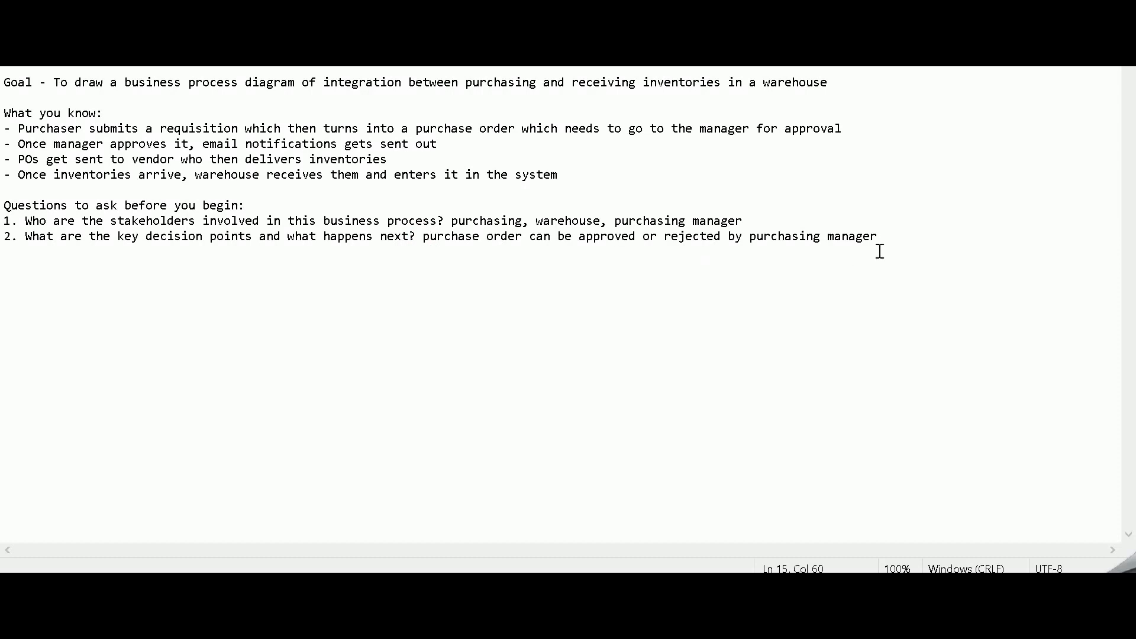
Step: Add the rejection consequence: if rejected, a new requisition is needed
{"action": "left_click", "coordinate": [878, 236]}
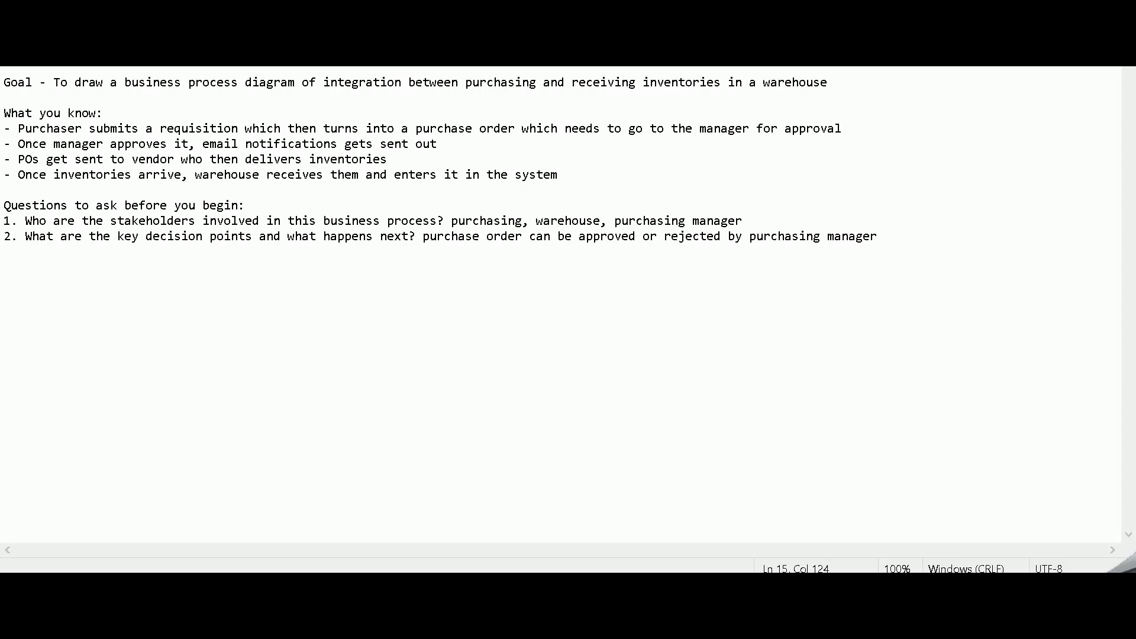
{"action": "type", "text": "; if it gets"}
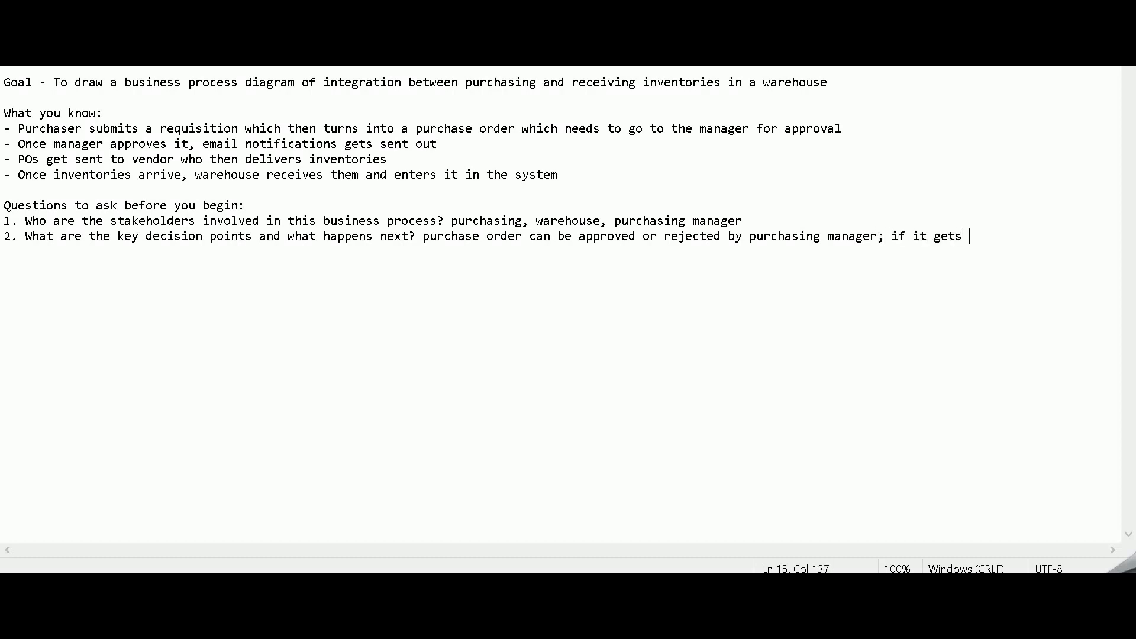
{"action": "type", "text": "rejected,"}
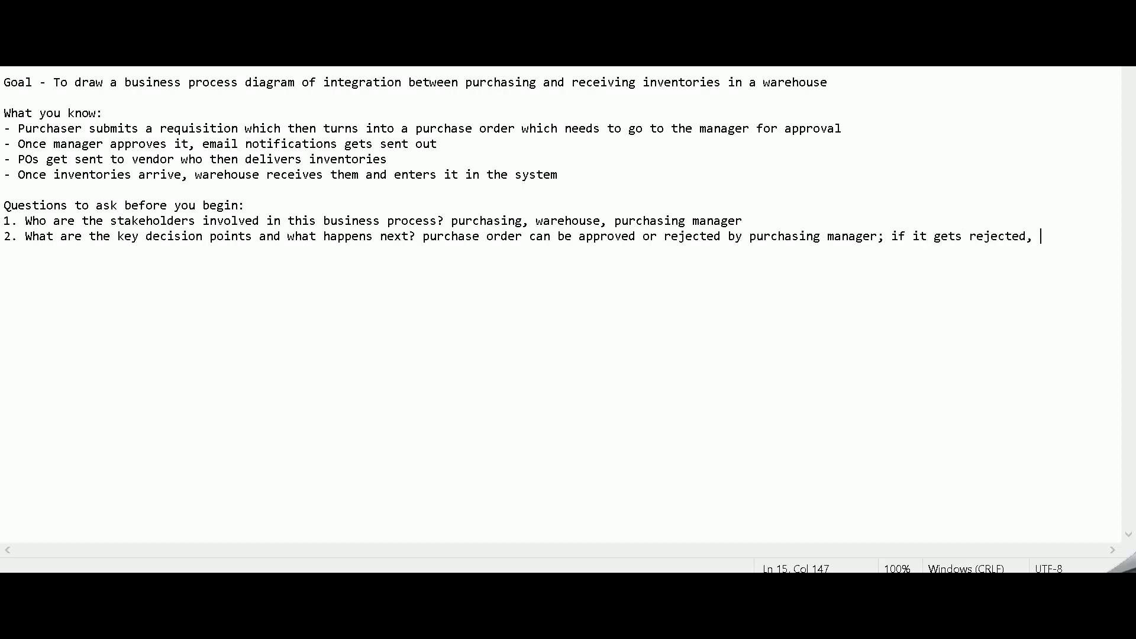
{"action": "type", "text": "it h"}
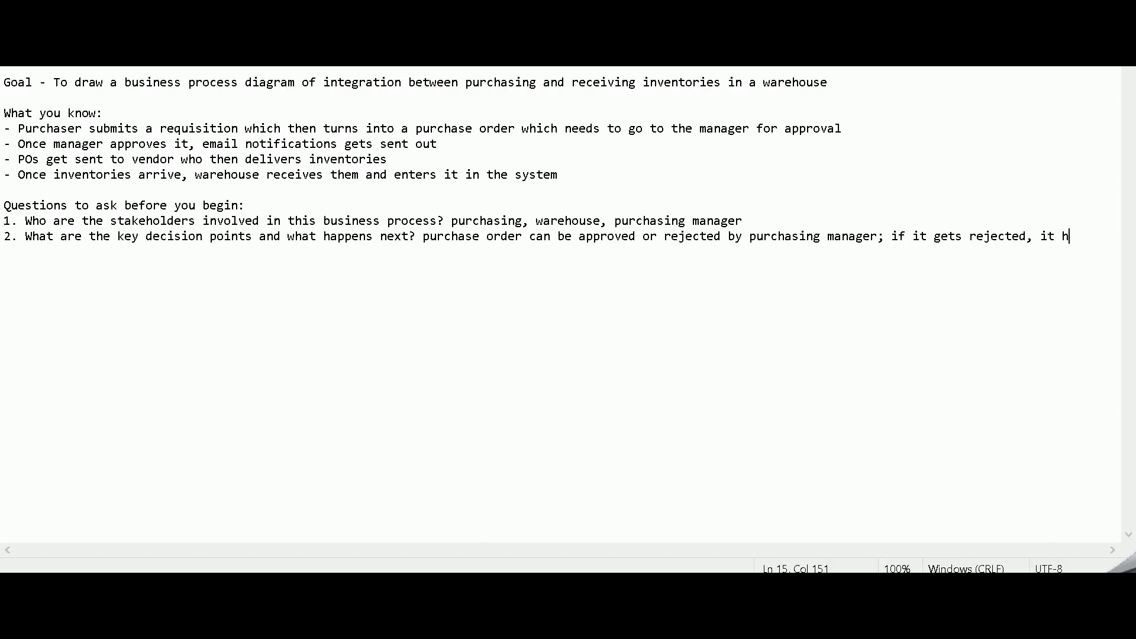
{"action": "key", "text": "Backspace"}
{"action": "type", "text": "purchaser has to create a new requisition"}
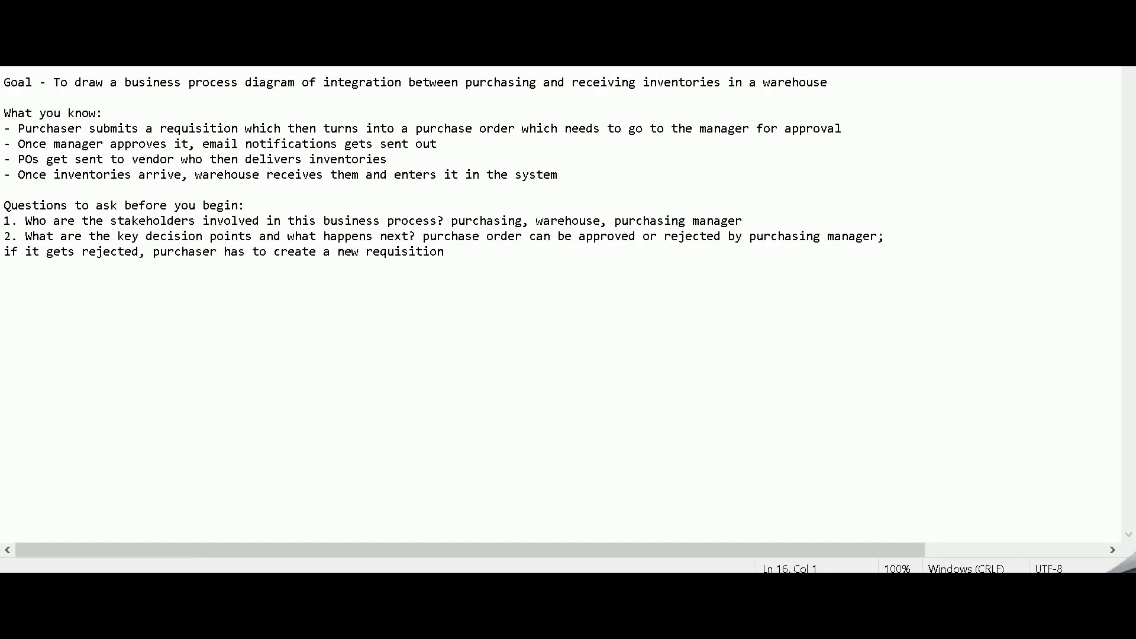
{"action": "left_click", "coordinate": [558, 175]}
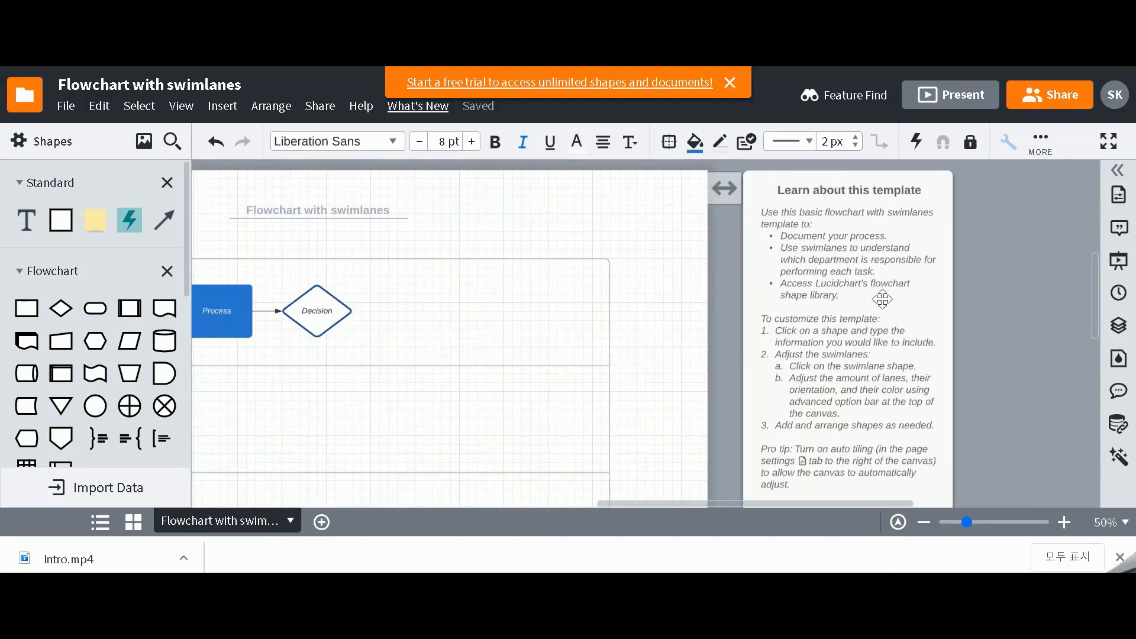
{"action": "mouse_move", "coordinate": [842, 239]}
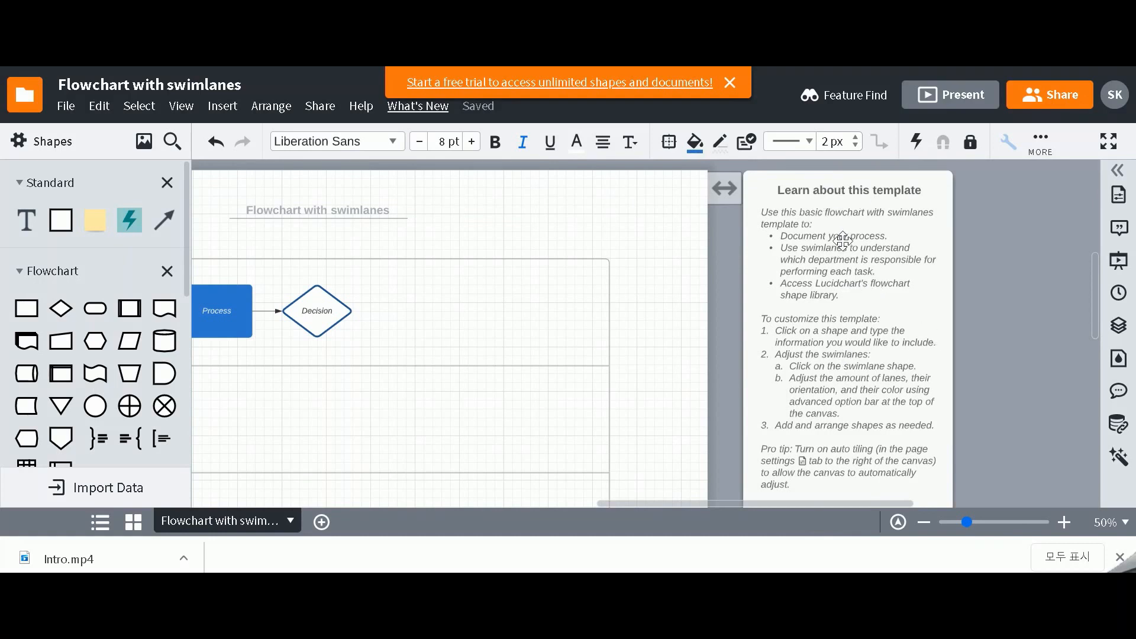
{"action": "mouse_move", "coordinate": [898, 277]}
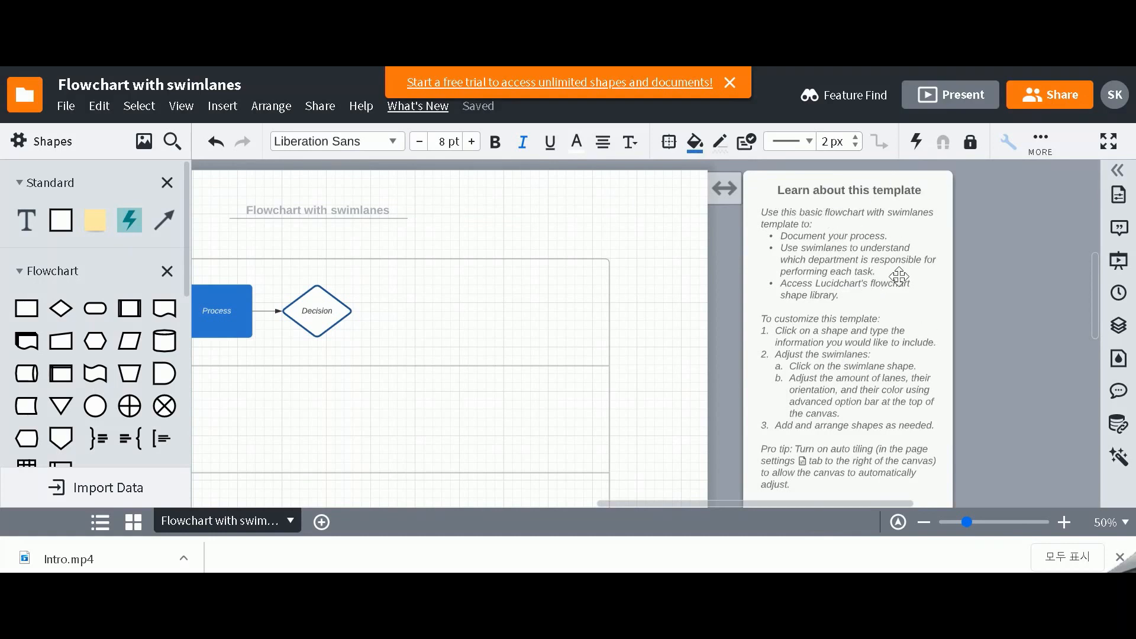
Step: Scroll the swimlane template canvas and select the template help note
{"action": "scroll", "scroll_direction": "down", "scroll_amount": 3}
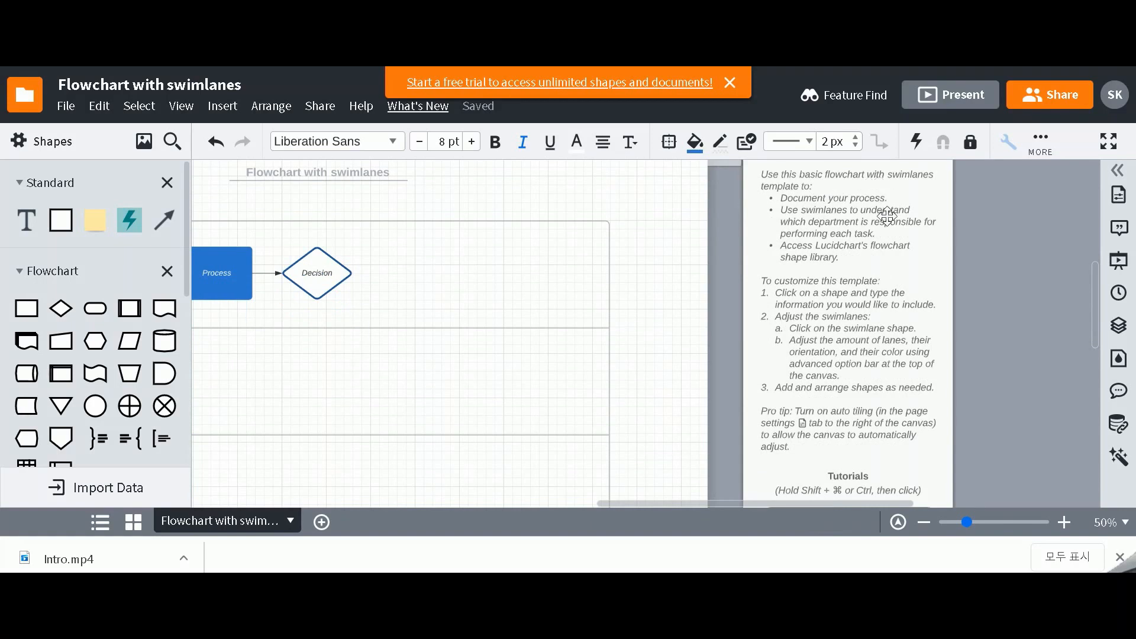
{"action": "mouse_move", "coordinate": [898, 217]}
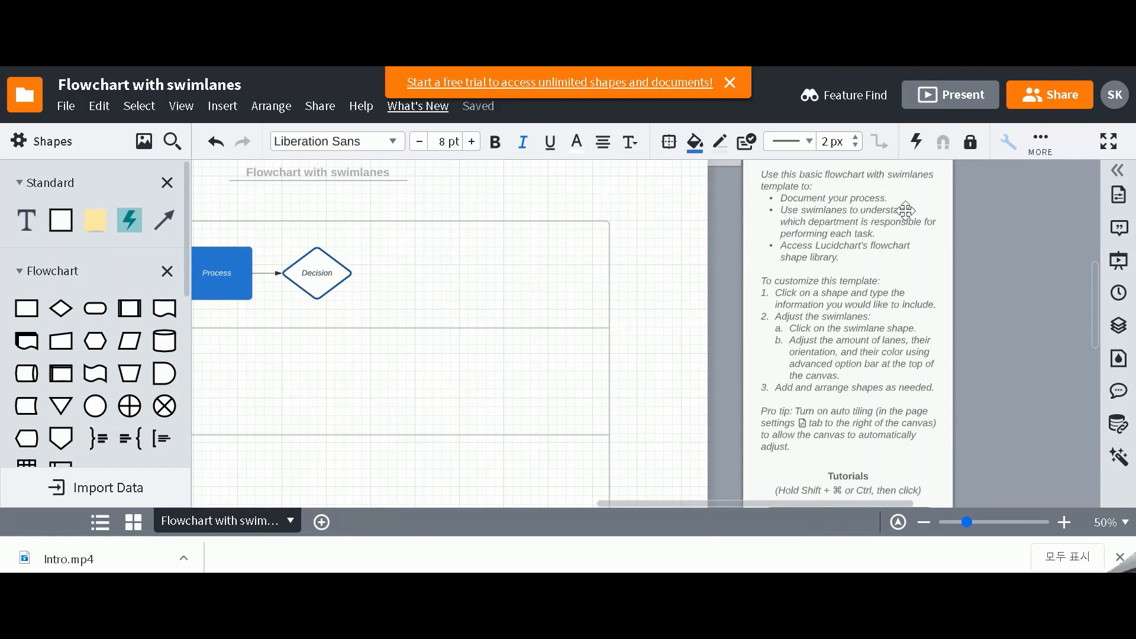
{"action": "mouse_move", "coordinate": [813, 220]}
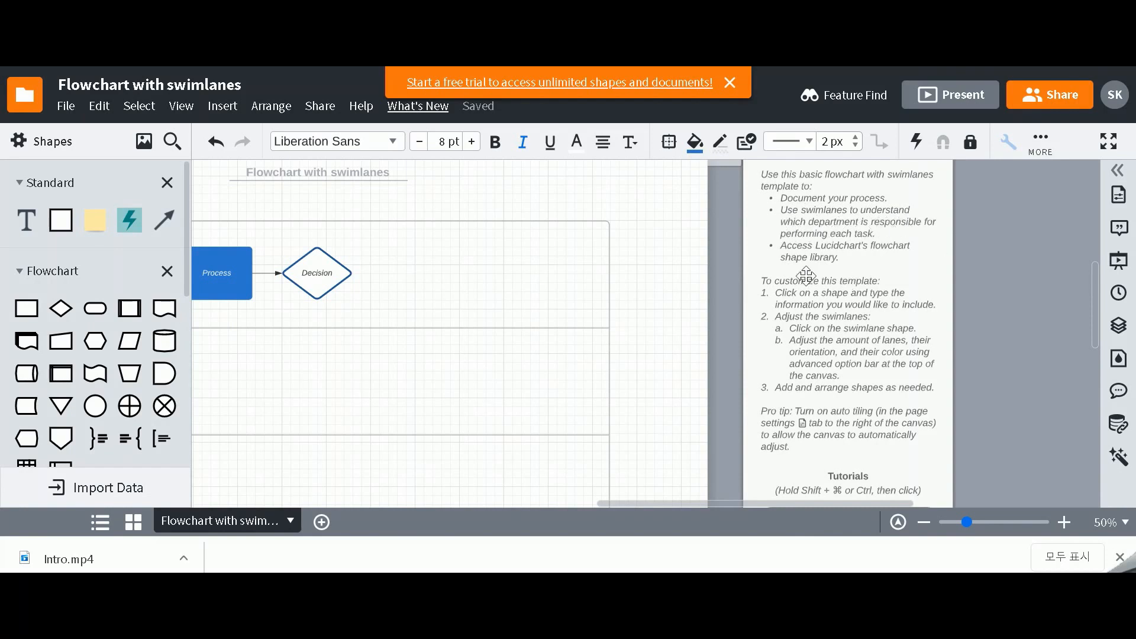
{"action": "mouse_move", "coordinate": [765, 270]}
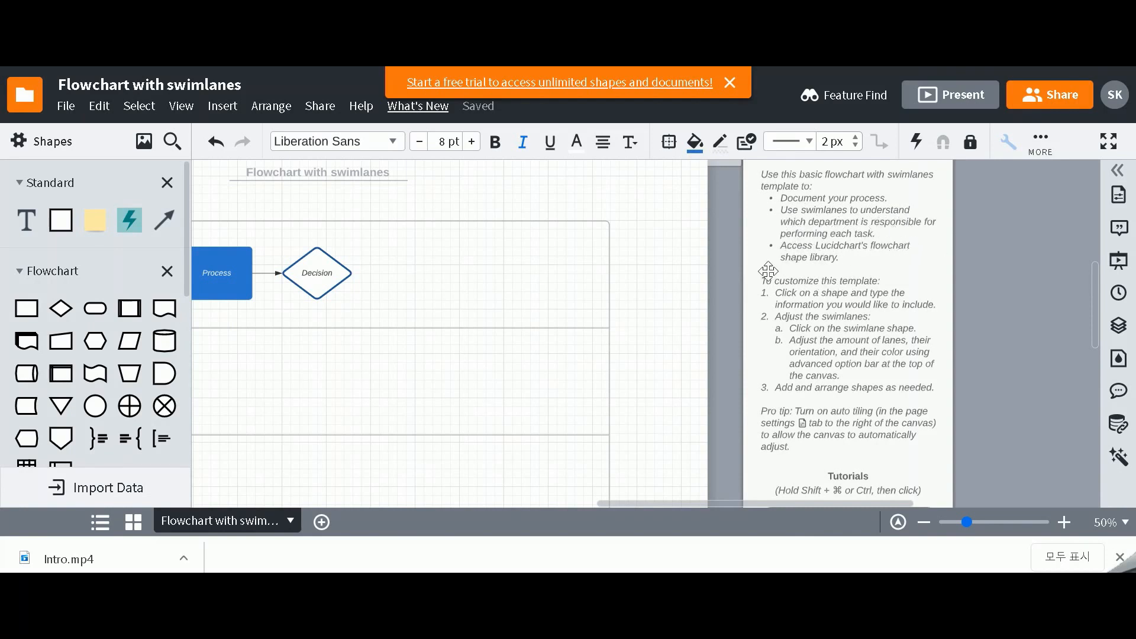
{"action": "left_click", "coordinate": [221, 273]}
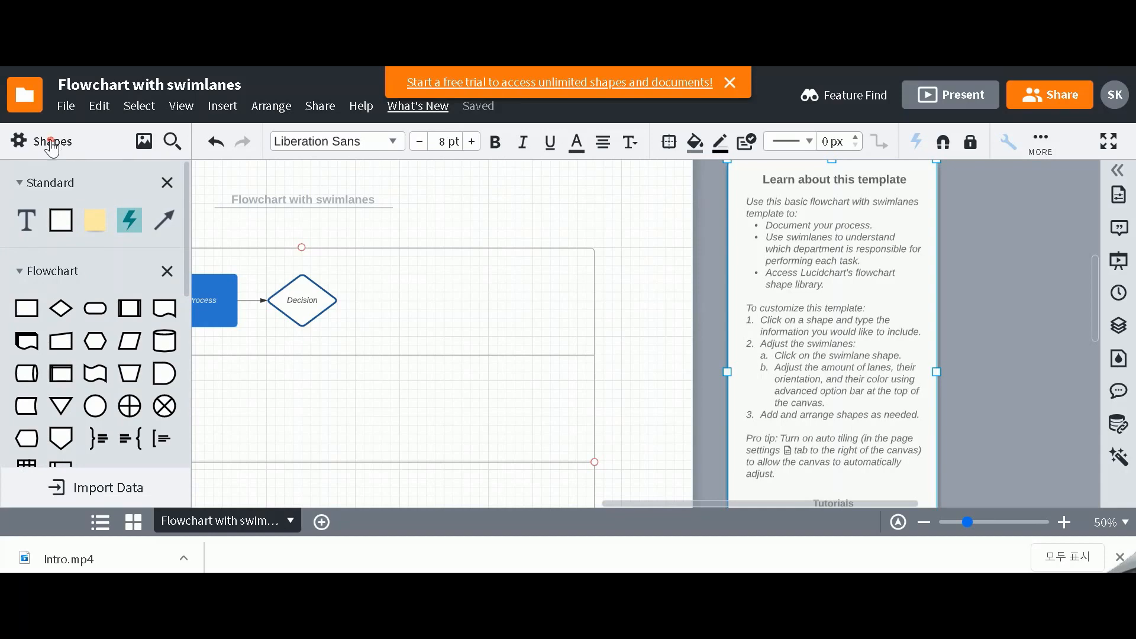
{"action": "left_click", "coordinate": [53, 141]}
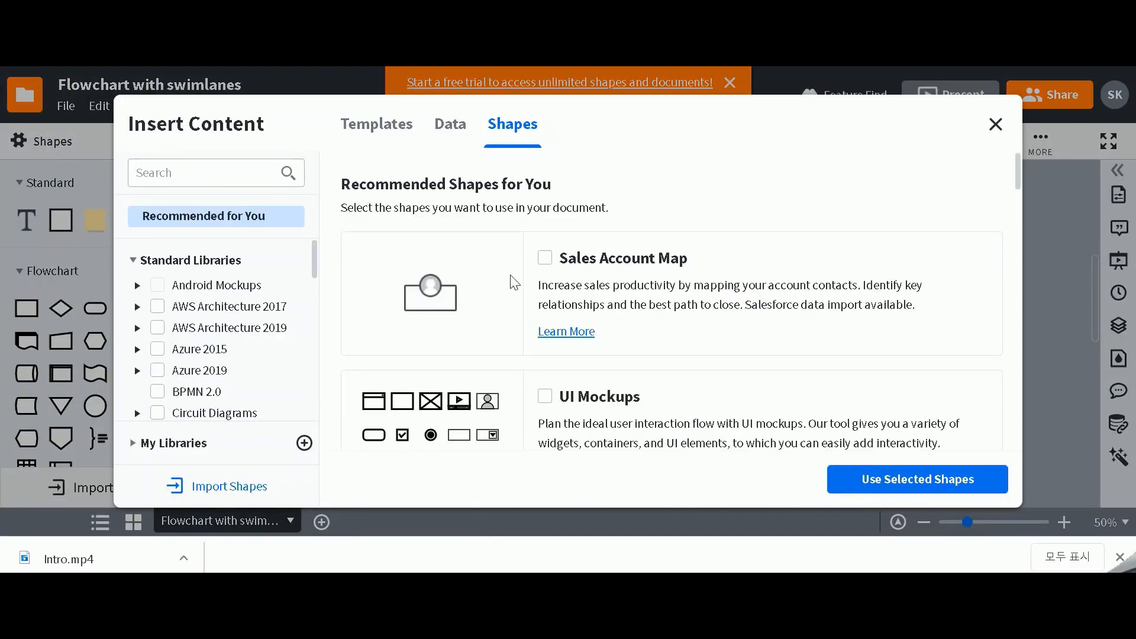
{"action": "mouse_move", "coordinate": [994, 125]}
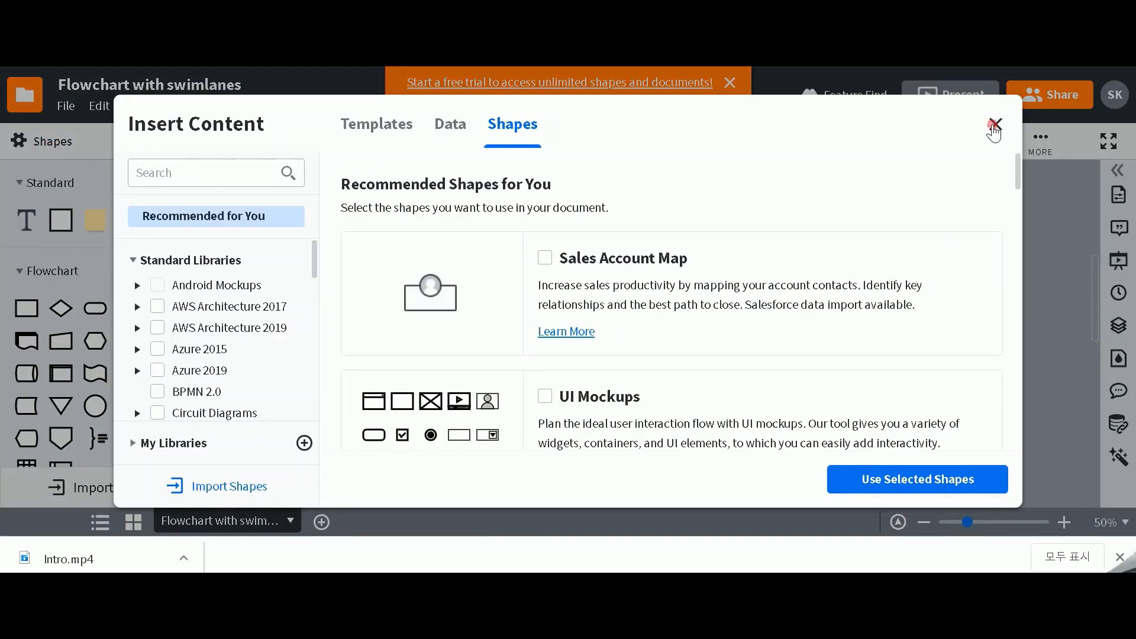
{"action": "left_click", "coordinate": [994, 123]}
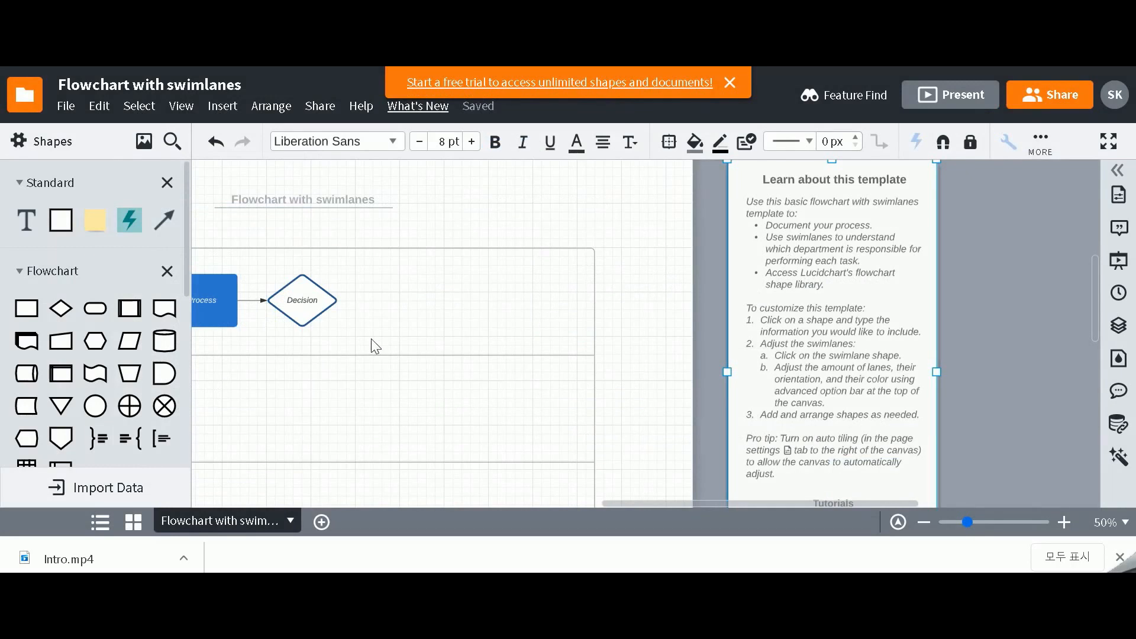
{"action": "scroll", "scroll_direction": "left", "scroll_amount": 3}
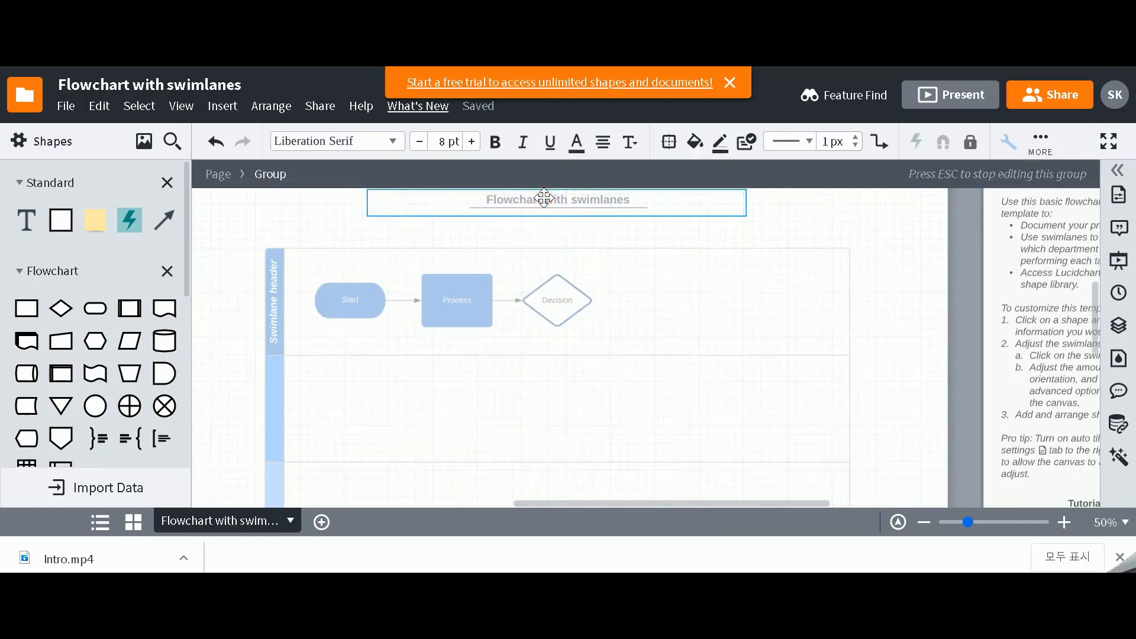
Step: Retitle the diagram 'Integration of Purchasing and Warehouse Inventory'
{"action": "left_click", "coordinate": [556, 200]}
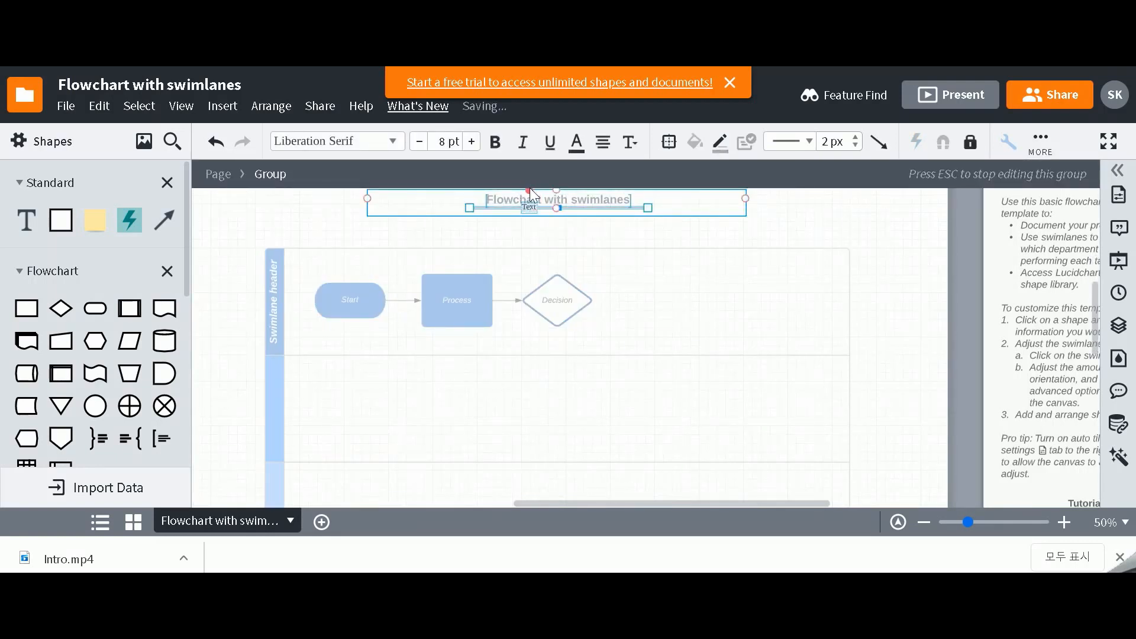
{"action": "left_click", "coordinate": [556, 200]}
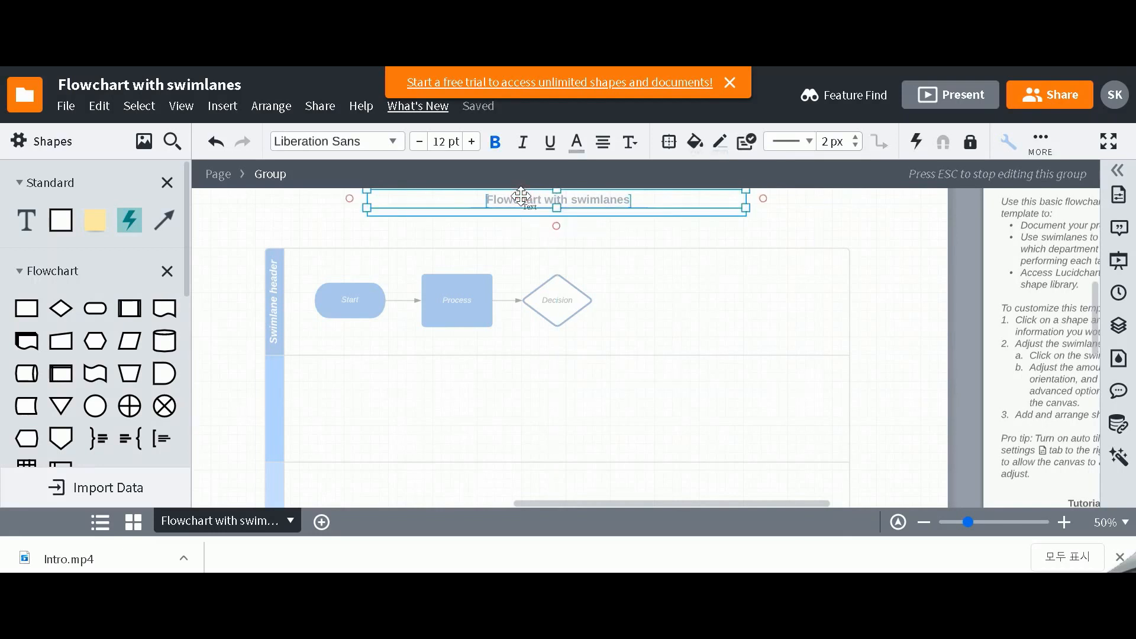
{"action": "type", "text": "Integration of Pur"}
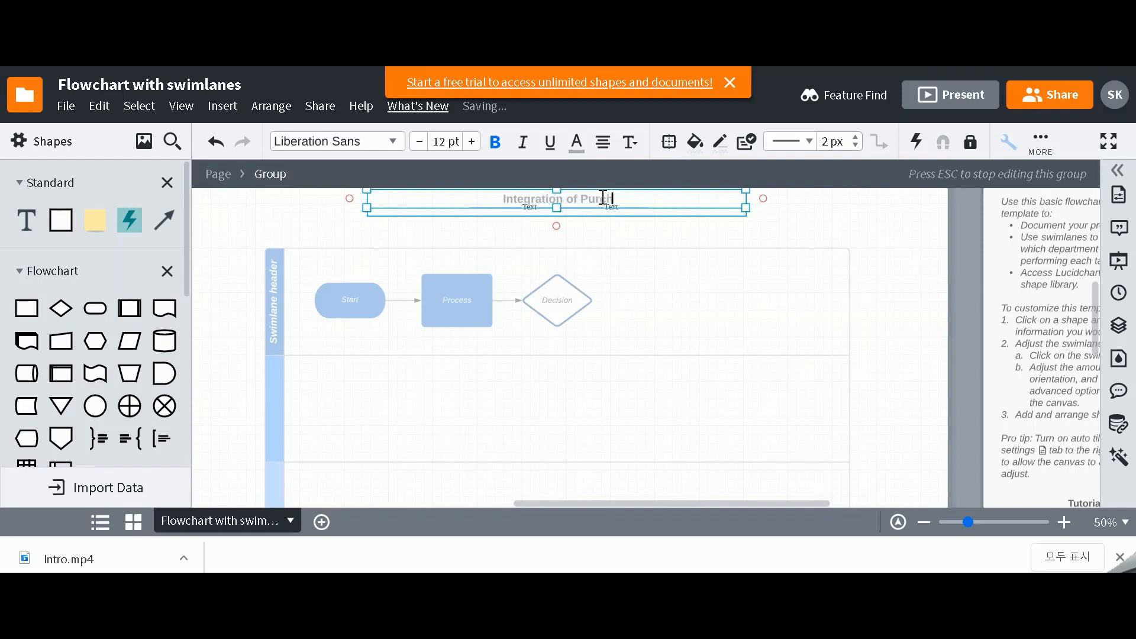
{"action": "type", "text": "chasing and Wareh"}
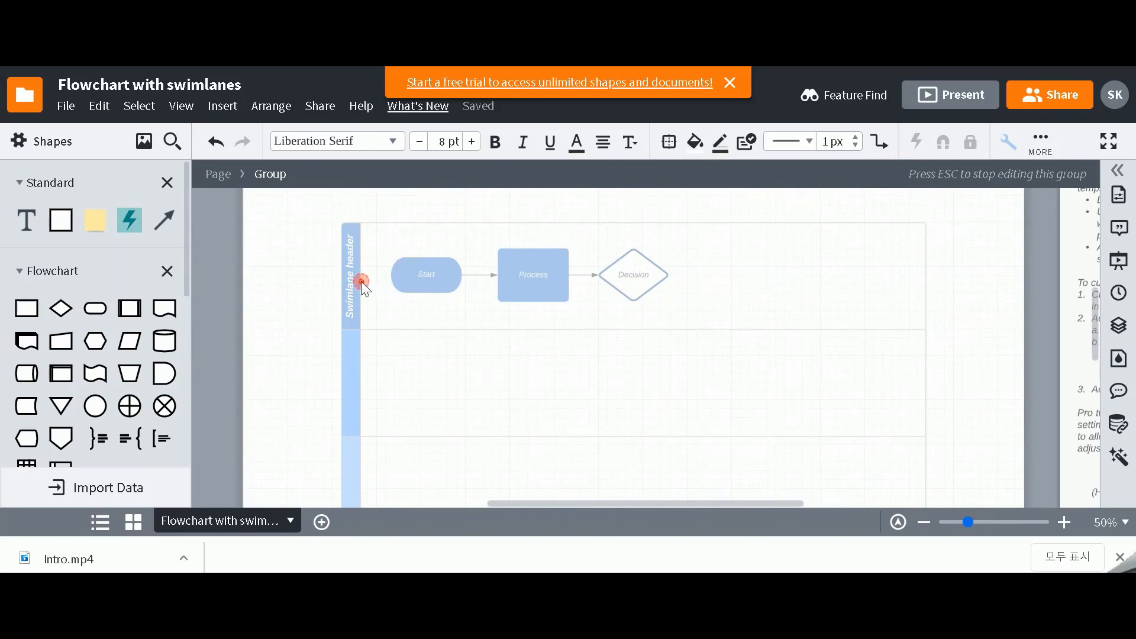
{"action": "left_click", "coordinate": [361, 283]}
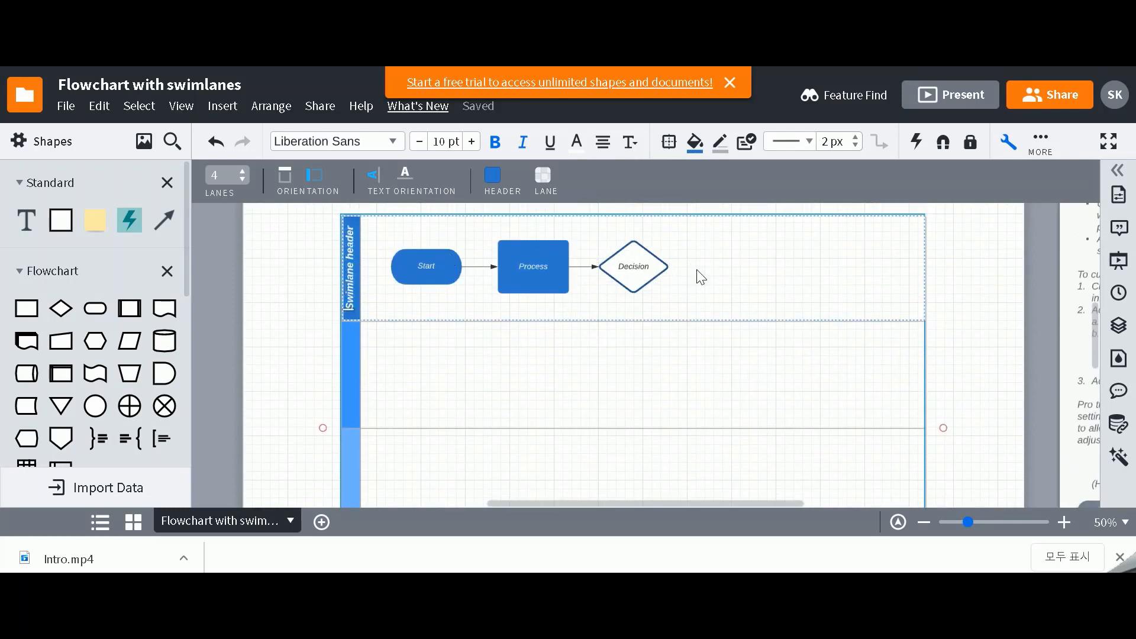
{"action": "mouse_move", "coordinate": [327, 181]}
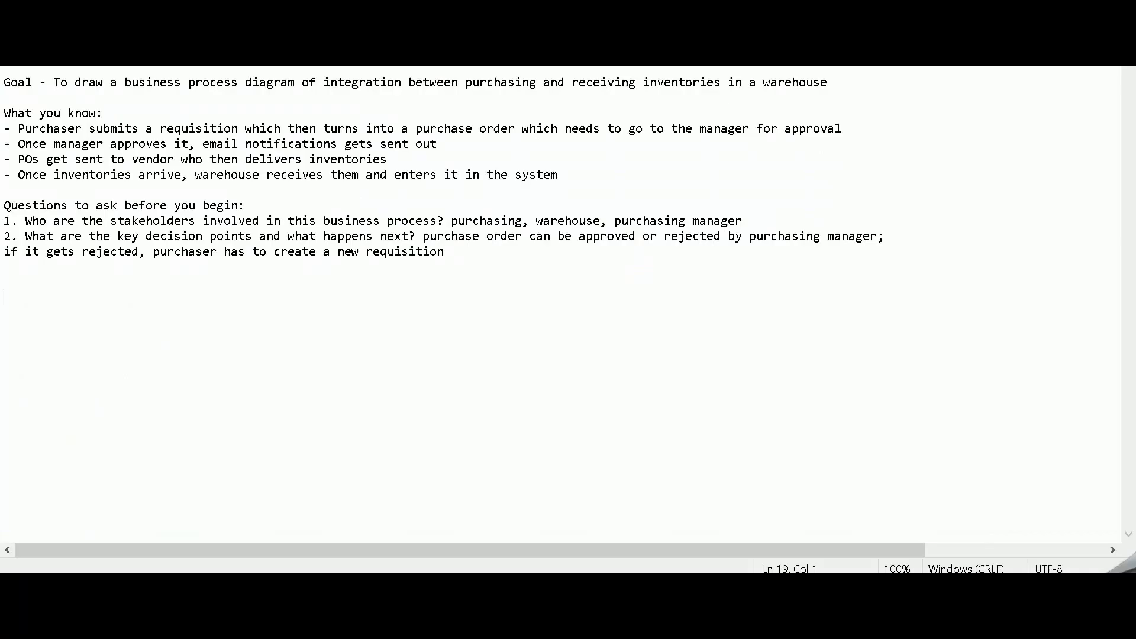
{"action": "mouse_move", "coordinate": [59, 112]}
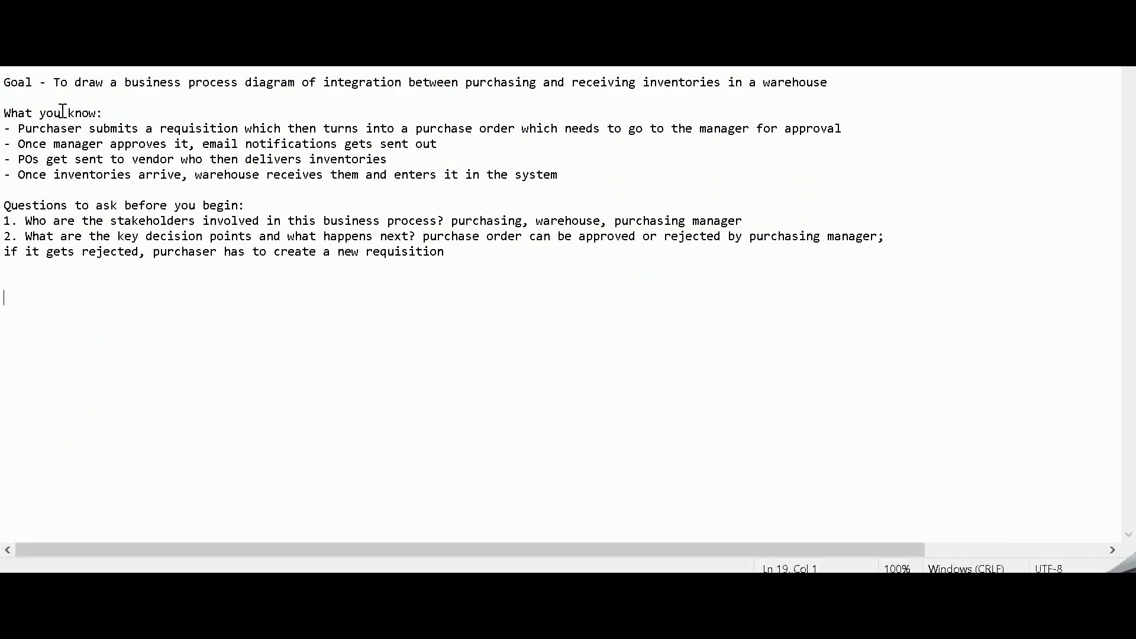
{"action": "mouse_move", "coordinate": [1024, 206]}
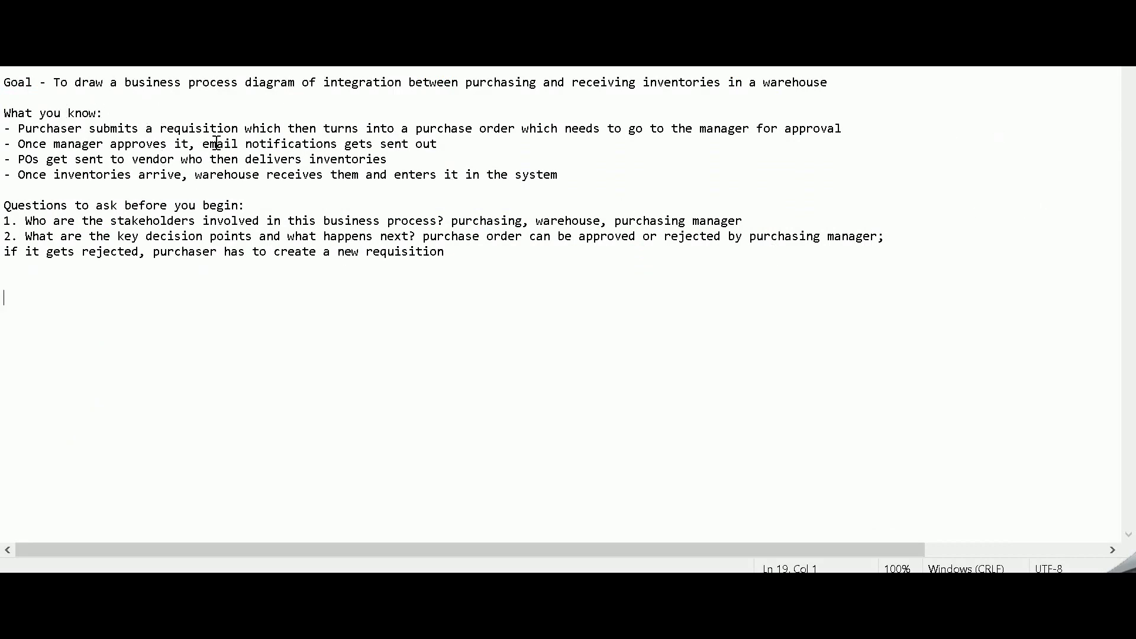
{"action": "mouse_move", "coordinate": [390, 154]}
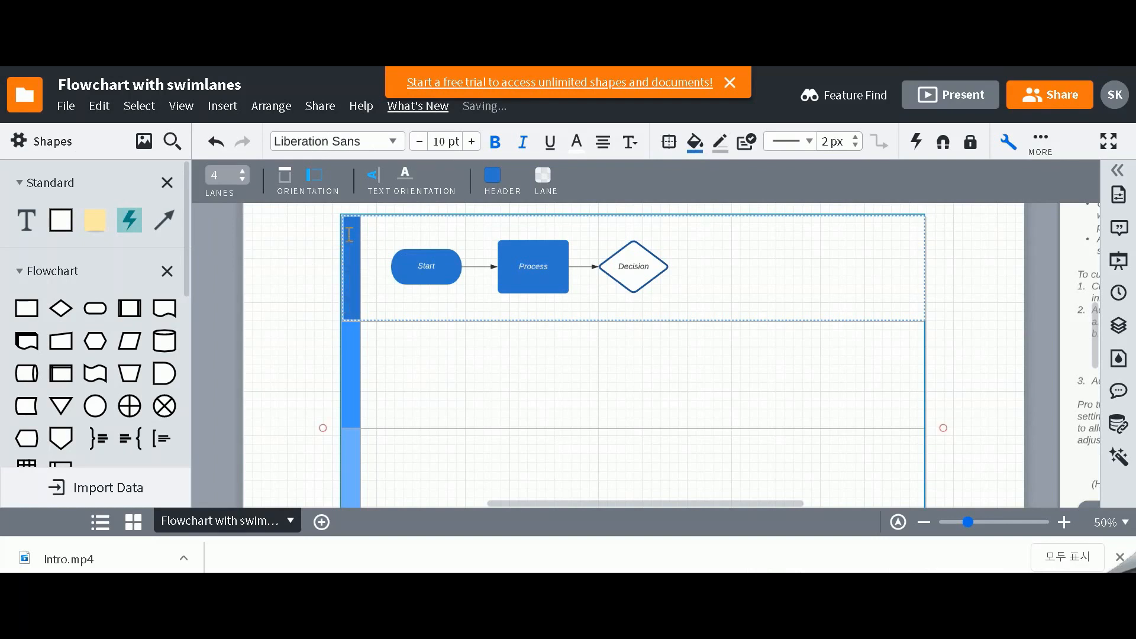
Step: Name the first swimlane 'Purchasing'
{"action": "type", "text": "Purchasing"}
{"action": "left_click", "coordinate": [351, 375]}
{"action": "type", "text": "Warehouse"}
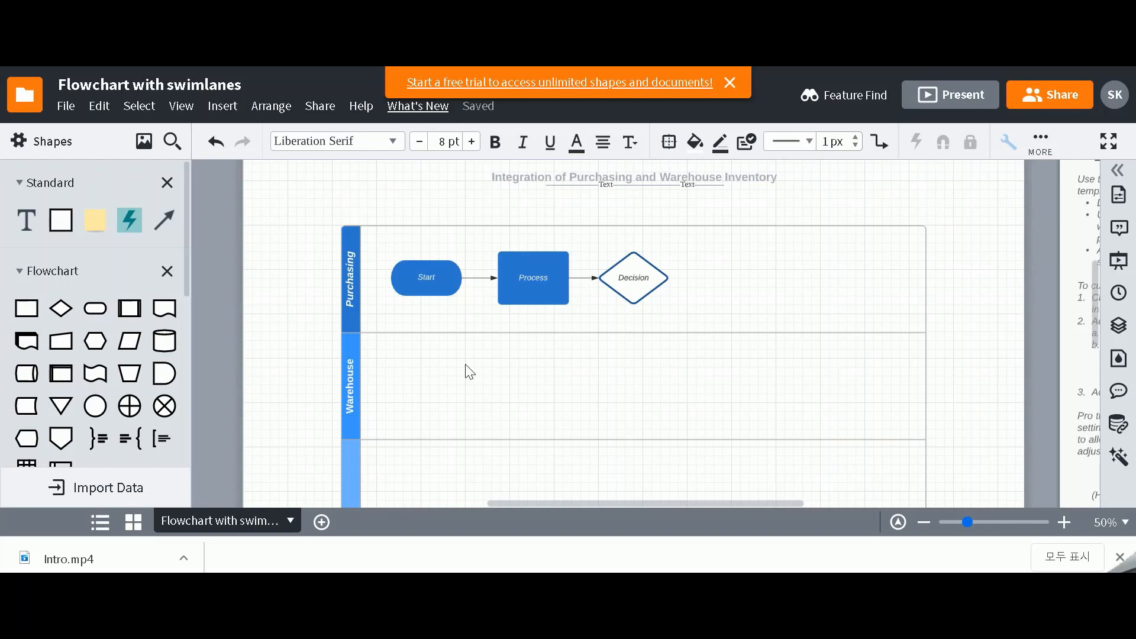
{"action": "mouse_move", "coordinate": [465, 307]}
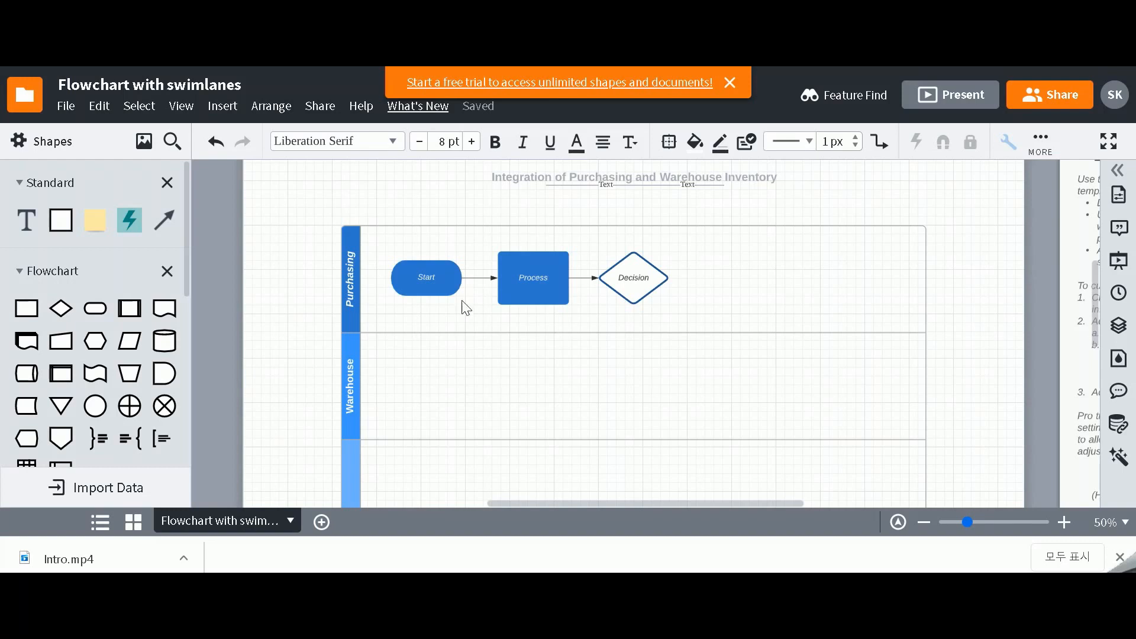
{"action": "mouse_move", "coordinate": [876, 373]}
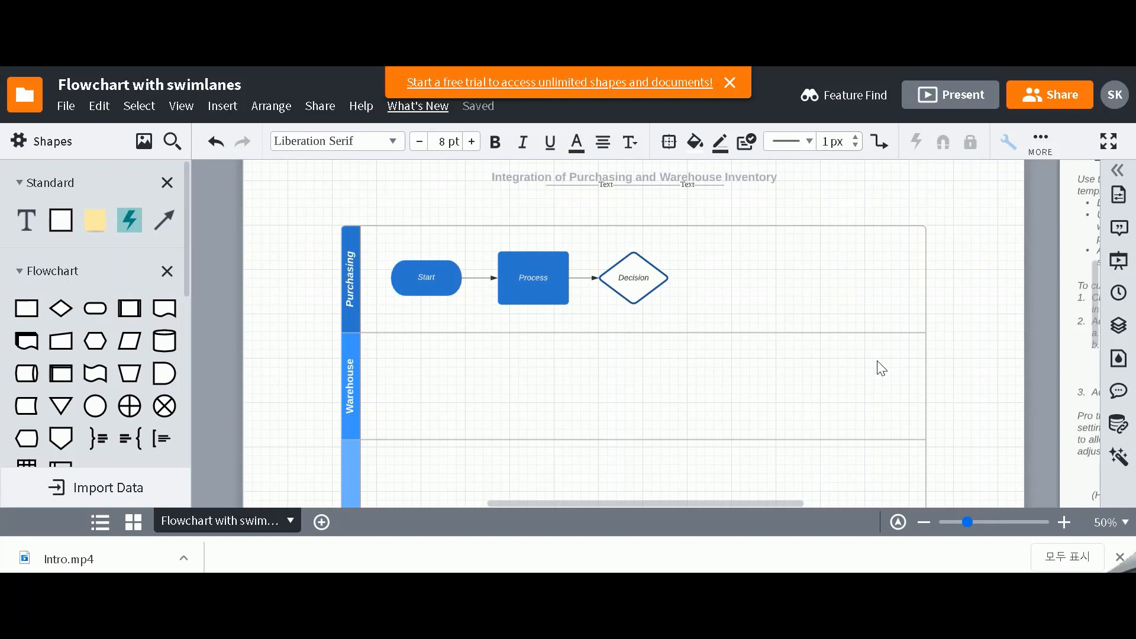
Step: Label the Start terminator 'Start' and the first process step 'Purchaser submits requisition'
{"action": "left_click", "coordinate": [532, 278]}
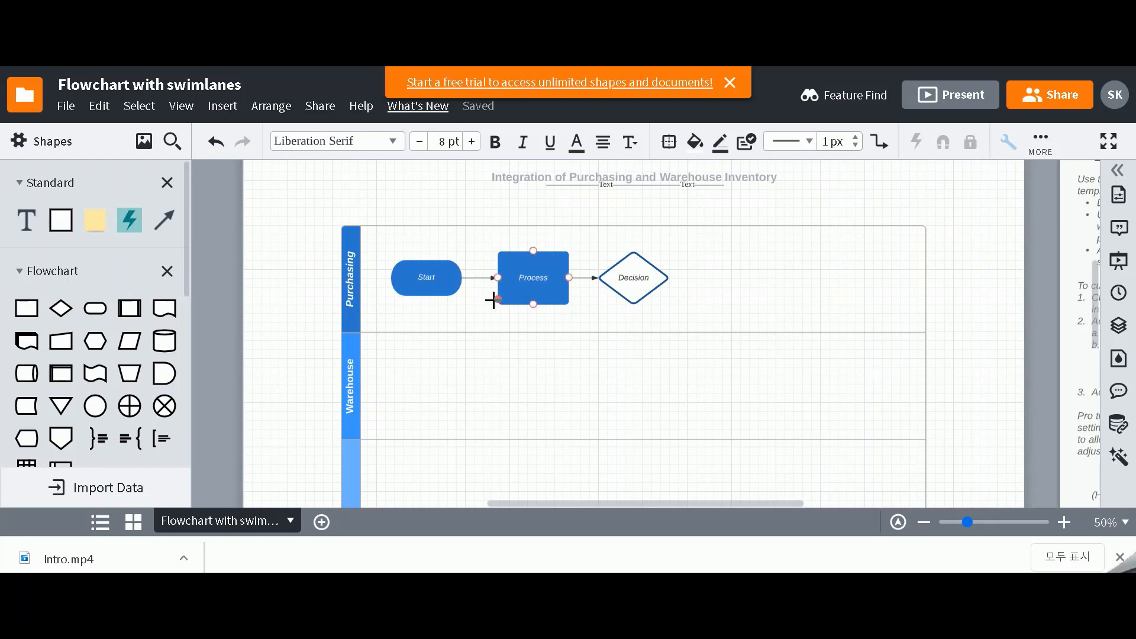
{"action": "left_click", "coordinate": [426, 277]}
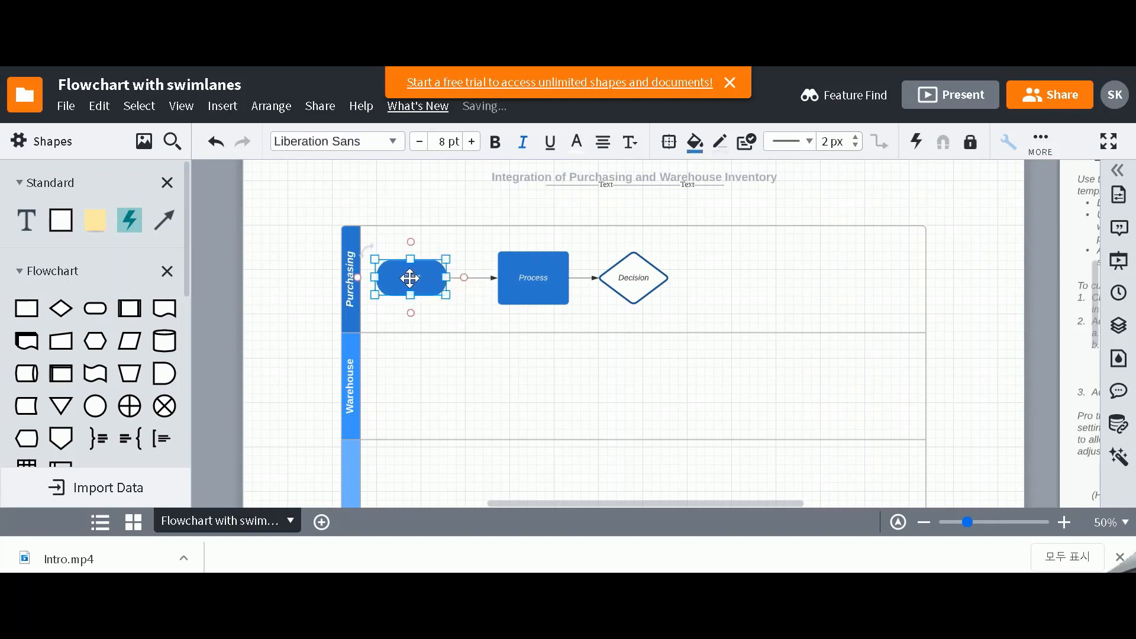
{"action": "type", "text": "Start"}
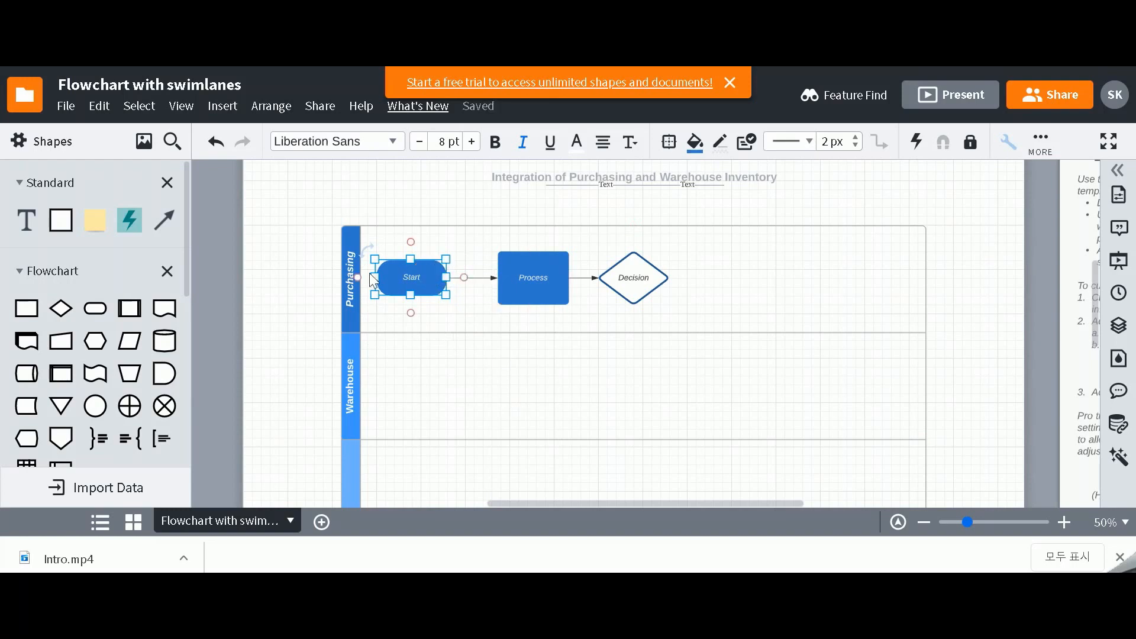
{"action": "left_click", "coordinate": [532, 277]}
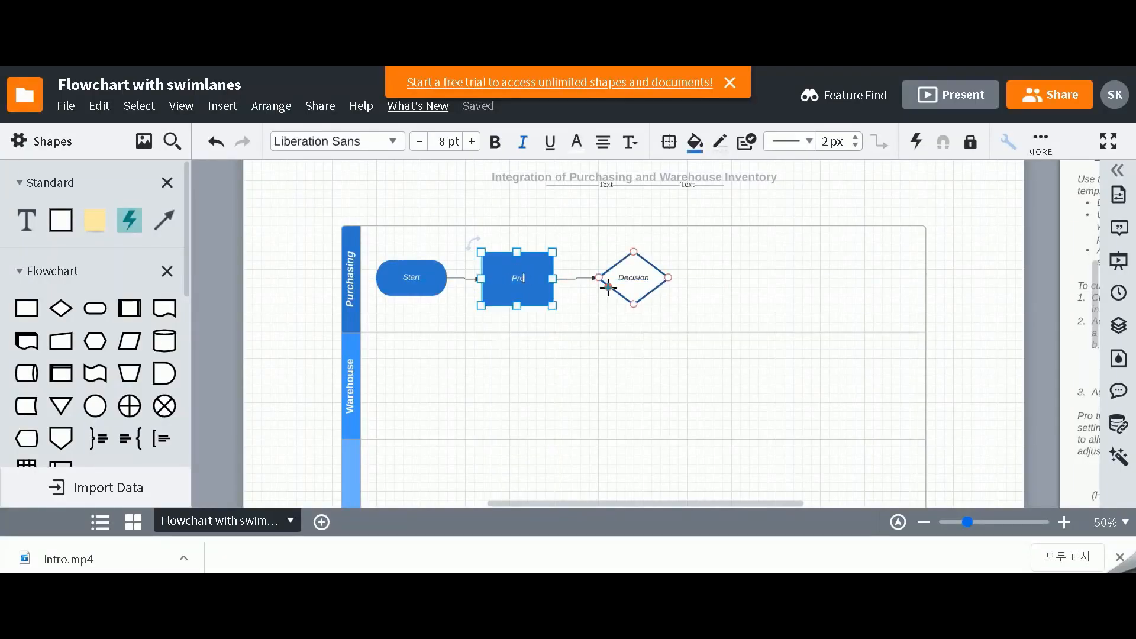
{"action": "type", "text": "Purchaser"}
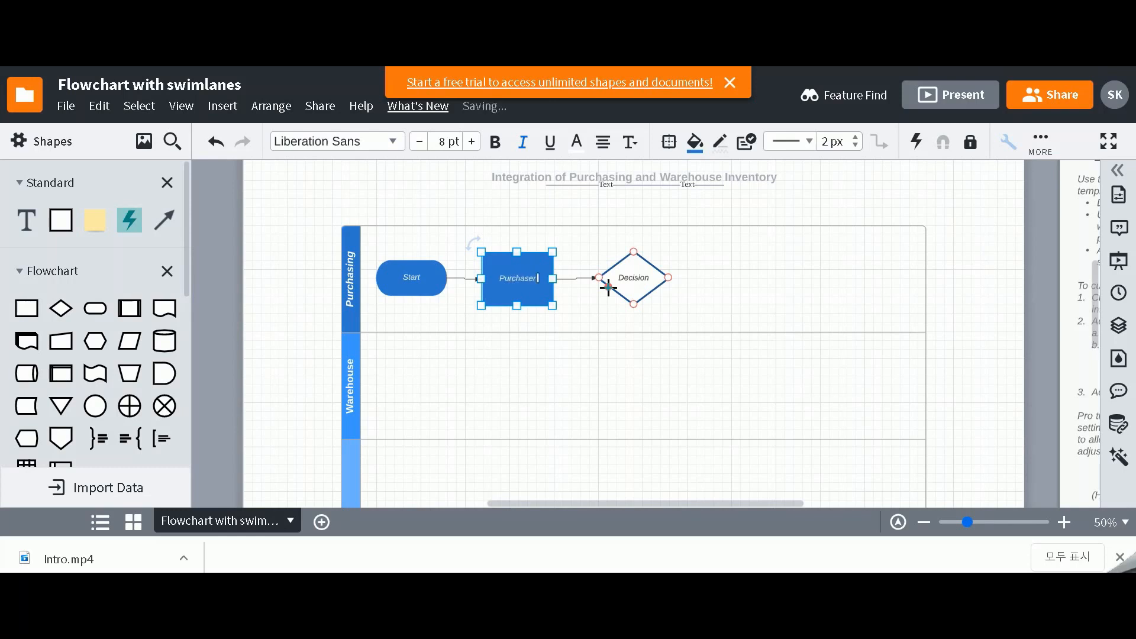
{"action": "type", "text": "submits requisition"}
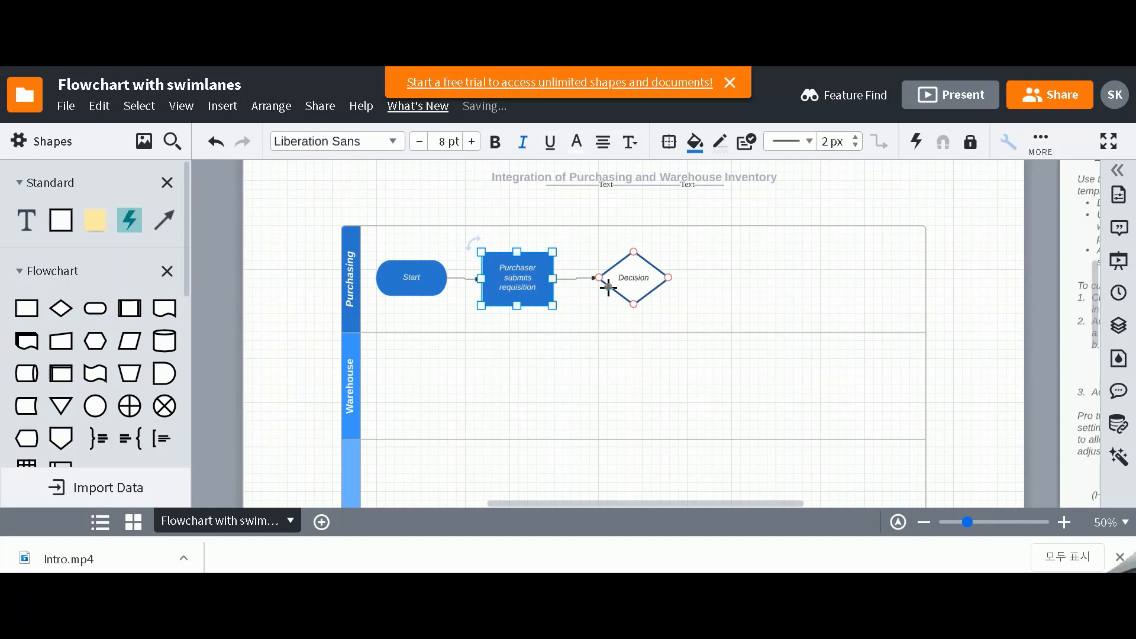
{"action": "left_click", "coordinate": [517, 281]}
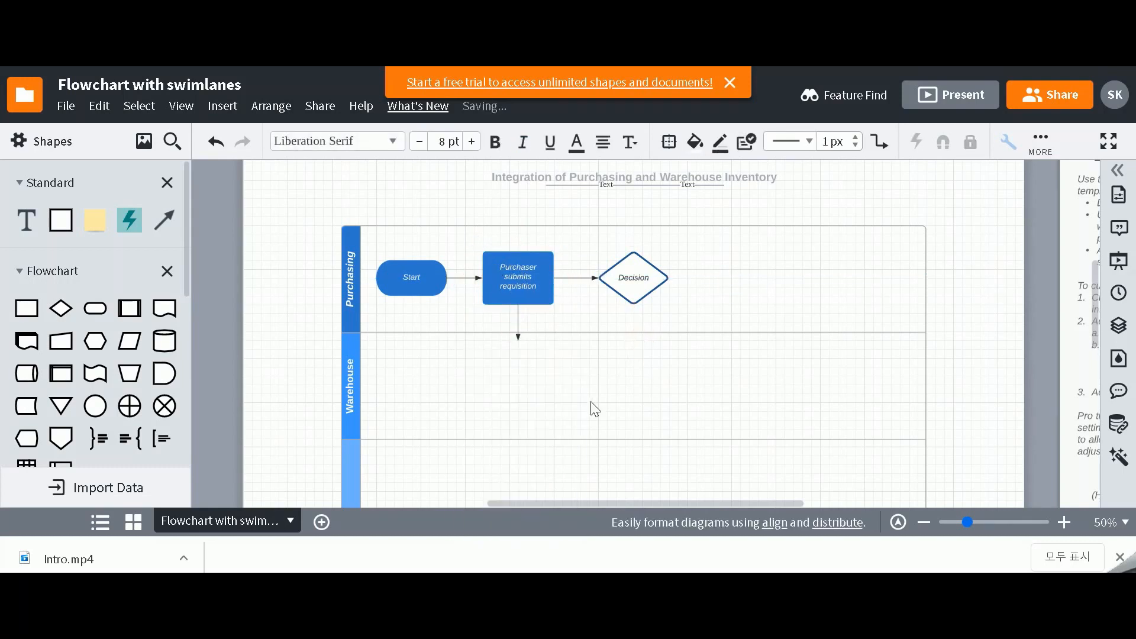
Step: Place a new process step after the requisition step, pushing Decision into Warehouse
{"action": "left_click", "coordinate": [517, 326]}
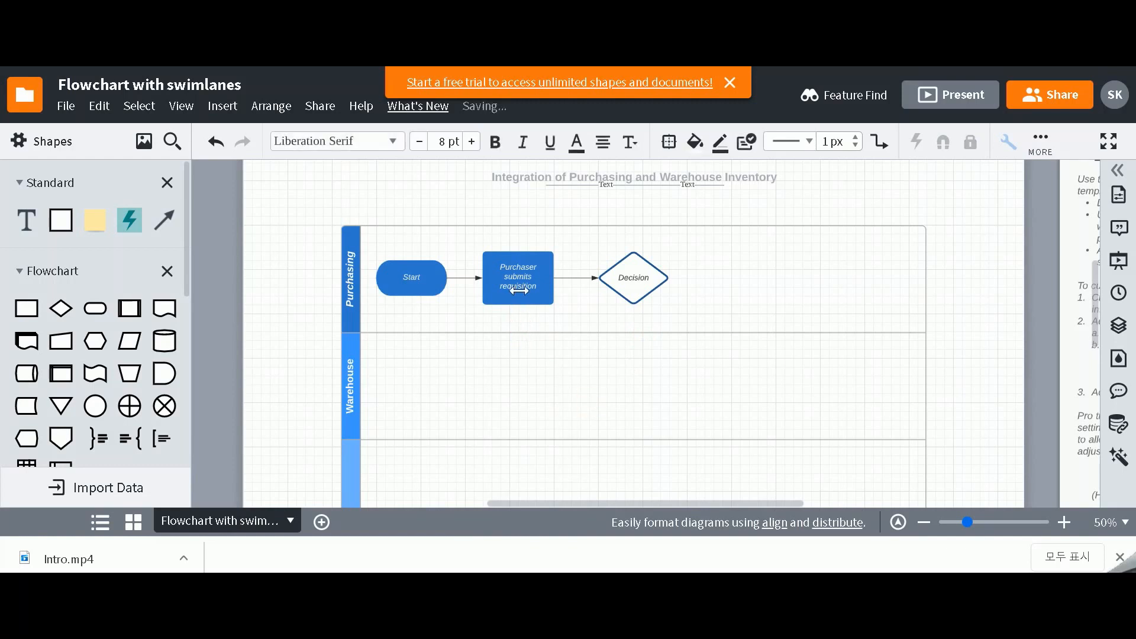
{"action": "left_click", "coordinate": [575, 277]}
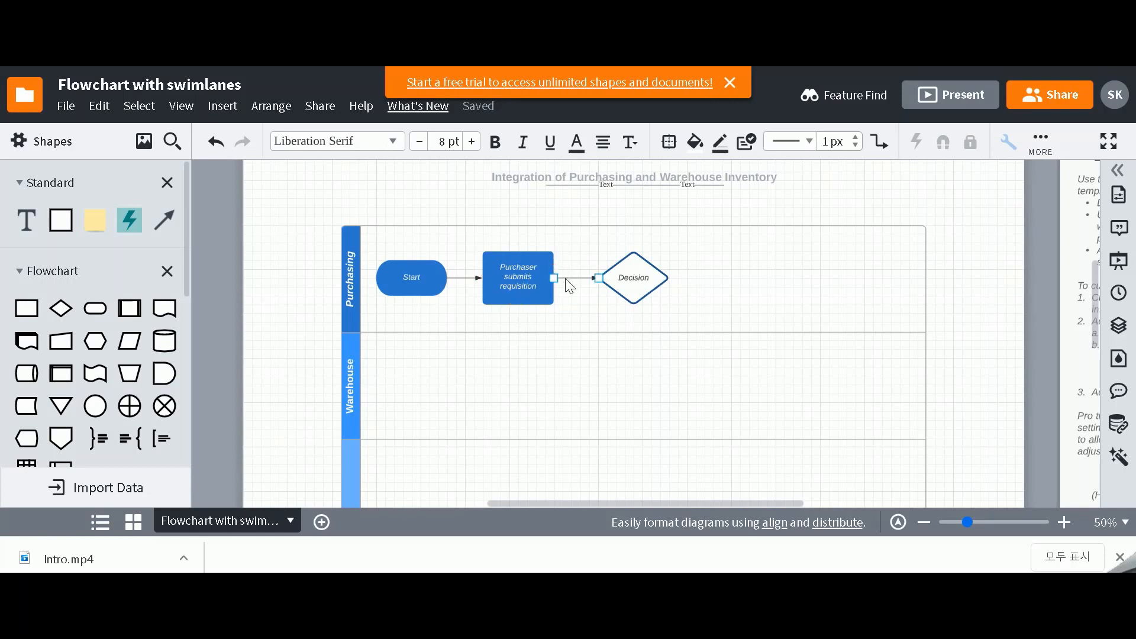
{"action": "left_click", "coordinate": [517, 277]}
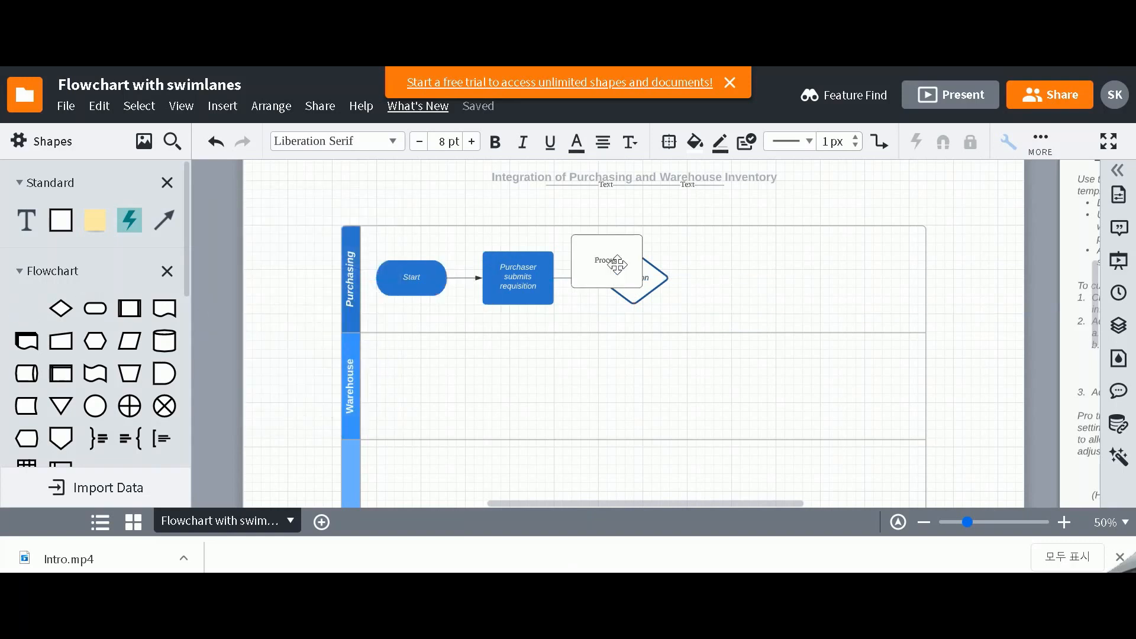
{"action": "left_click", "coordinate": [606, 277]}
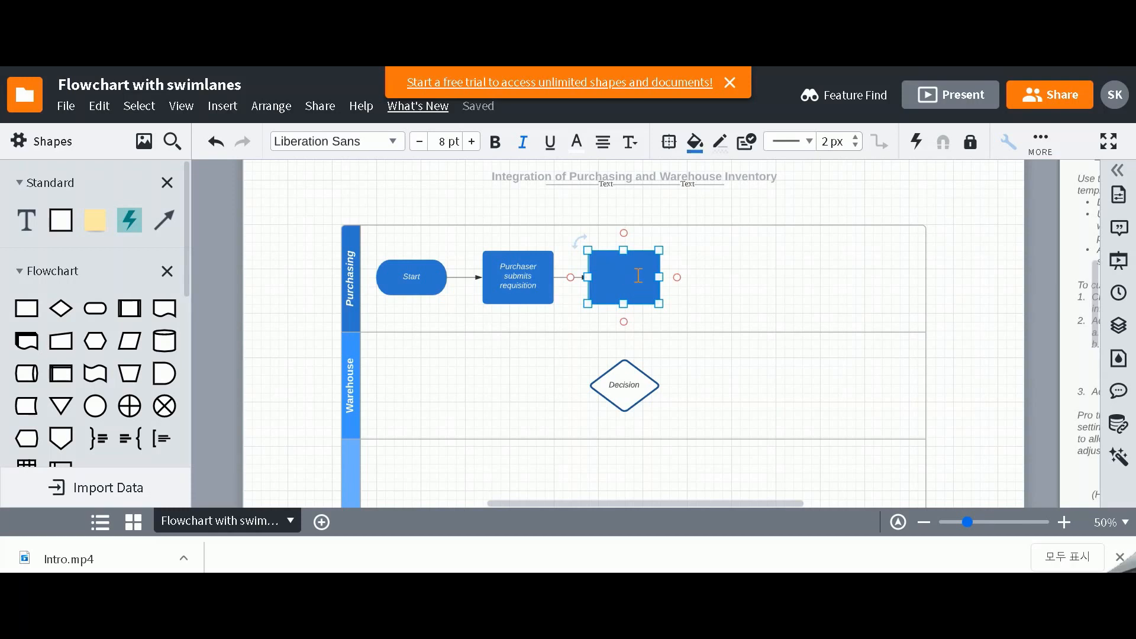
Step: Label the step 'Requisition becomes purchase order' and connect it to a 'Manager approves PO' diamond
{"action": "type", "text": "Requisition becomes purchase order"}
{"action": "left_click", "coordinate": [625, 385]}
{"action": "type", "text": "Manager approves i"}
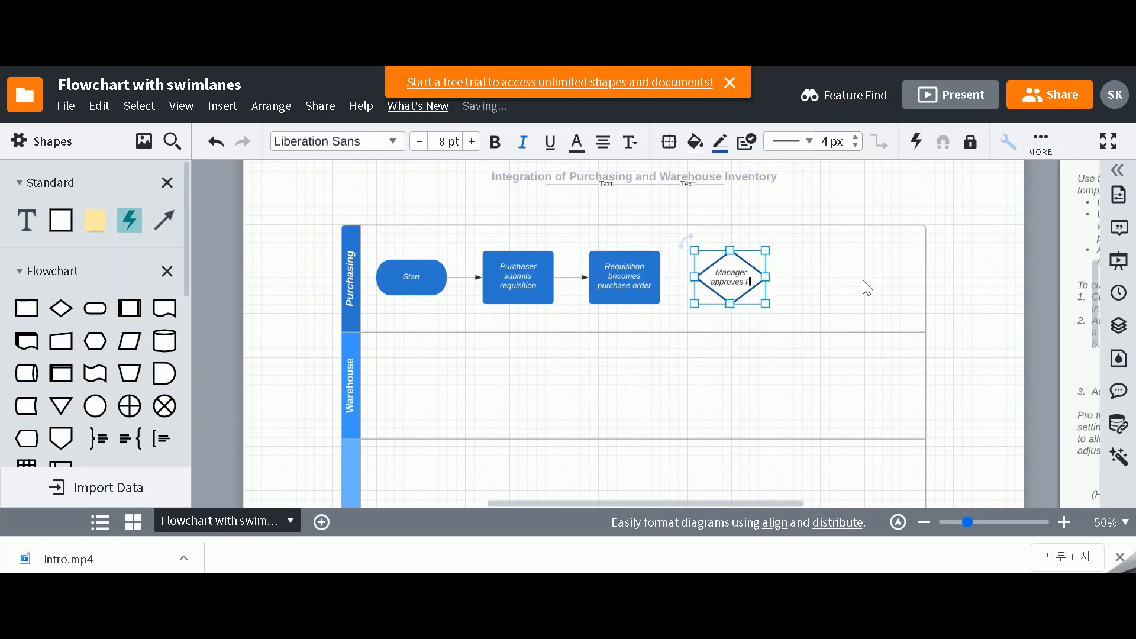
{"action": "left_click", "coordinate": [623, 277]}
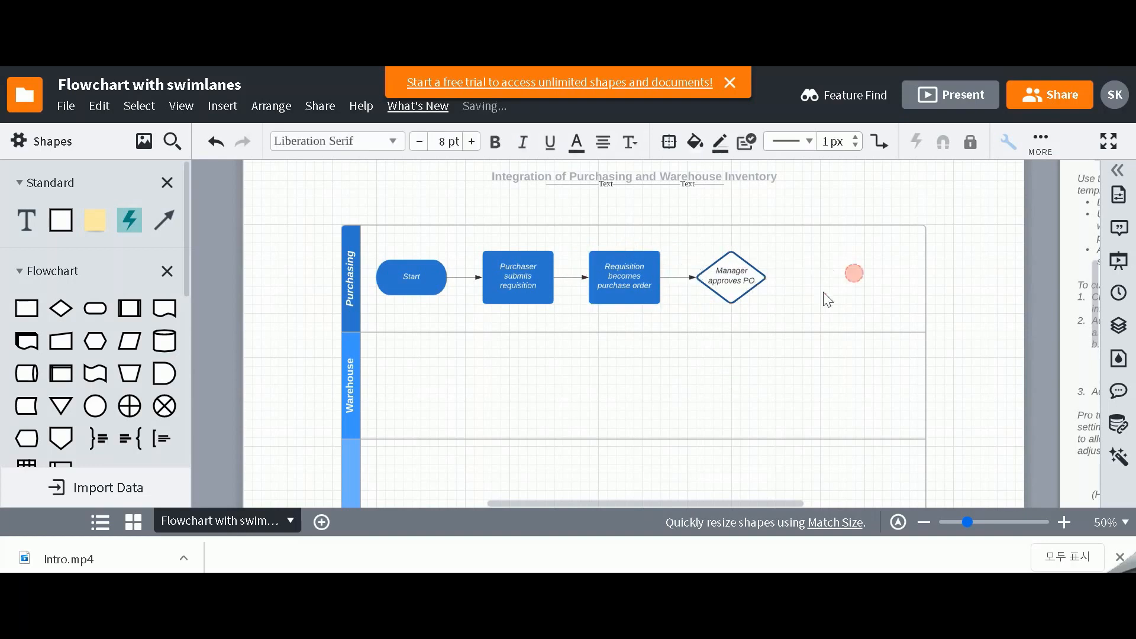
{"action": "left_click", "coordinate": [730, 280]}
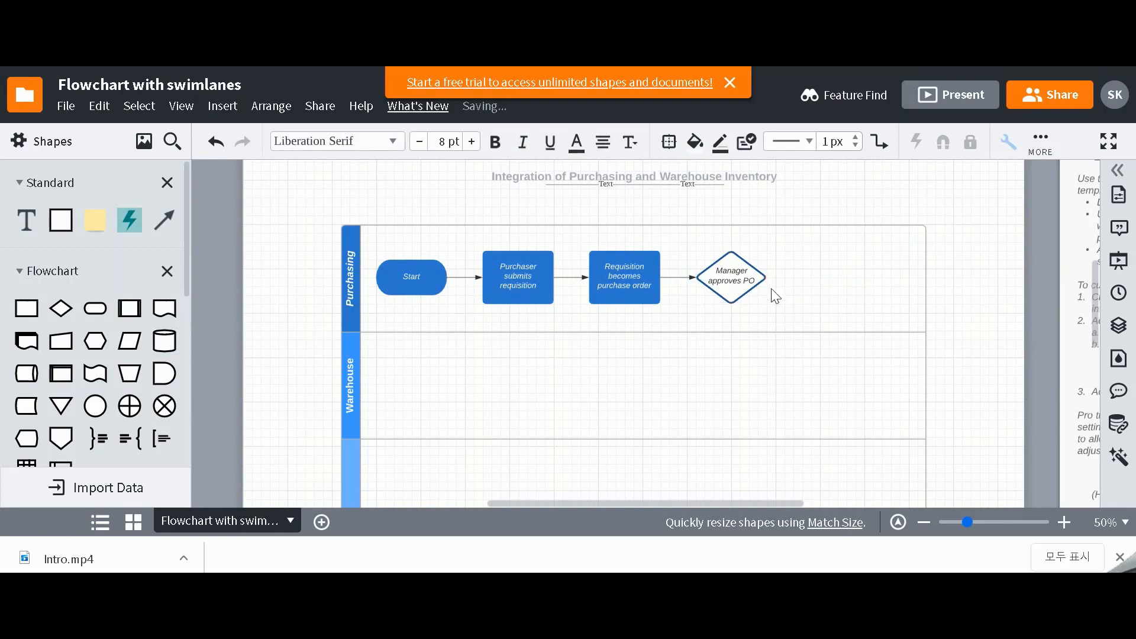
{"action": "left_click", "coordinate": [731, 280]}
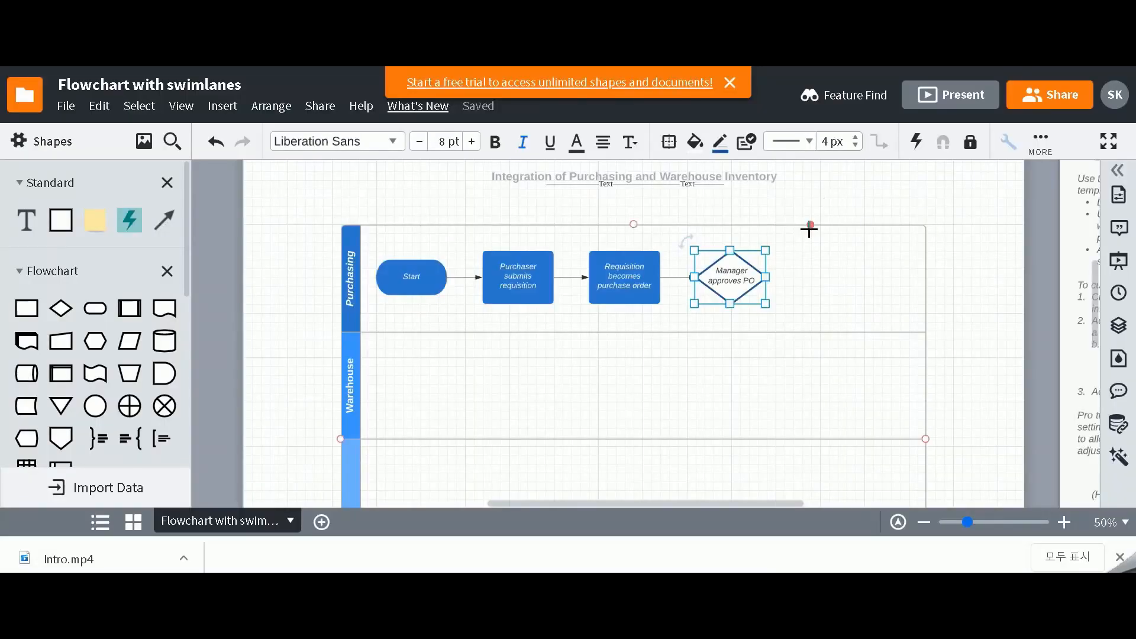
Step: Draw a Yes connector from the Manager approves PO diamond to a new process shape
{"action": "left_click", "coordinate": [410, 276]}
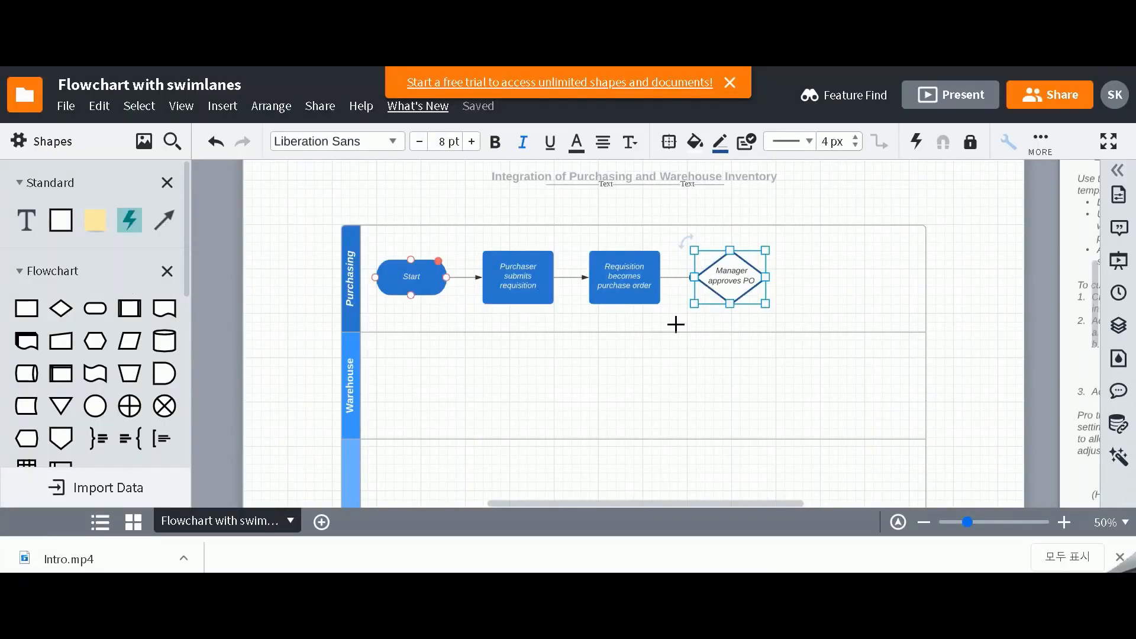
{"action": "left_click", "coordinate": [516, 277]}
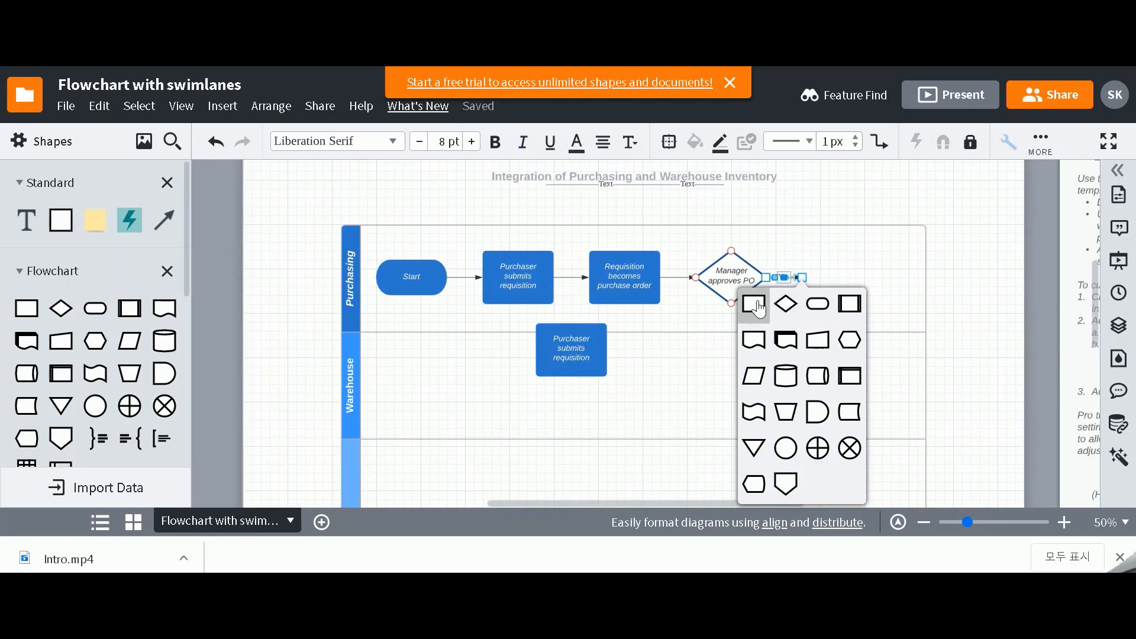
{"action": "left_click", "coordinate": [752, 303]}
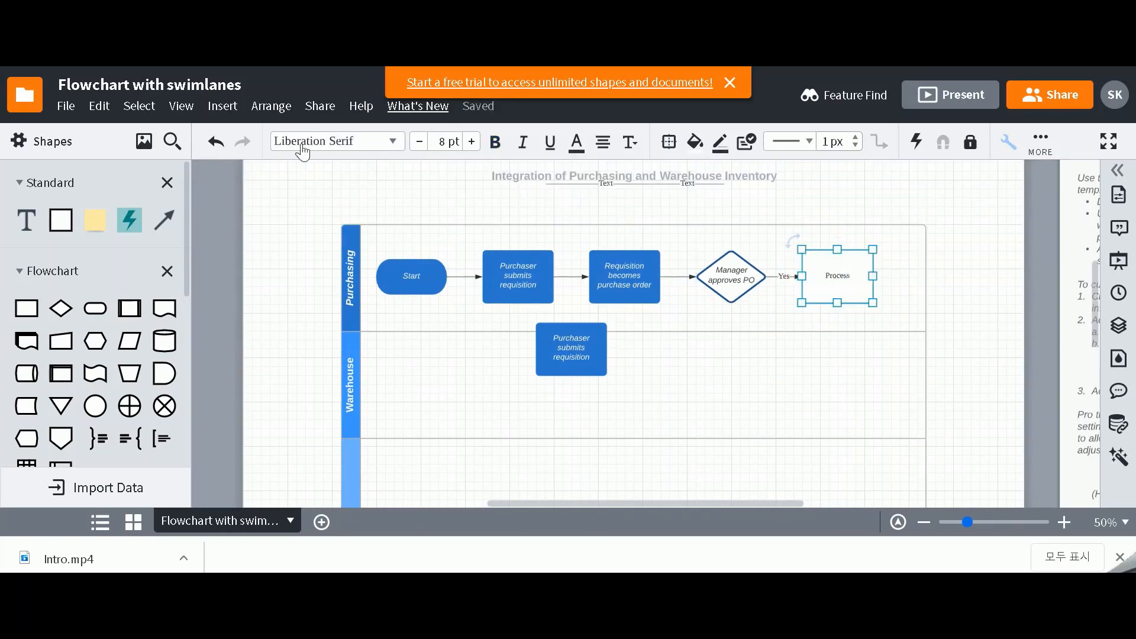
{"action": "left_click", "coordinate": [622, 276]}
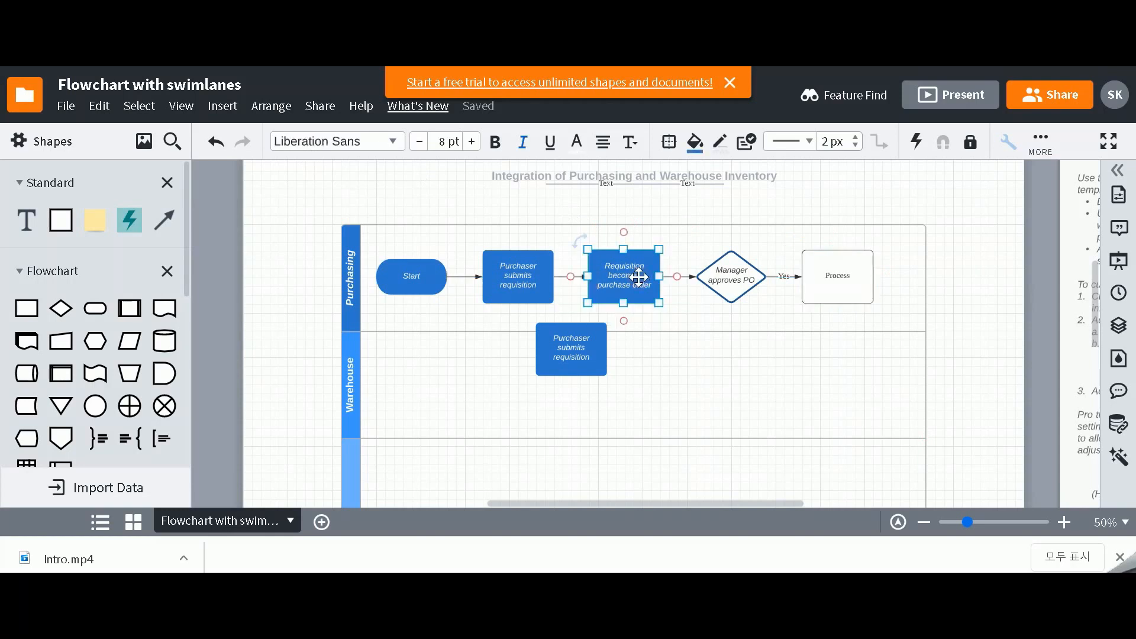
{"action": "left_click", "coordinate": [836, 276]}
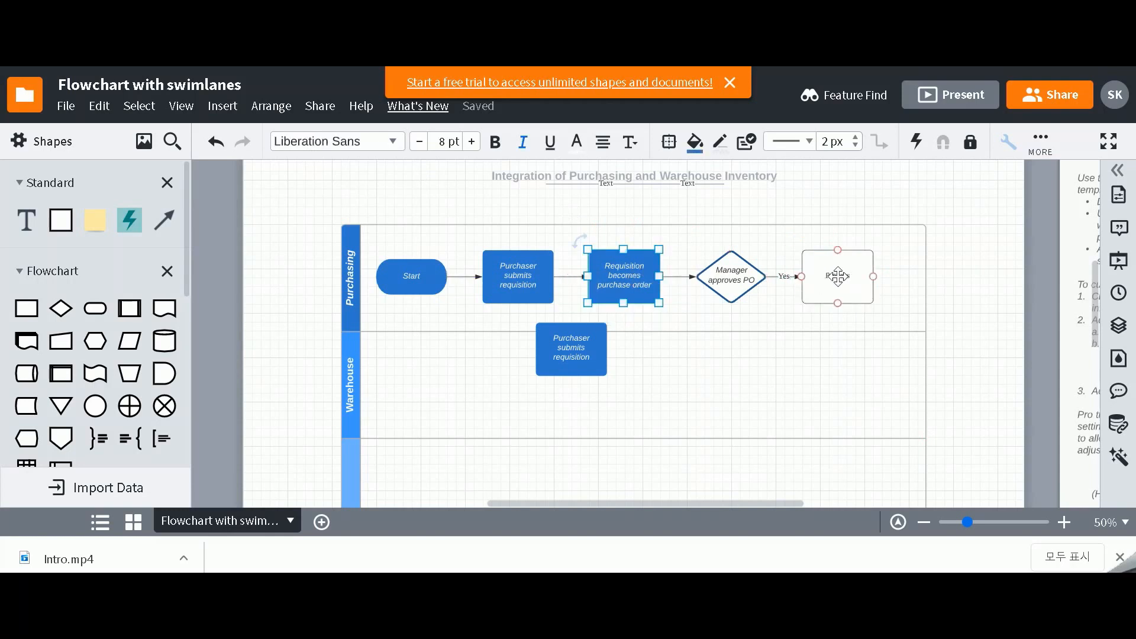
{"action": "left_click", "coordinate": [837, 276]}
{"action": "type", "text": "email"}
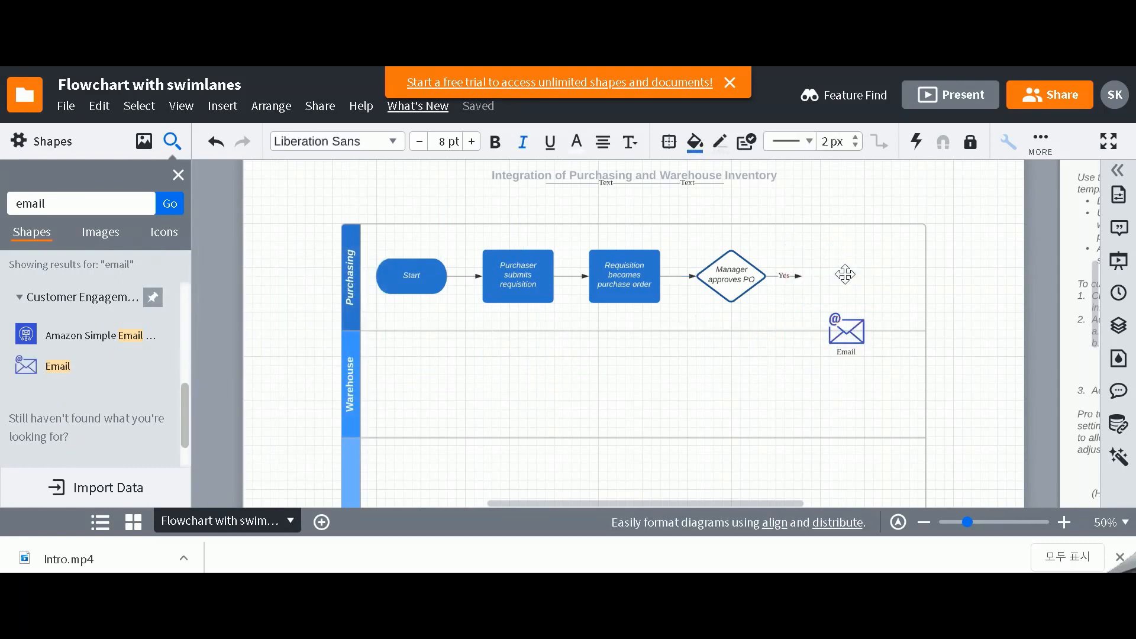
Step: Swap the Process shape for an Email icon at the end of the Yes arrow
{"action": "left_click", "coordinate": [846, 331]}
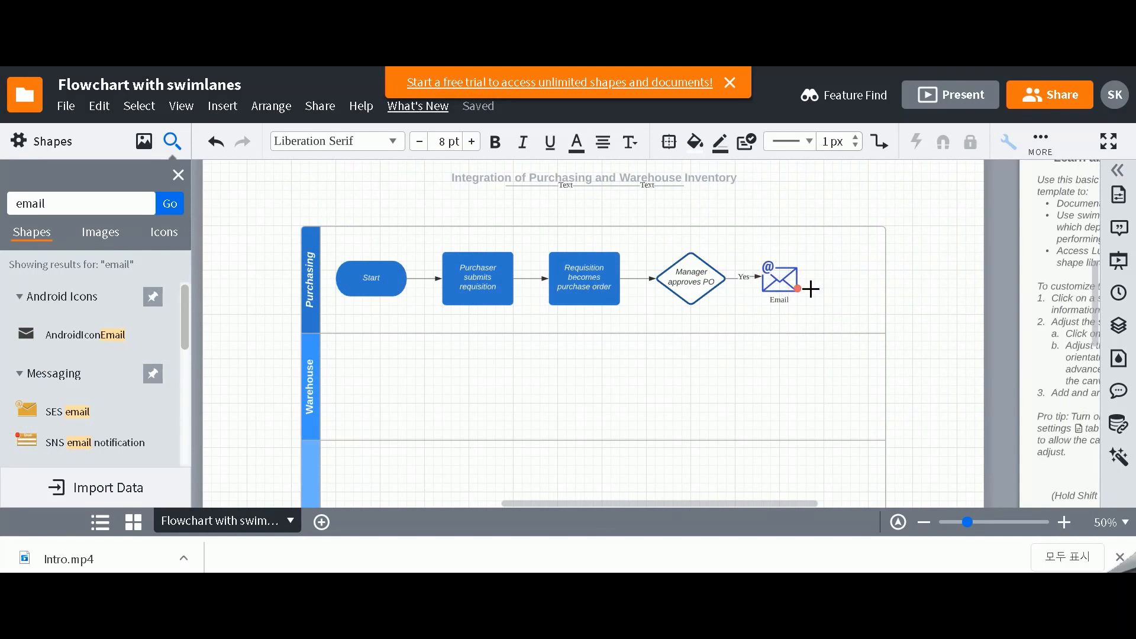
{"action": "left_click", "coordinate": [688, 279]}
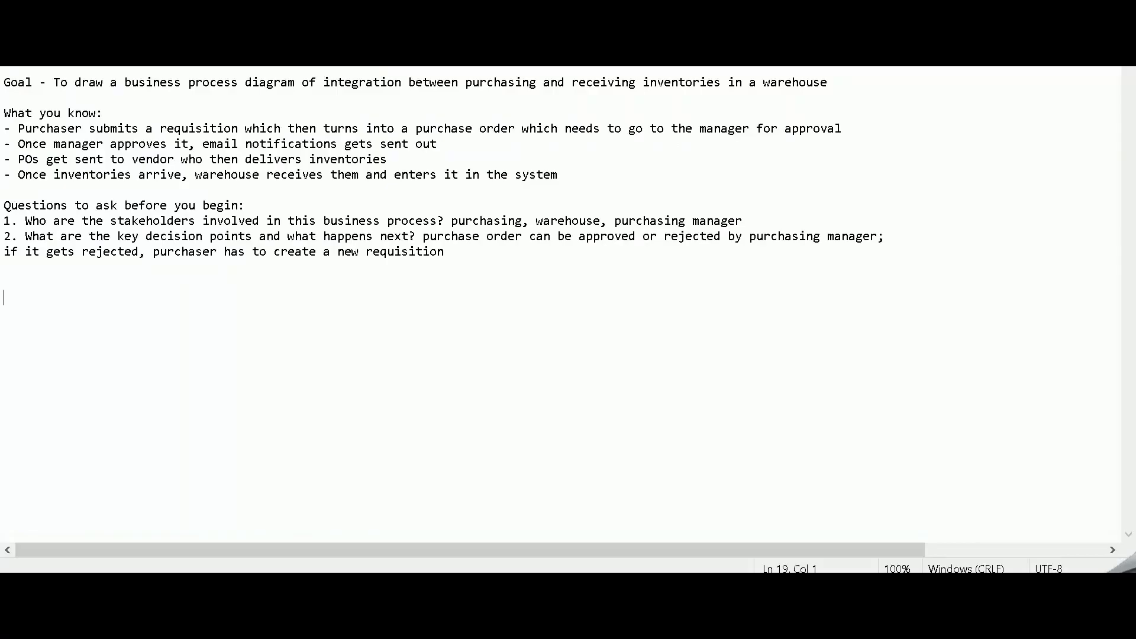
{"action": "mouse_move", "coordinate": [730, 141]}
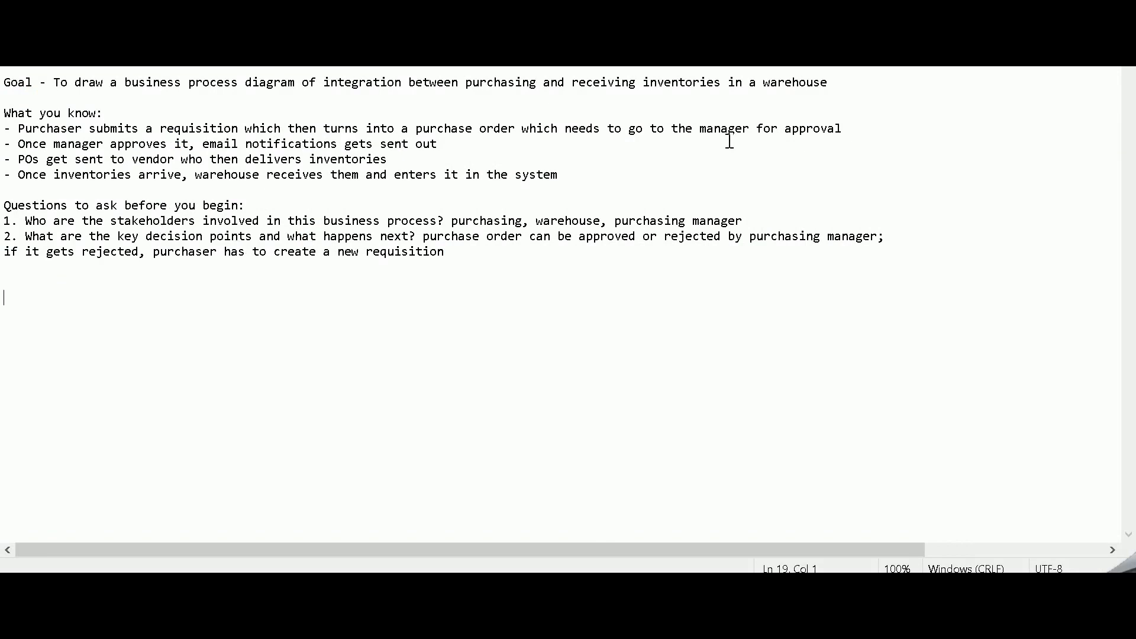
{"action": "mouse_move", "coordinate": [1036, 111]}
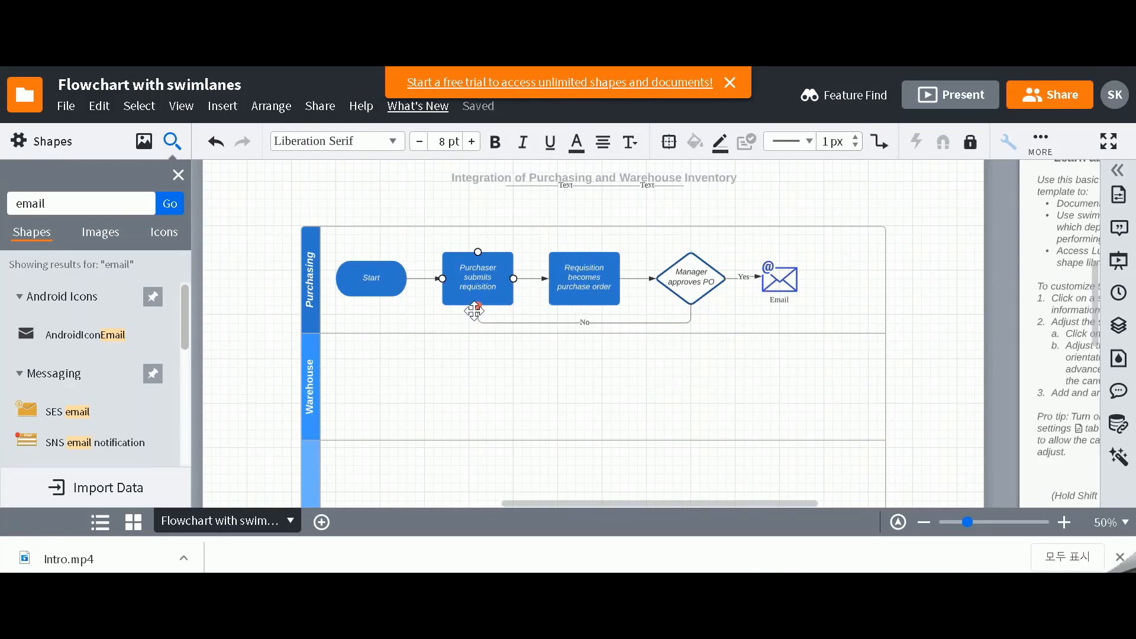
Step: Loop a No connector from the diamond back to Purchaser submits requisition
{"action": "left_click", "coordinate": [789, 343]}
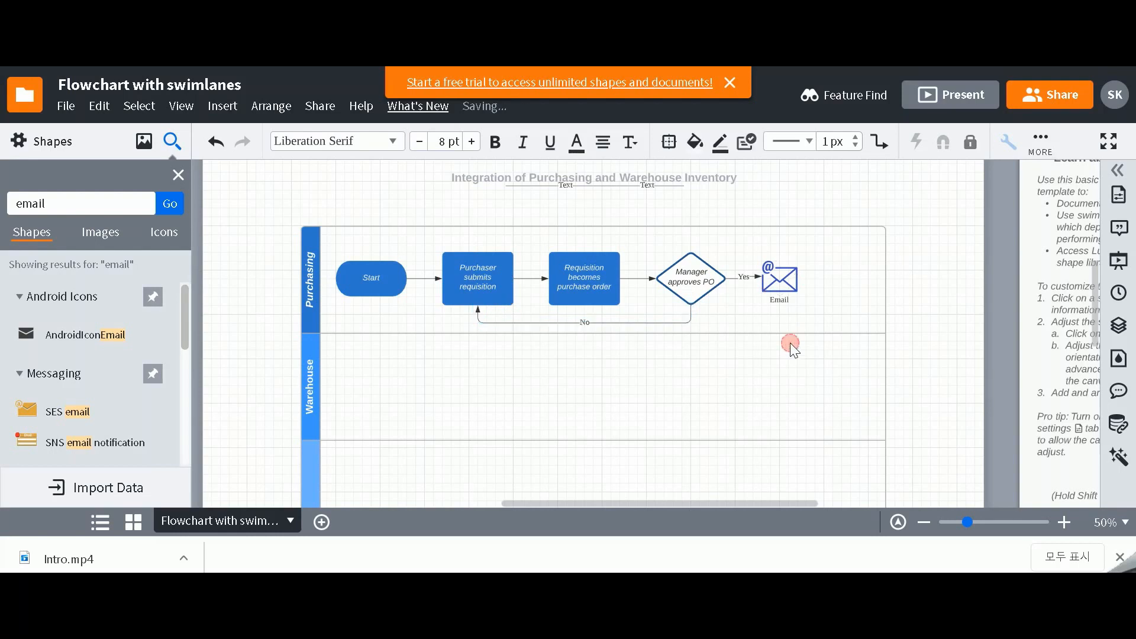
{"action": "mouse_move", "coordinate": [781, 323]}
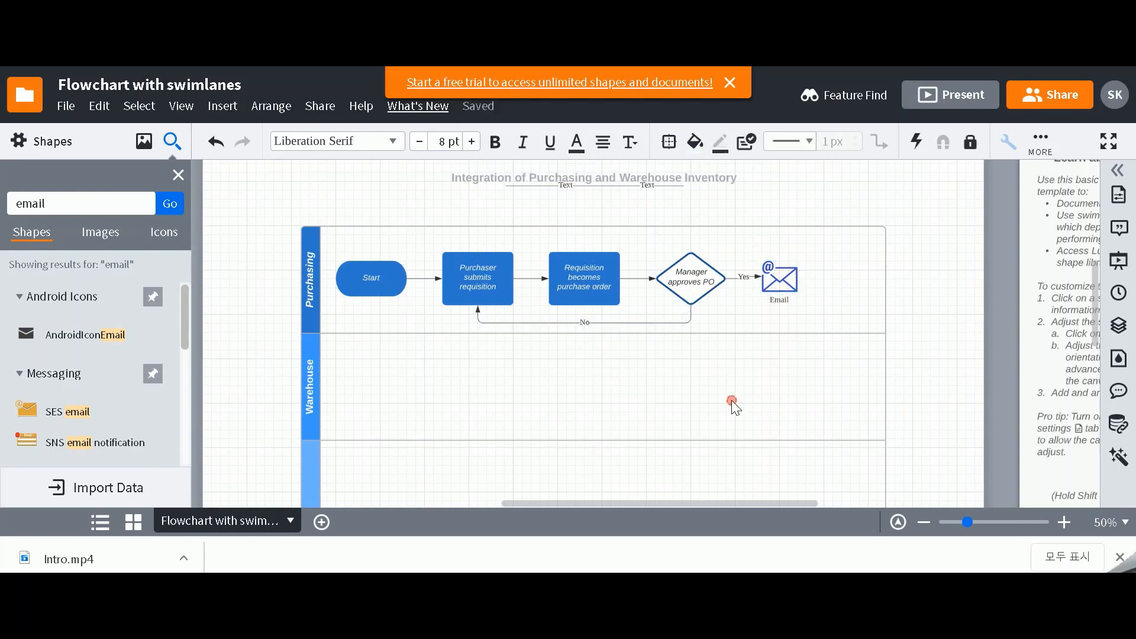
{"action": "left_click", "coordinate": [477, 277]}
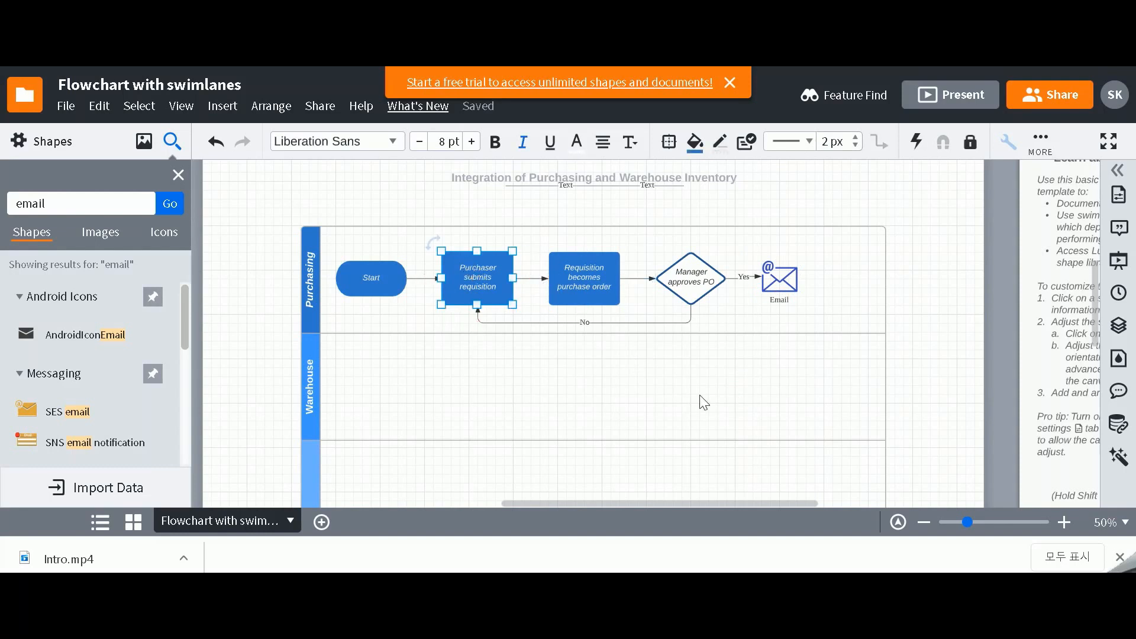
{"action": "left_click", "coordinate": [367, 383]}
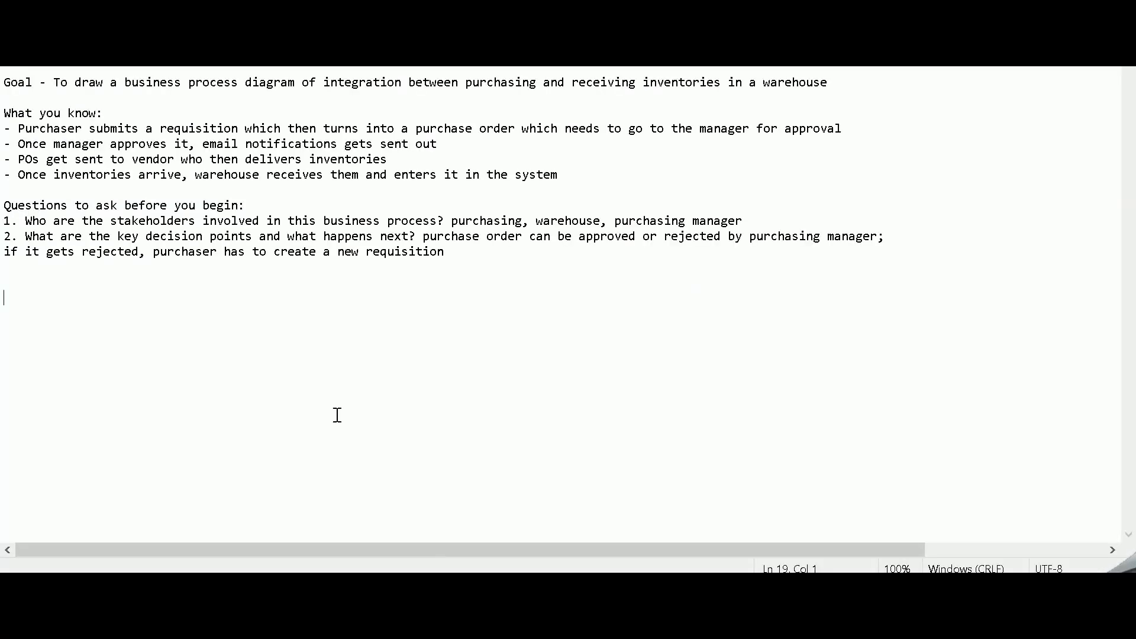
Step: Append ', vendor' to the stakeholders answer in the notes
{"action": "left_click", "coordinate": [178, 205]}
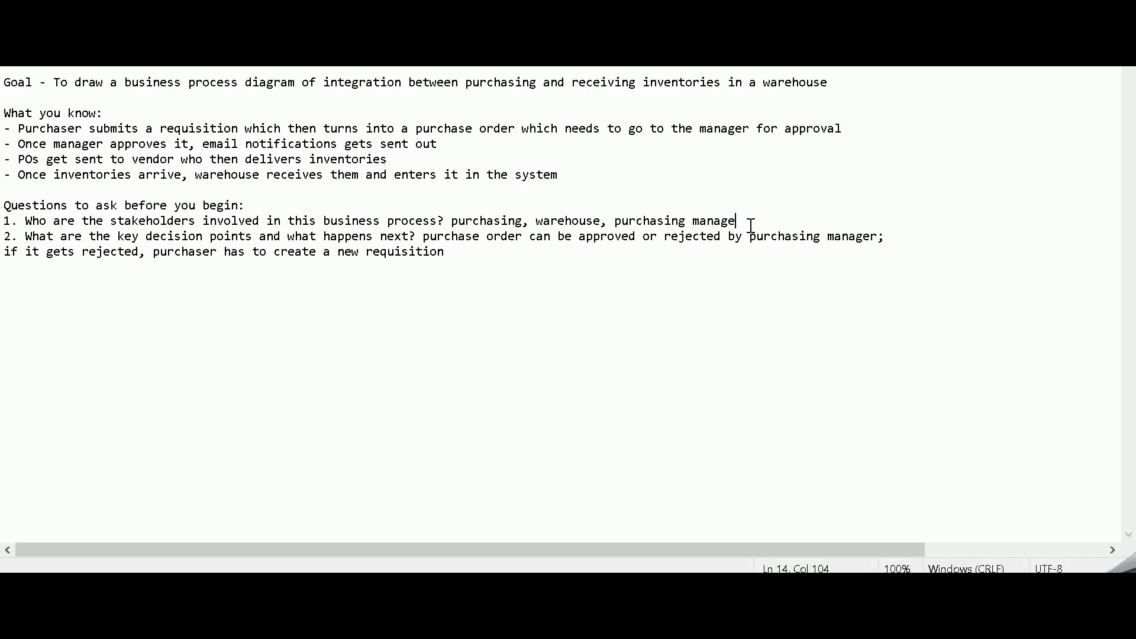
{"action": "type", "text": ", vendor"}
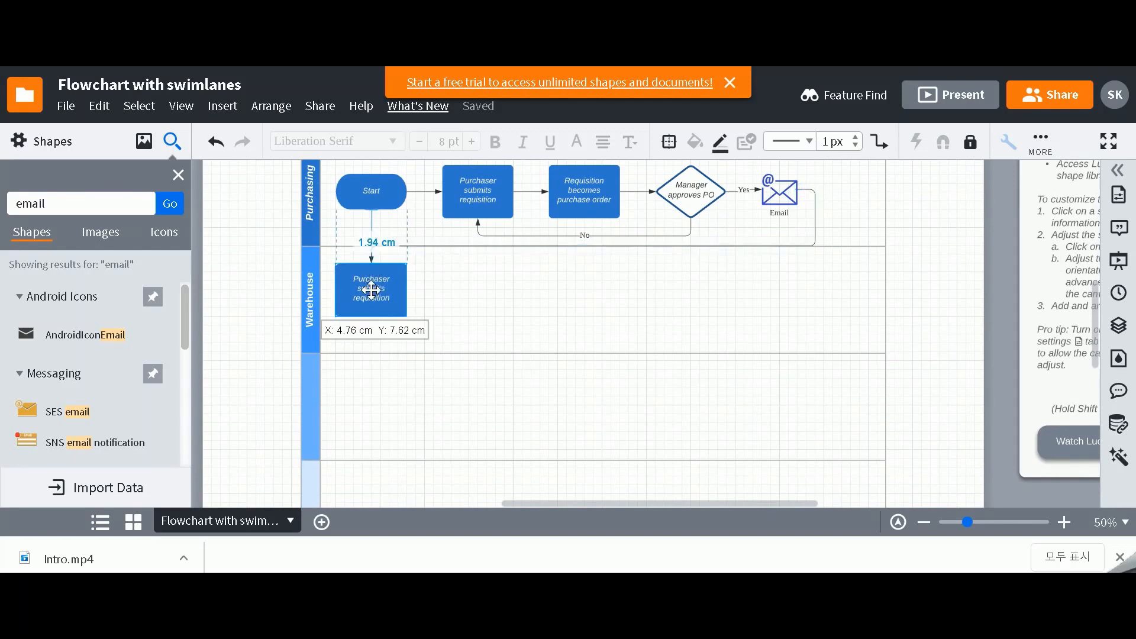
Step: Place a copied process step in the second lane and link the Email icon to it
{"action": "left_click", "coordinate": [312, 296]}
{"action": "type", "text": "Warehouse"}
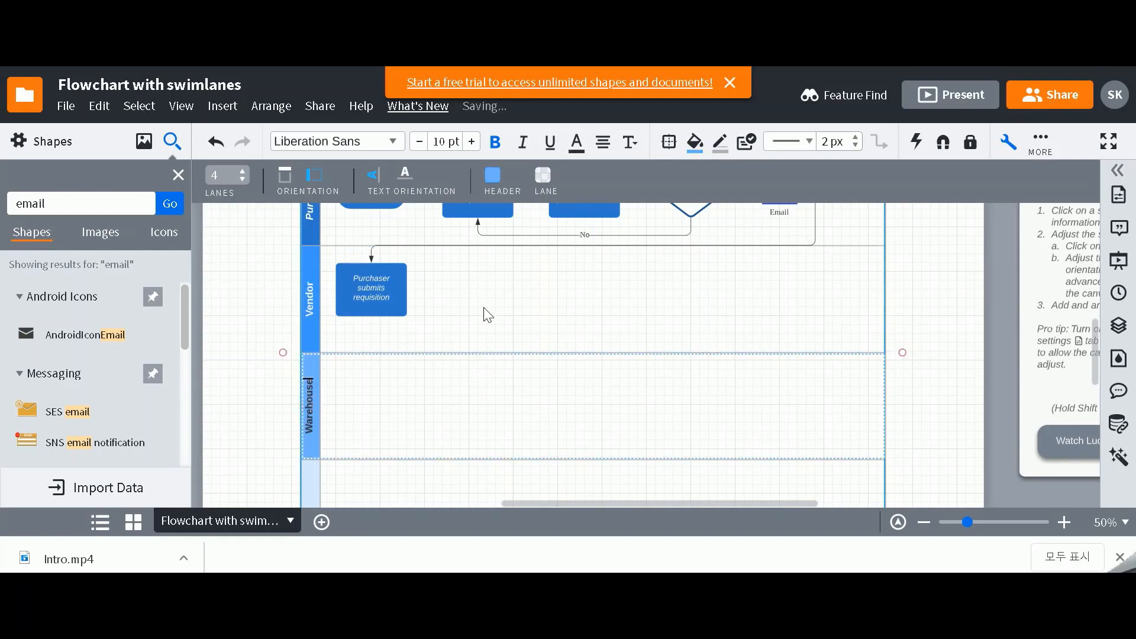
{"action": "scroll", "scroll_direction": "up", "scroll_amount": 3}
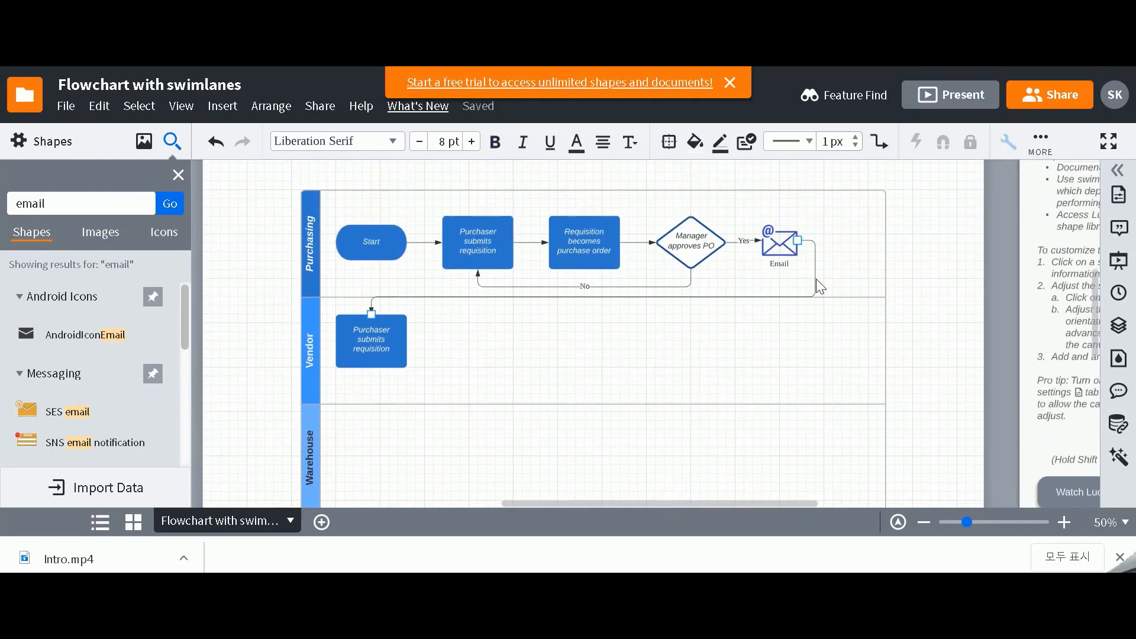
{"action": "left_click", "coordinate": [370, 341]}
{"action": "type", "text": "df"}
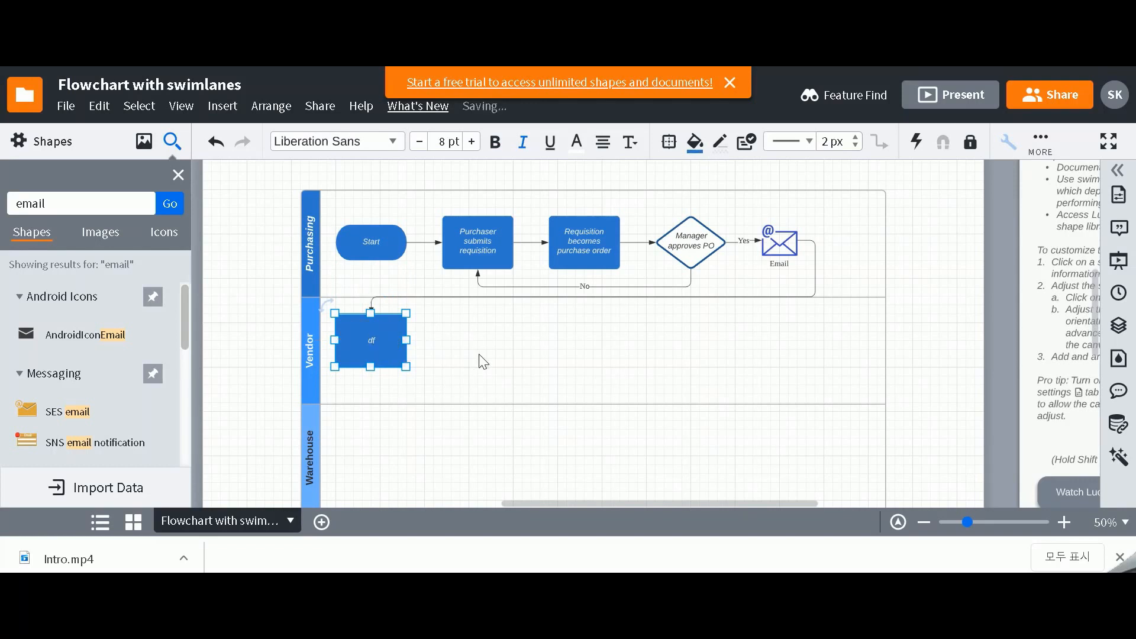
Step: Label the Vendor steps 'Processes the order' and a connected 'Delivers inventories'
{"action": "key", "text": "Backspace"}
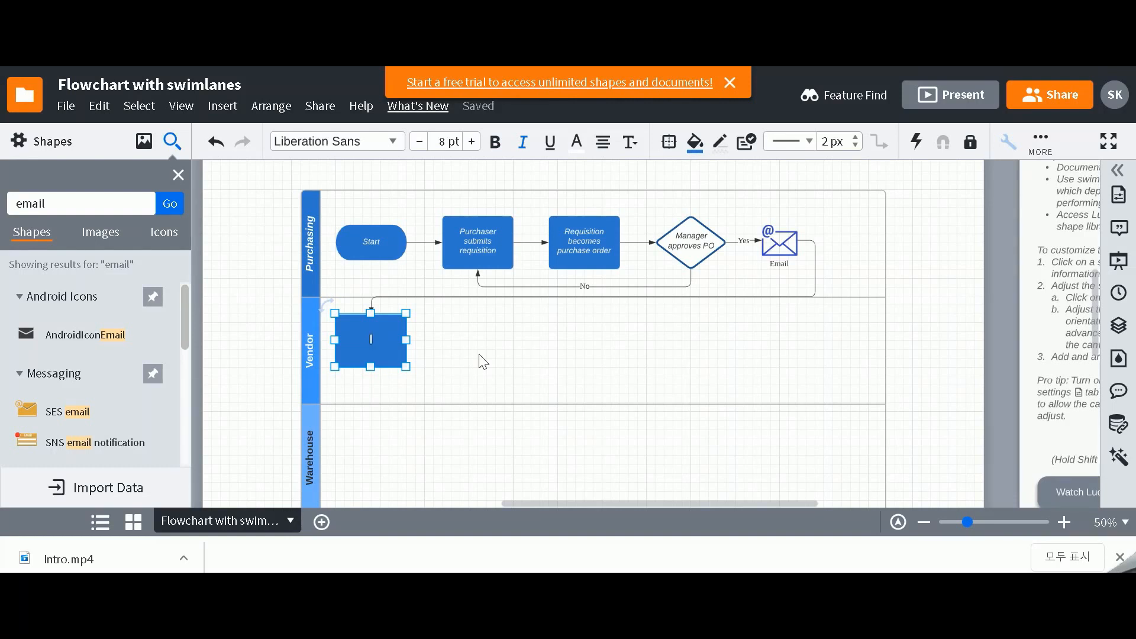
{"action": "type", "text": "Processes the order"}
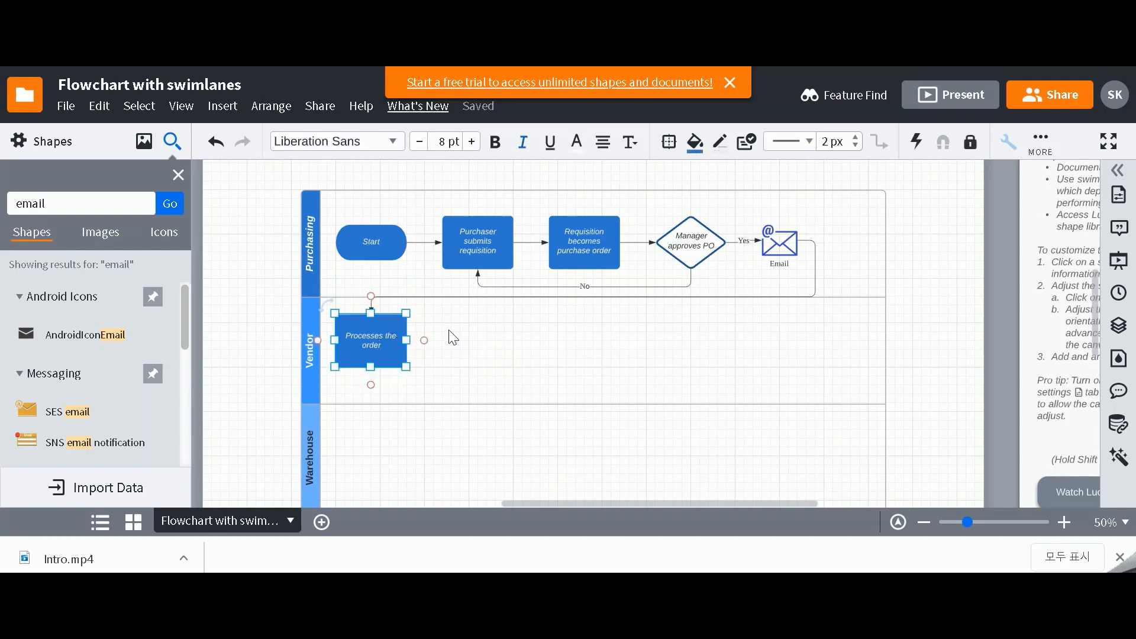
{"action": "left_click", "coordinate": [469, 352]}
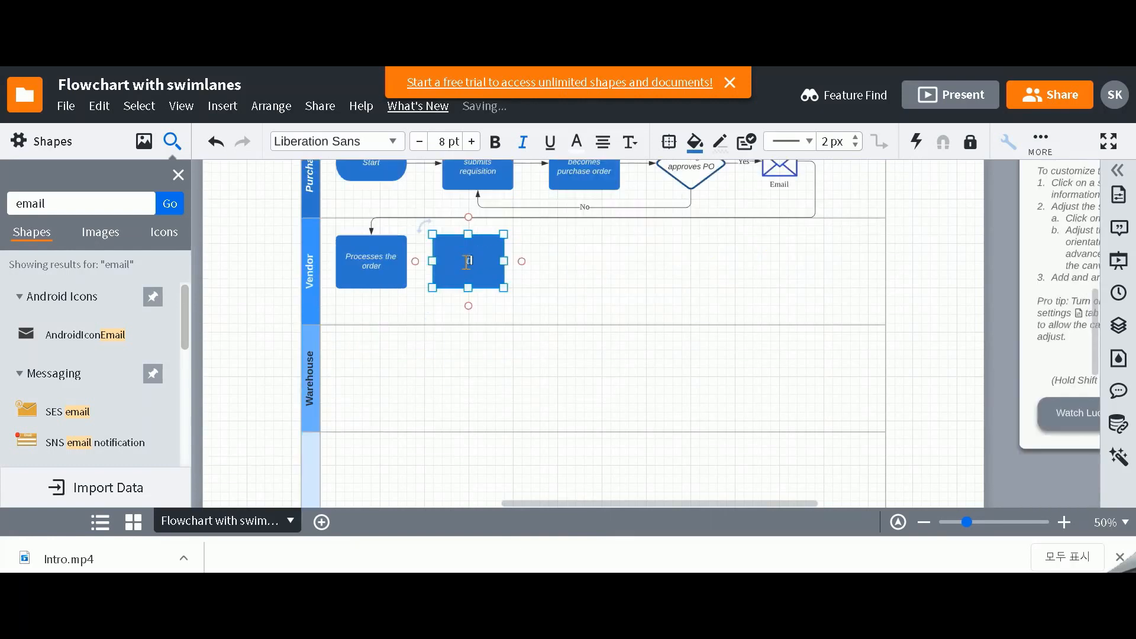
{"action": "type", "text": "Delivers the"}
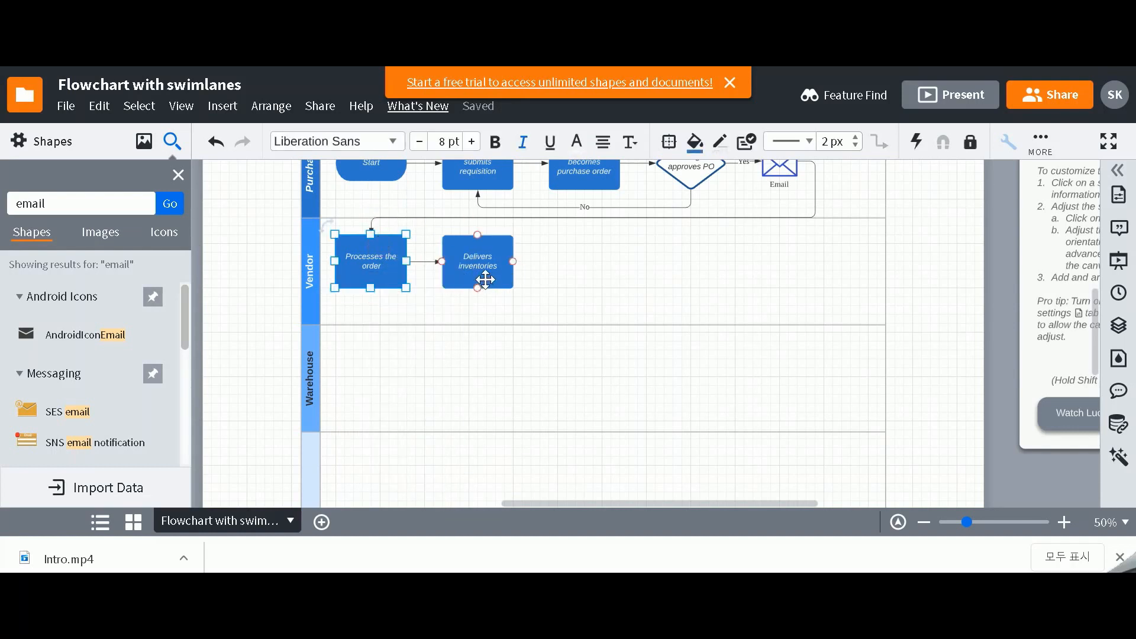
Step: Add a 'Received inventories' step in the Warehouse lane
{"action": "left_click", "coordinate": [383, 363]}
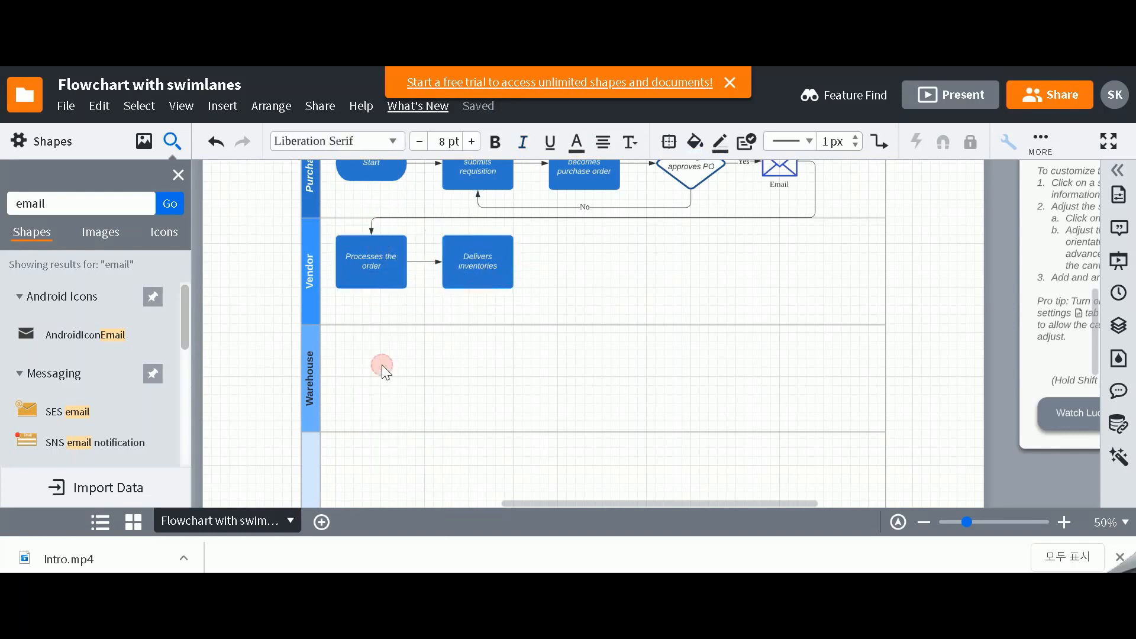
{"action": "left_click", "coordinate": [477, 261]}
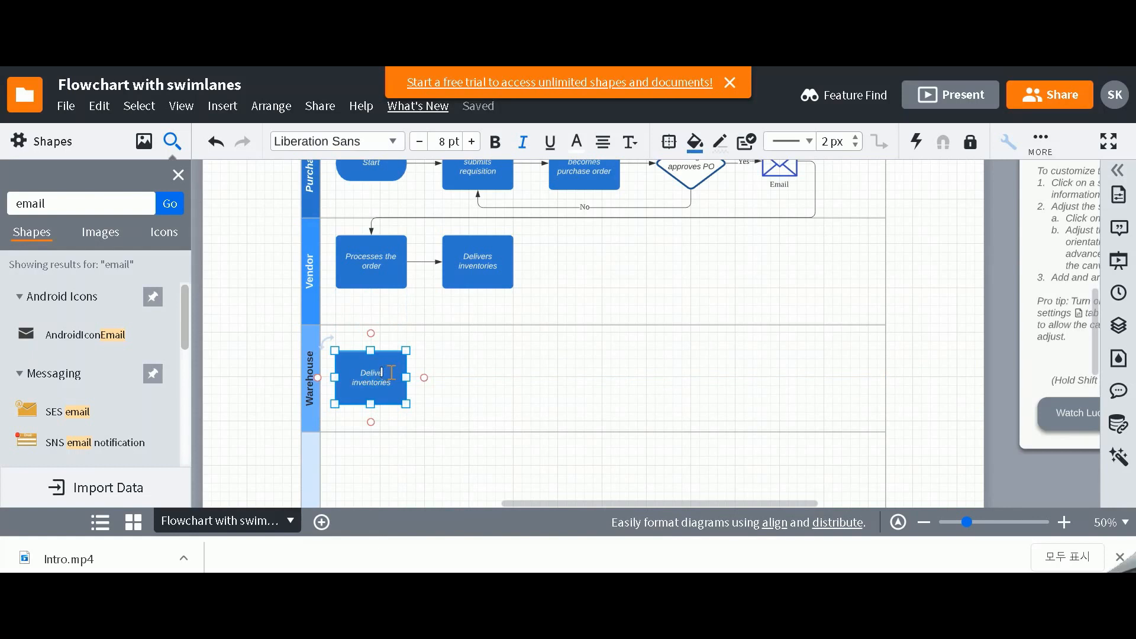
{"action": "type", "text": "Red"}
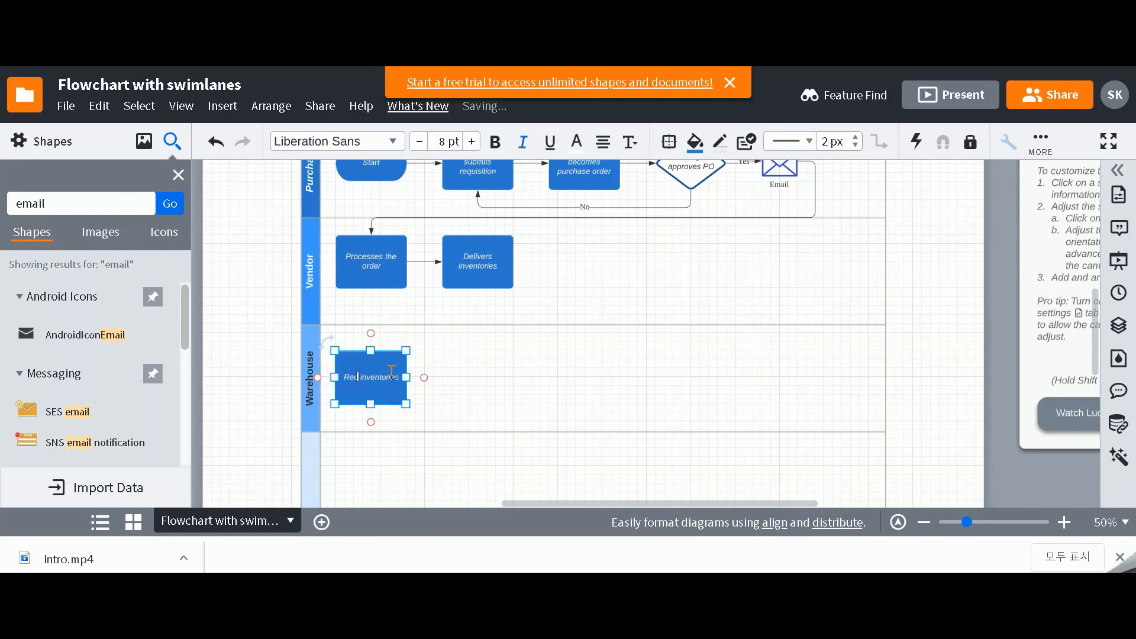
{"action": "type", "text": "Received inventories"}
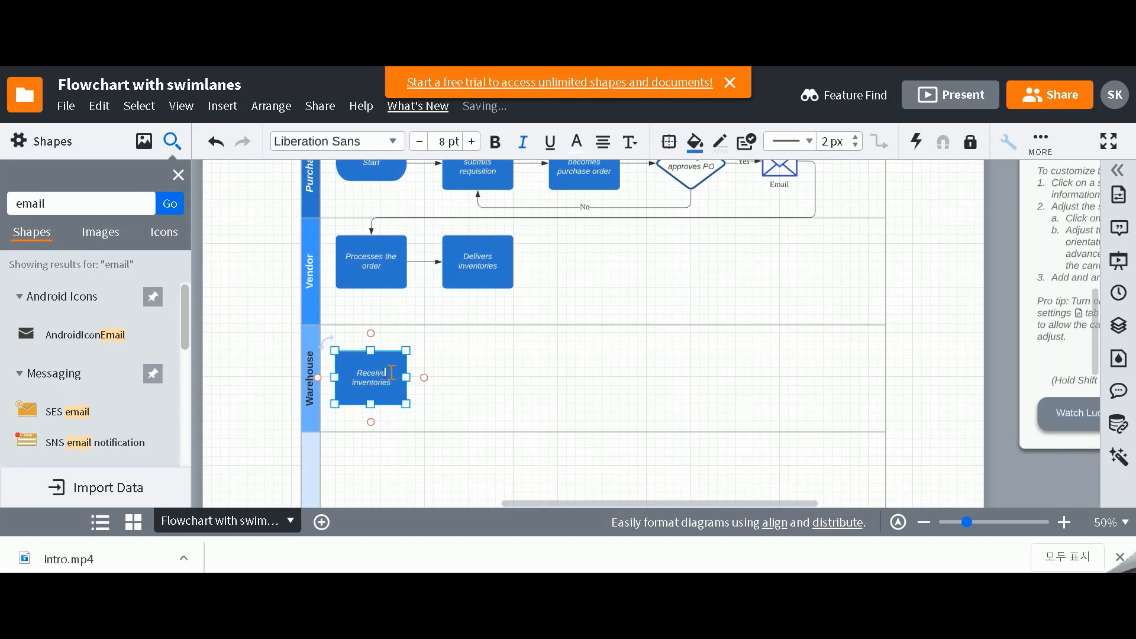
{"action": "left_click", "coordinate": [371, 261]}
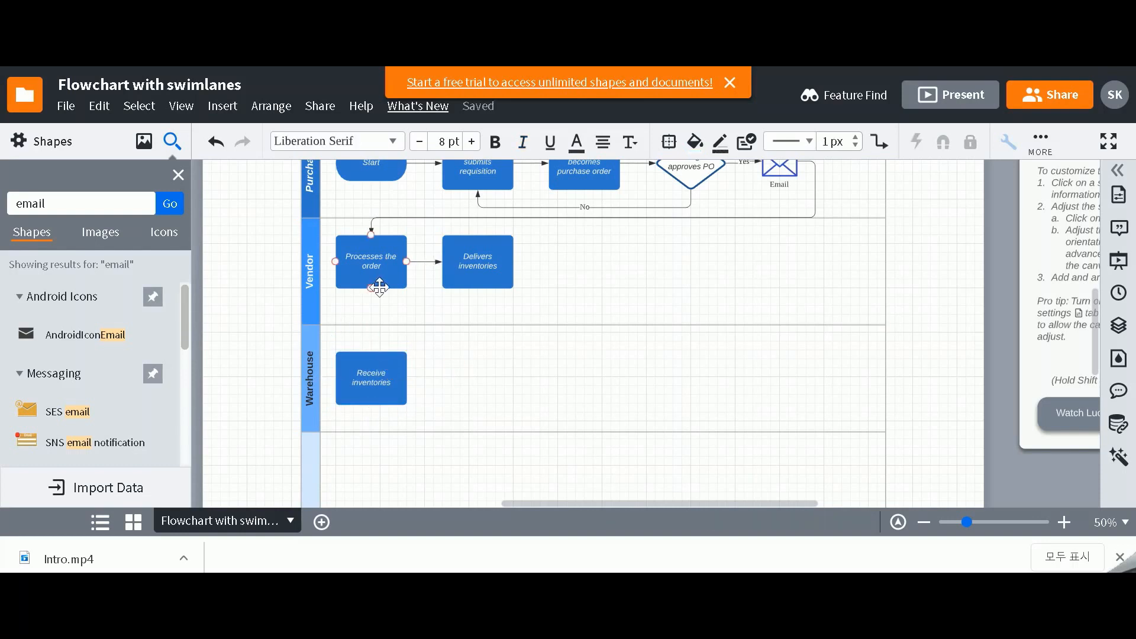
{"action": "left_click", "coordinate": [370, 377]}
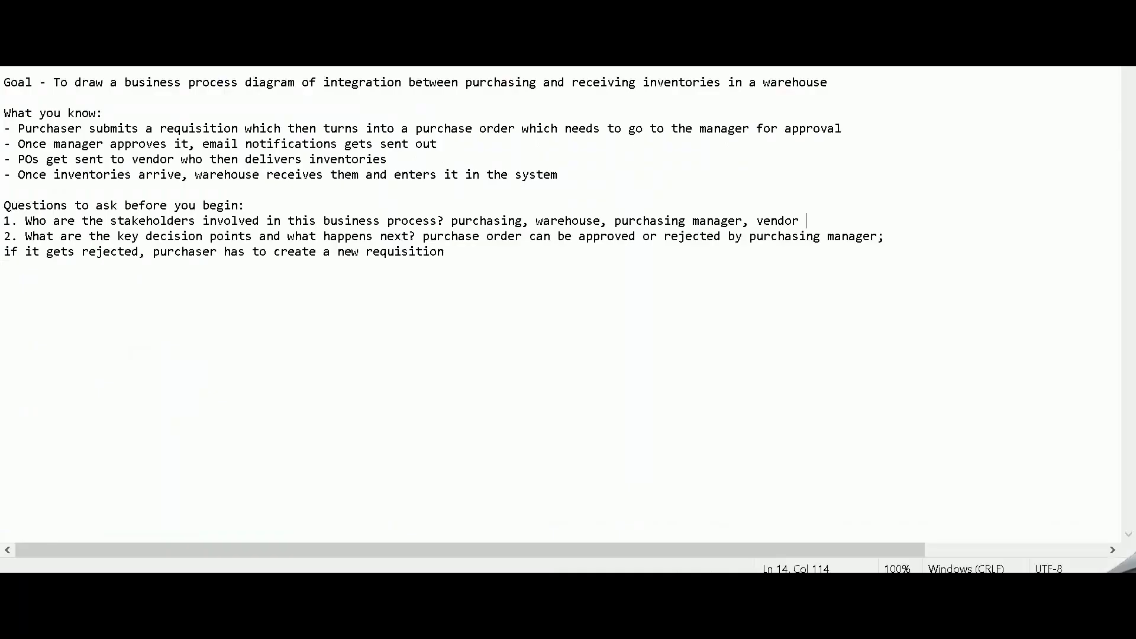
{"action": "mouse_move", "coordinate": [375, 201]}
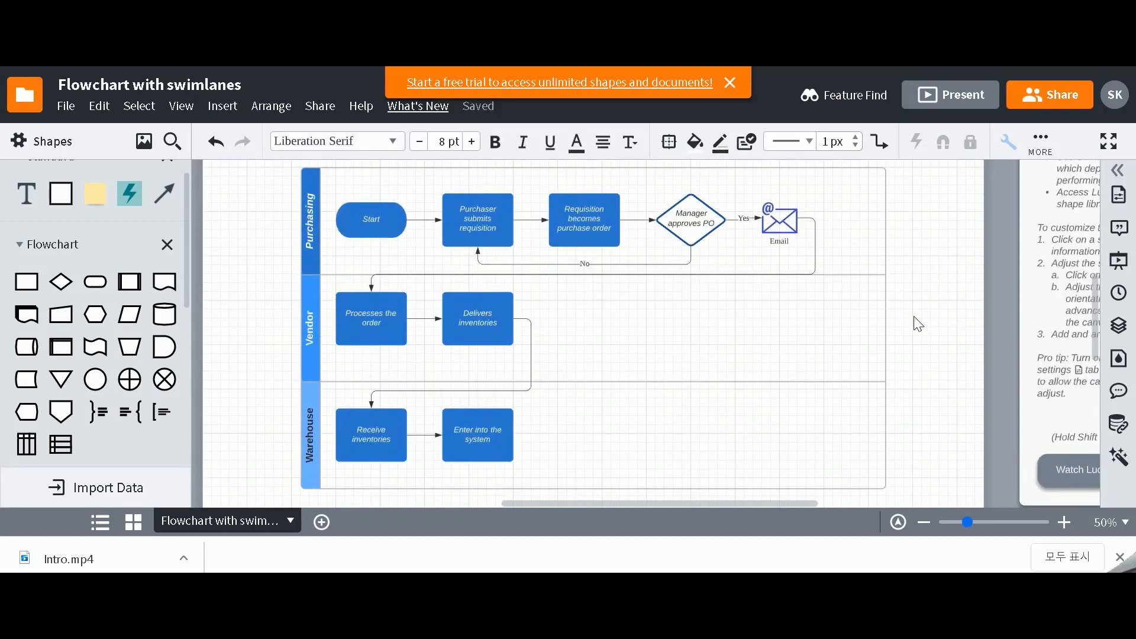
{"action": "mouse_move", "coordinate": [755, 351]}
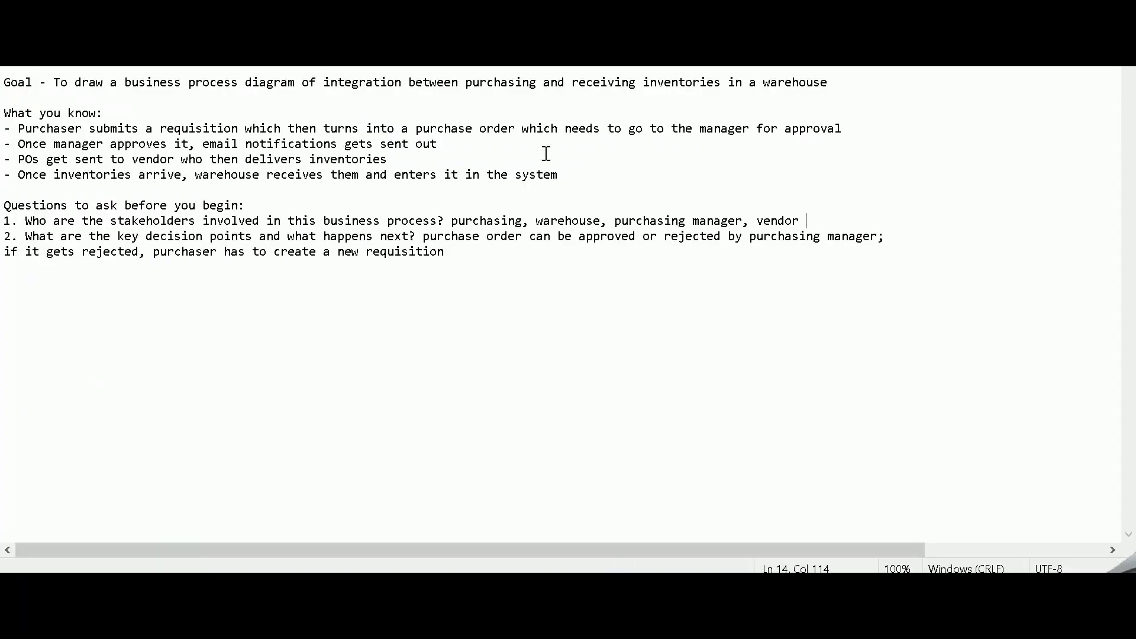
{"action": "mouse_move", "coordinate": [9, 127]}
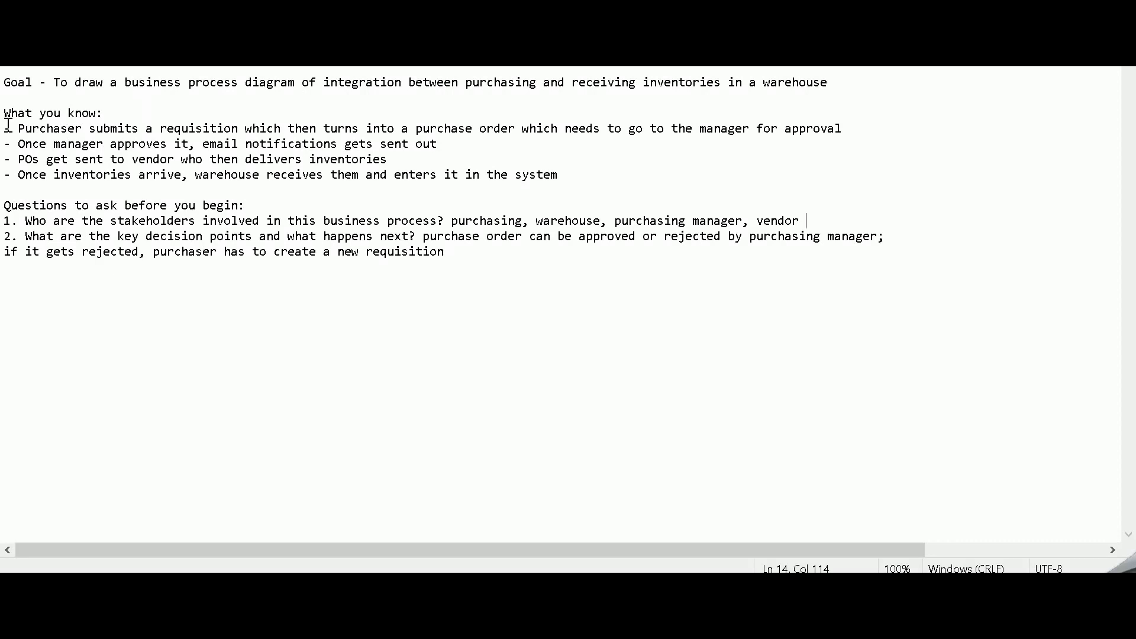
{"action": "mouse_move", "coordinate": [476, 387]}
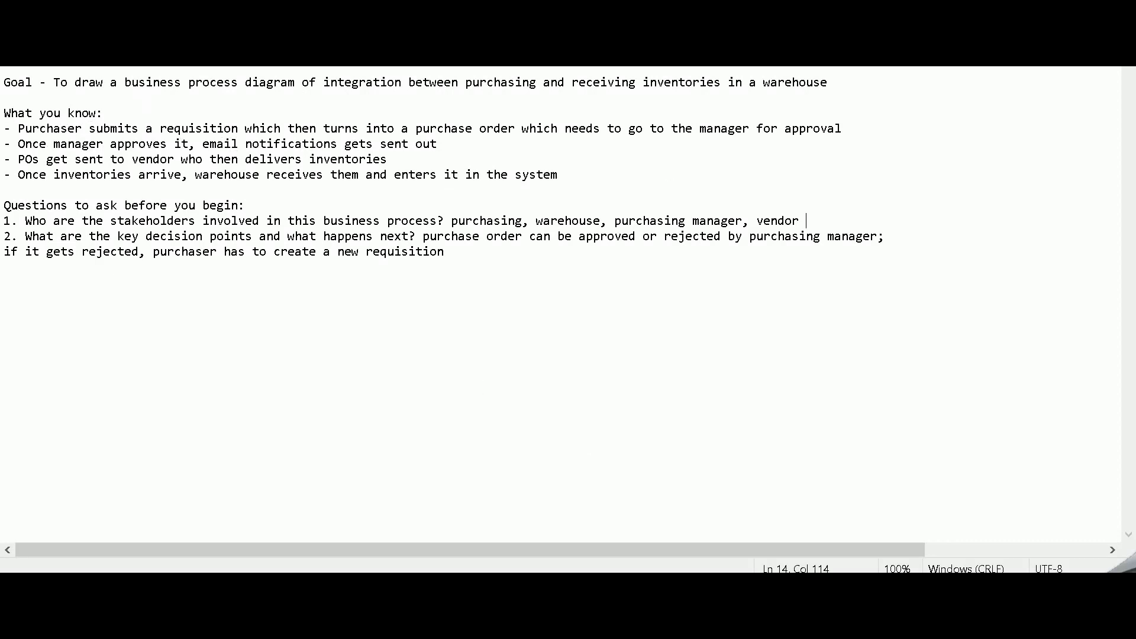
{"action": "mouse_move", "coordinate": [1069, 68]}
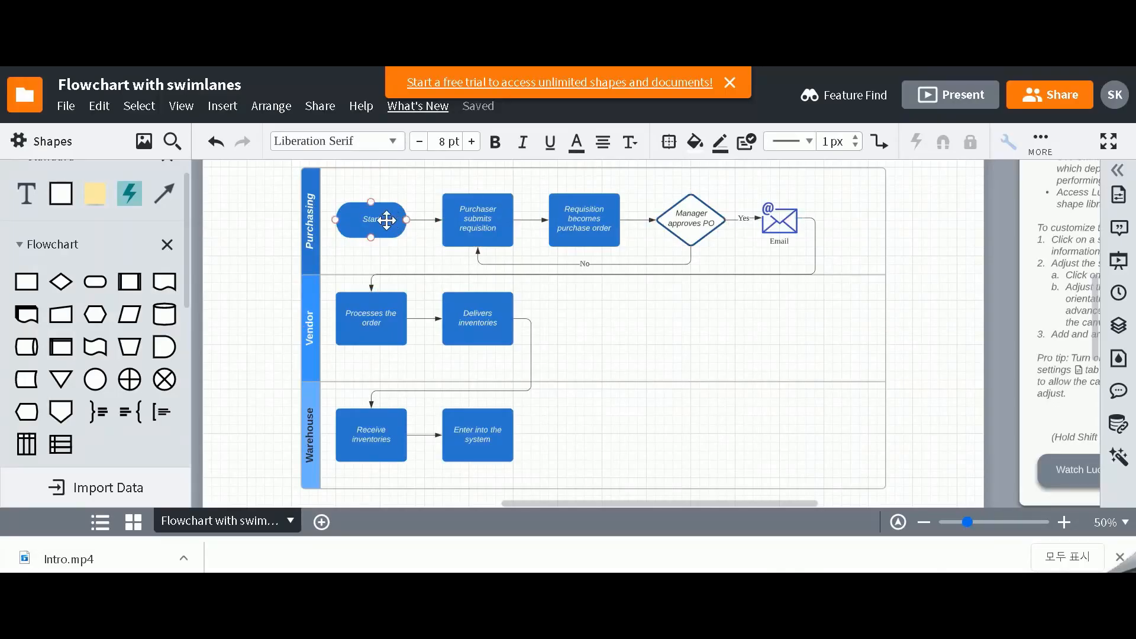
{"action": "left_click", "coordinate": [477, 220]}
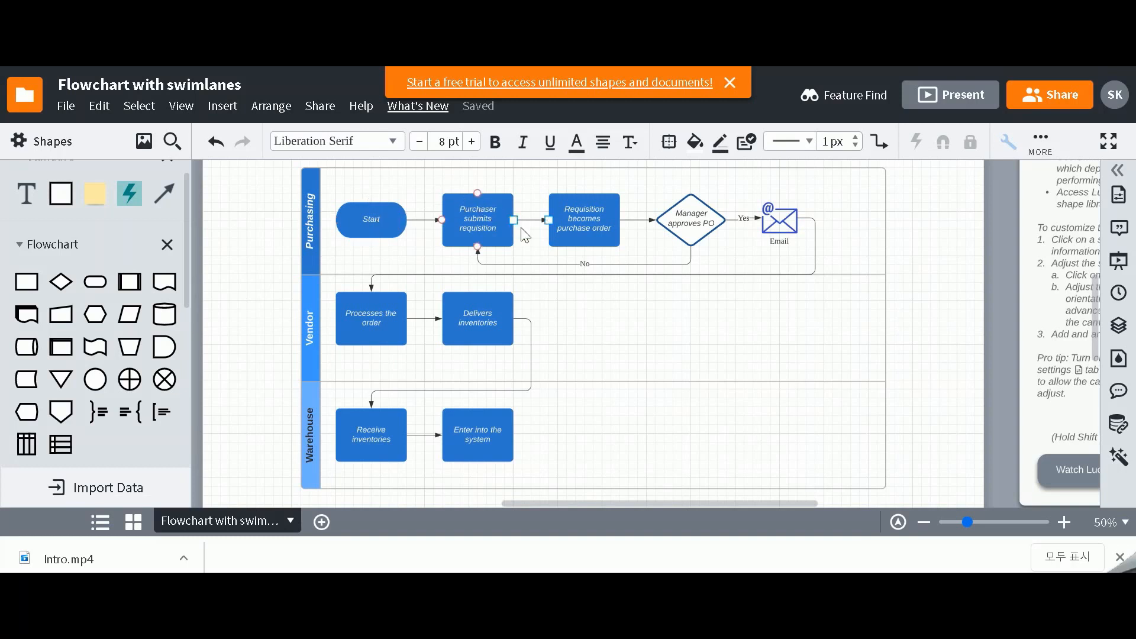
{"action": "left_click", "coordinate": [583, 220]}
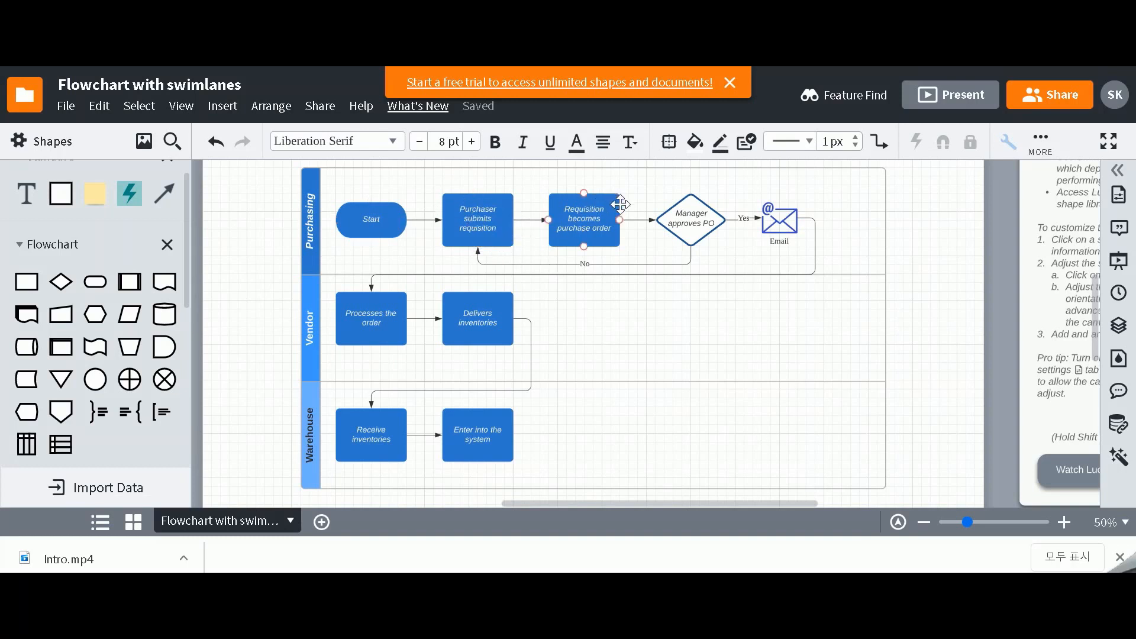
{"action": "left_click", "coordinate": [689, 222]}
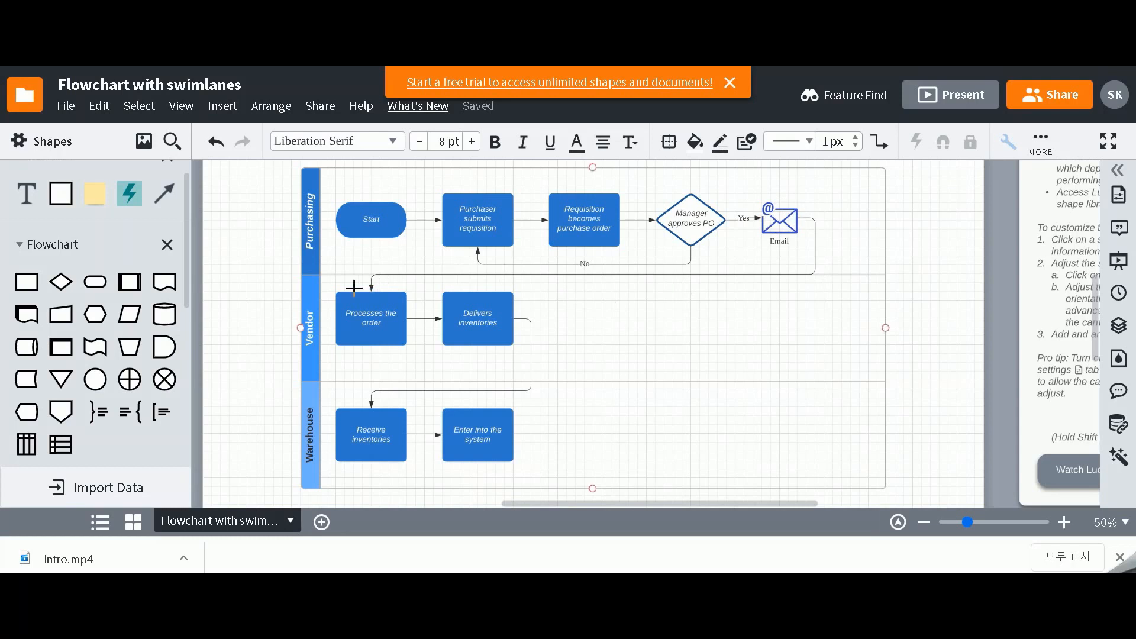
{"action": "left_click", "coordinate": [370, 317]}
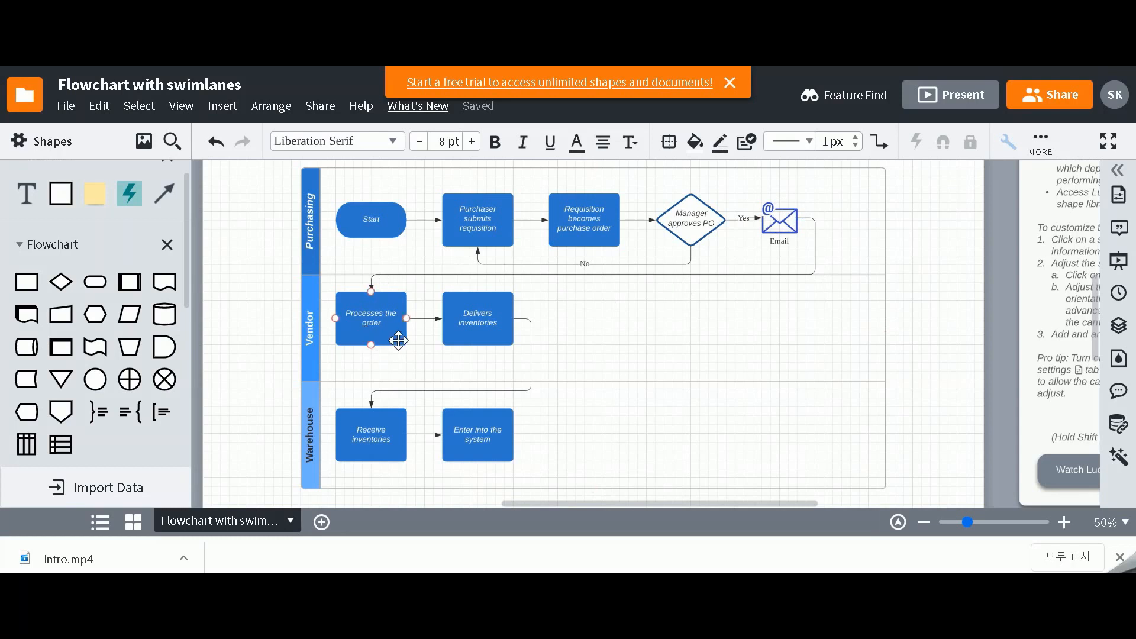
{"action": "left_click", "coordinate": [690, 222]}
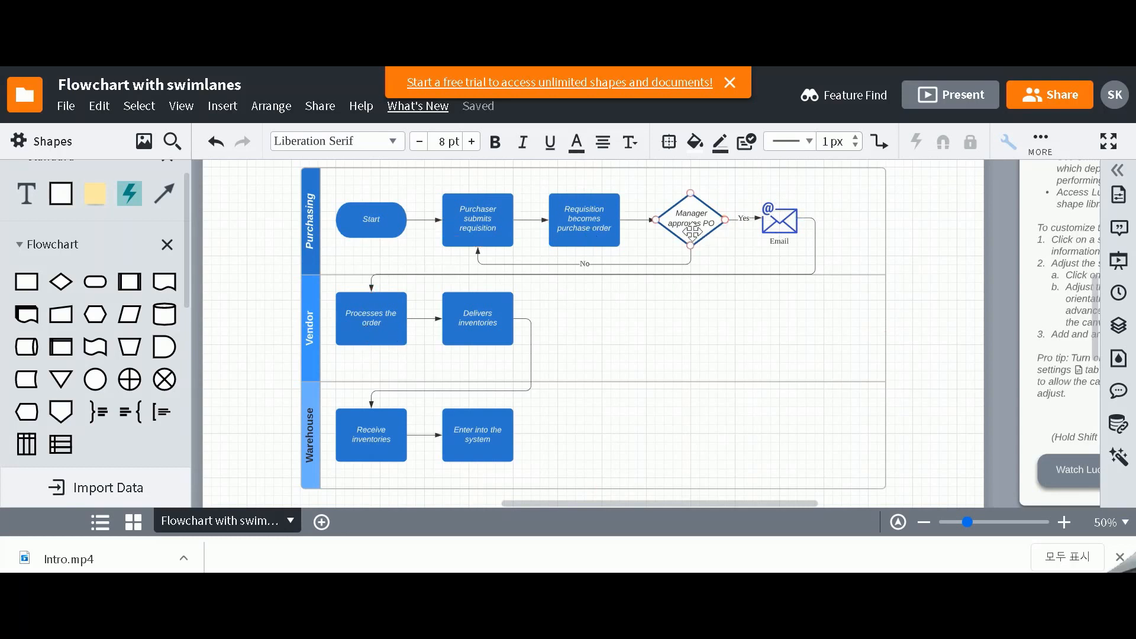
{"action": "left_click", "coordinate": [584, 220]}
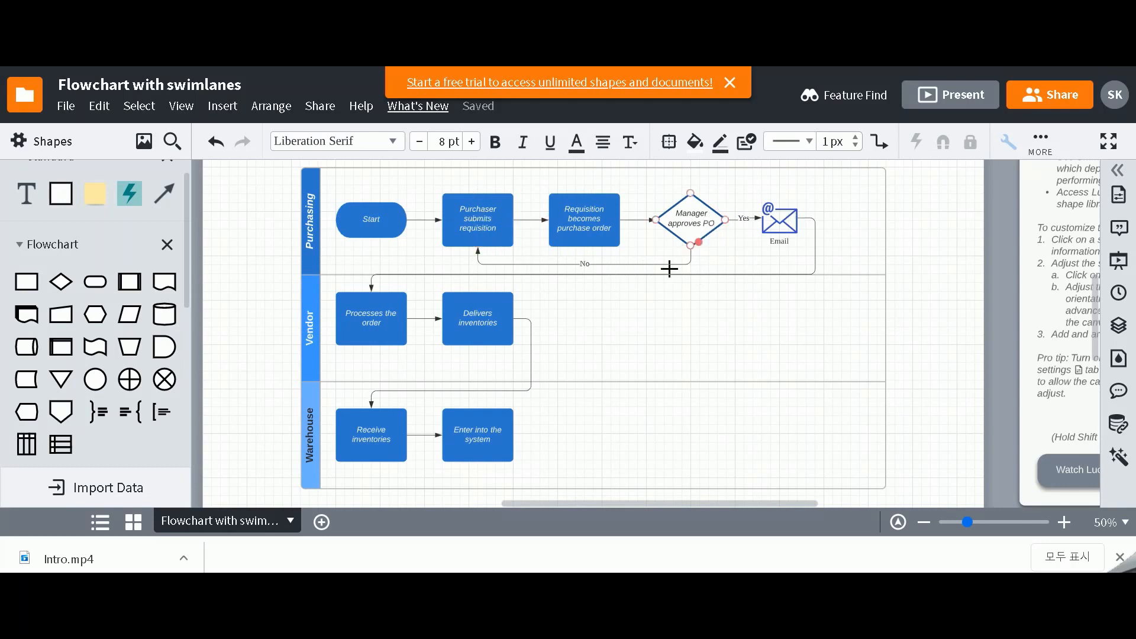
{"action": "left_click", "coordinate": [477, 220]}
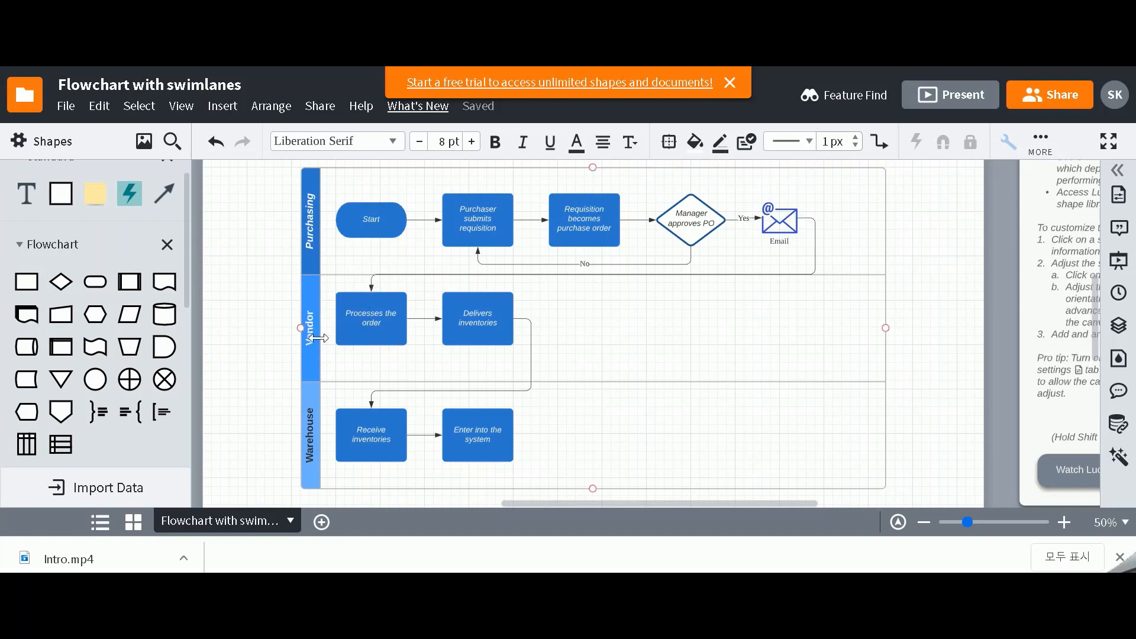
{"action": "left_click", "coordinate": [370, 318]}
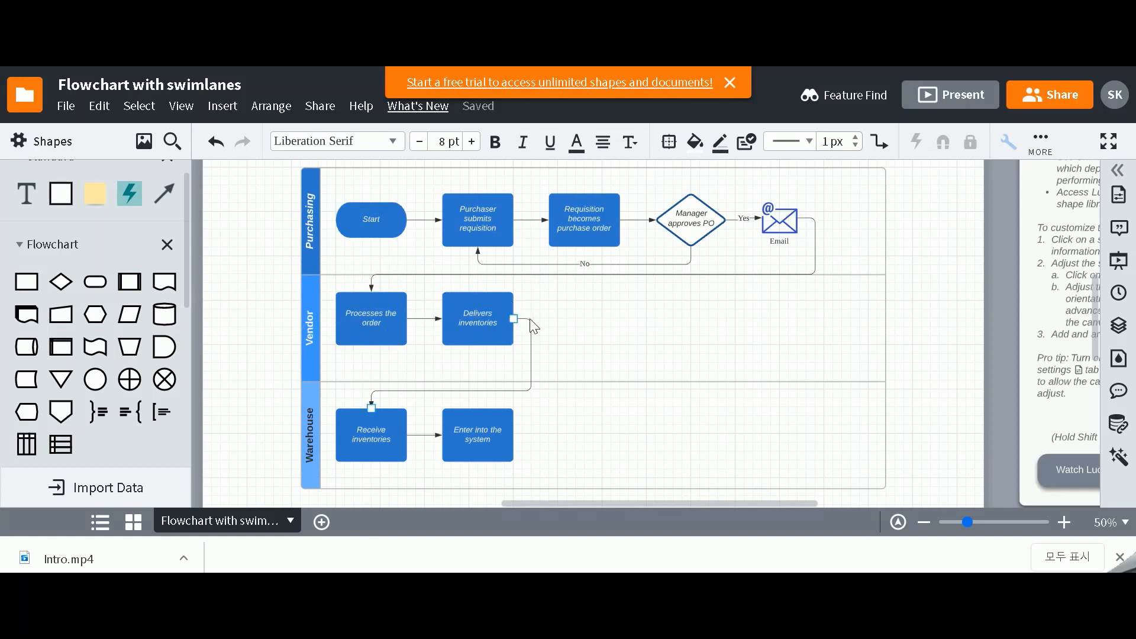
{"action": "mouse_move", "coordinate": [369, 404]}
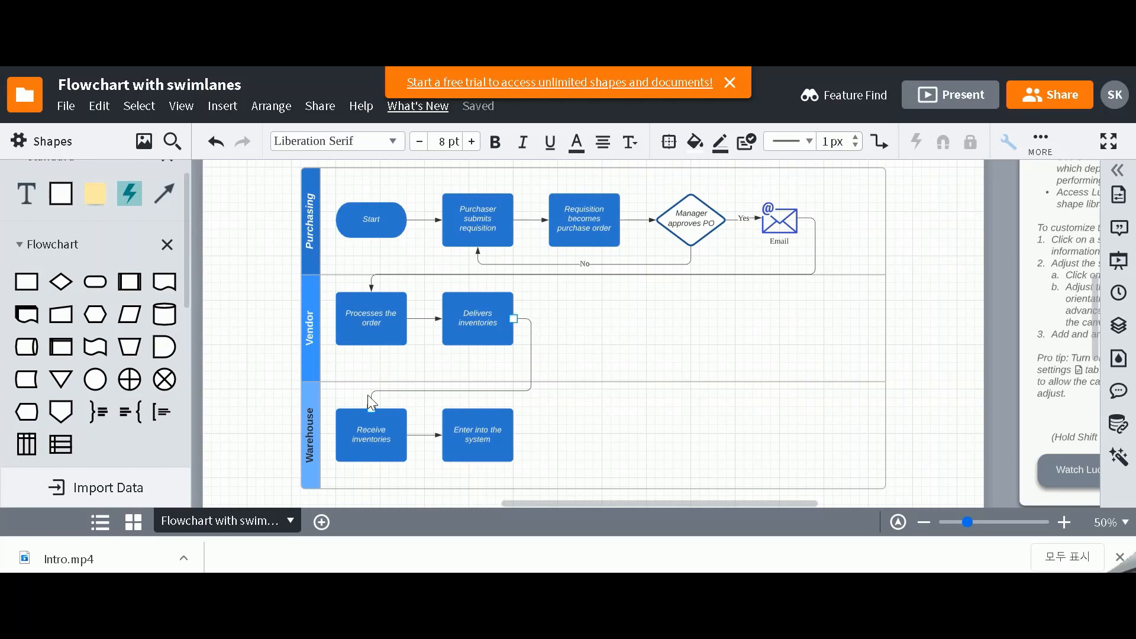
{"action": "left_click", "coordinate": [477, 435]}
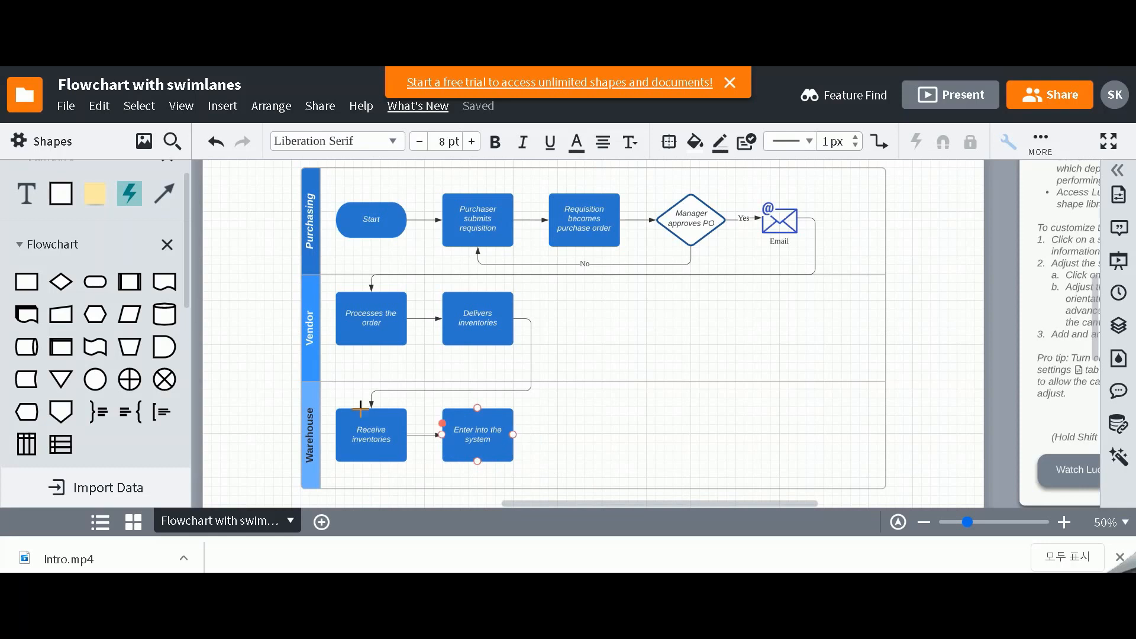
{"action": "left_click", "coordinate": [371, 220]}
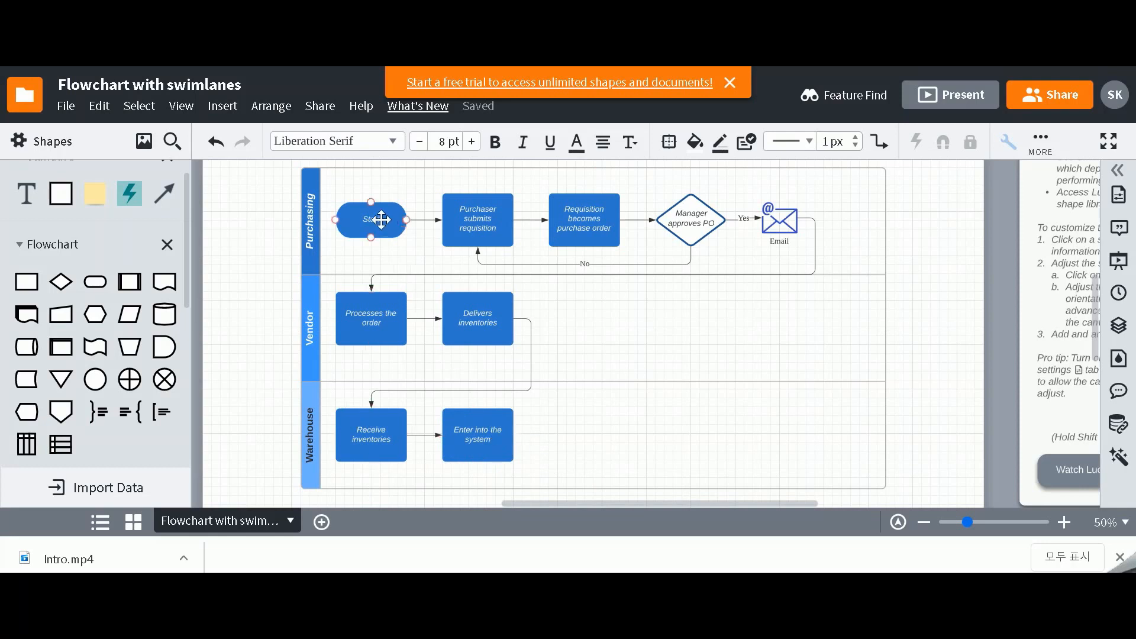
{"action": "left_click", "coordinate": [554, 438]}
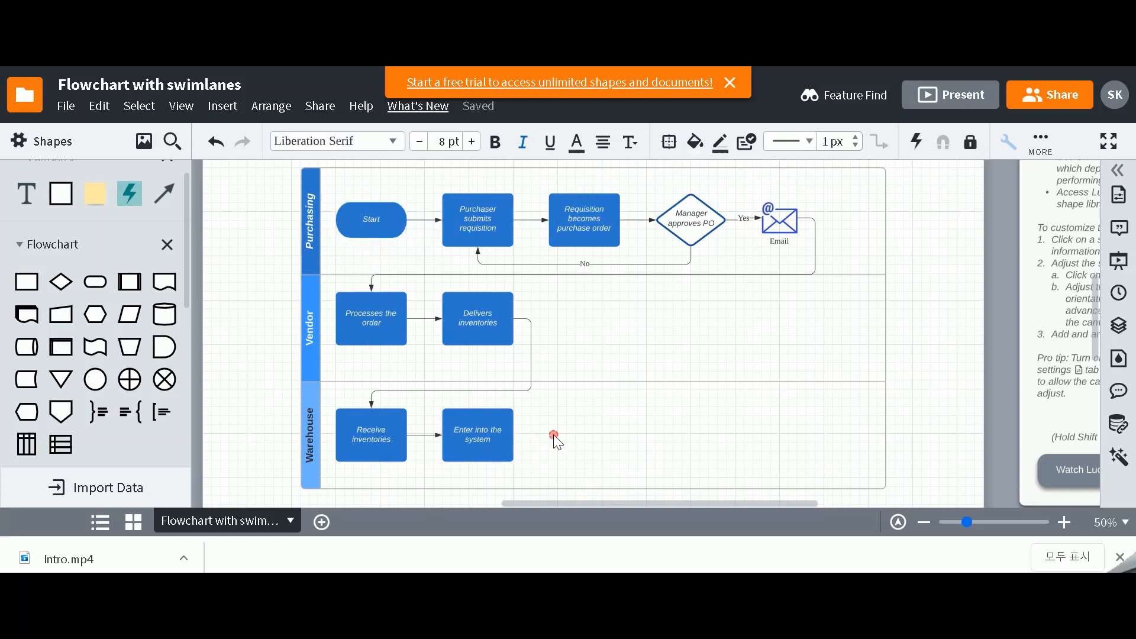
{"action": "left_click", "coordinate": [371, 219]}
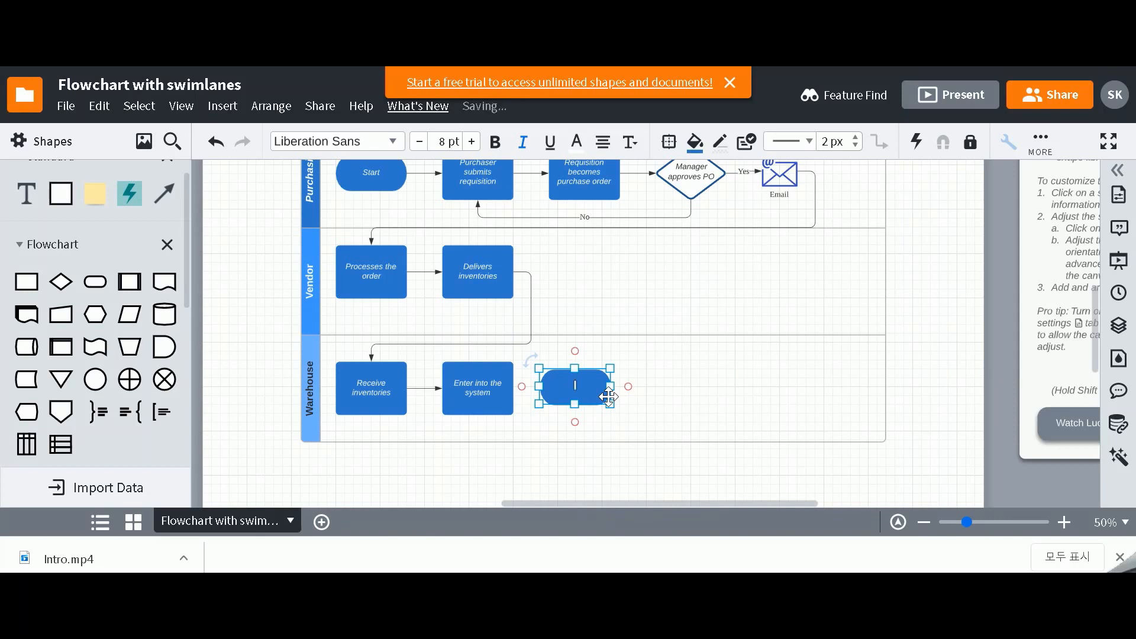
Step: Label the terminator 'End' and fill it red
{"action": "type", "text": "End"}
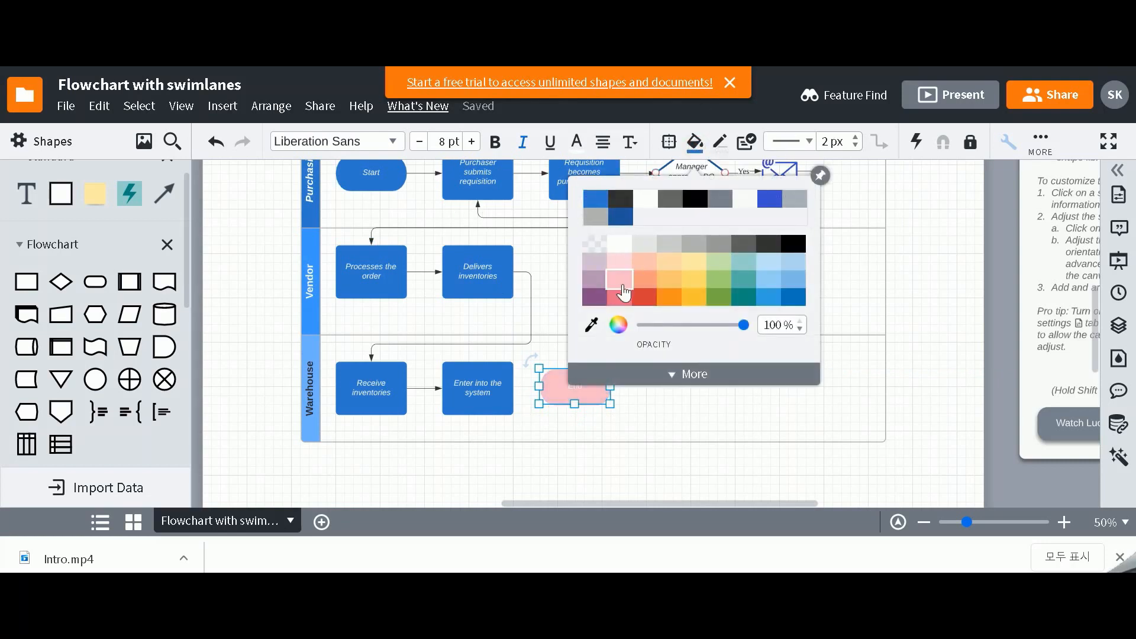
{"action": "left_click", "coordinate": [643, 297]}
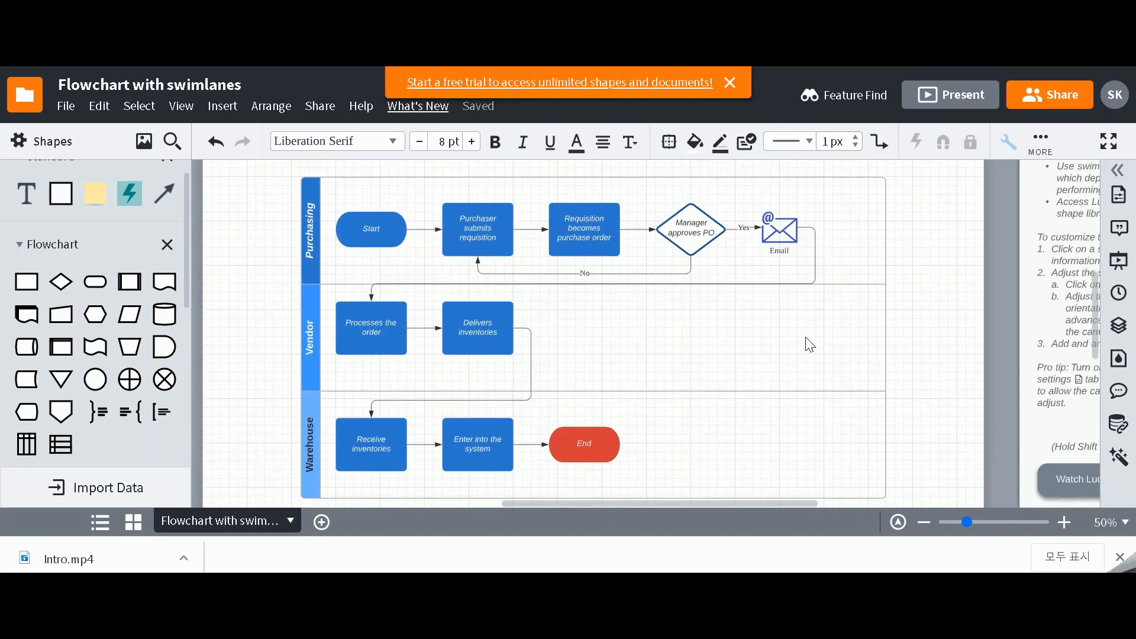
{"action": "mouse_move", "coordinate": [860, 349]}
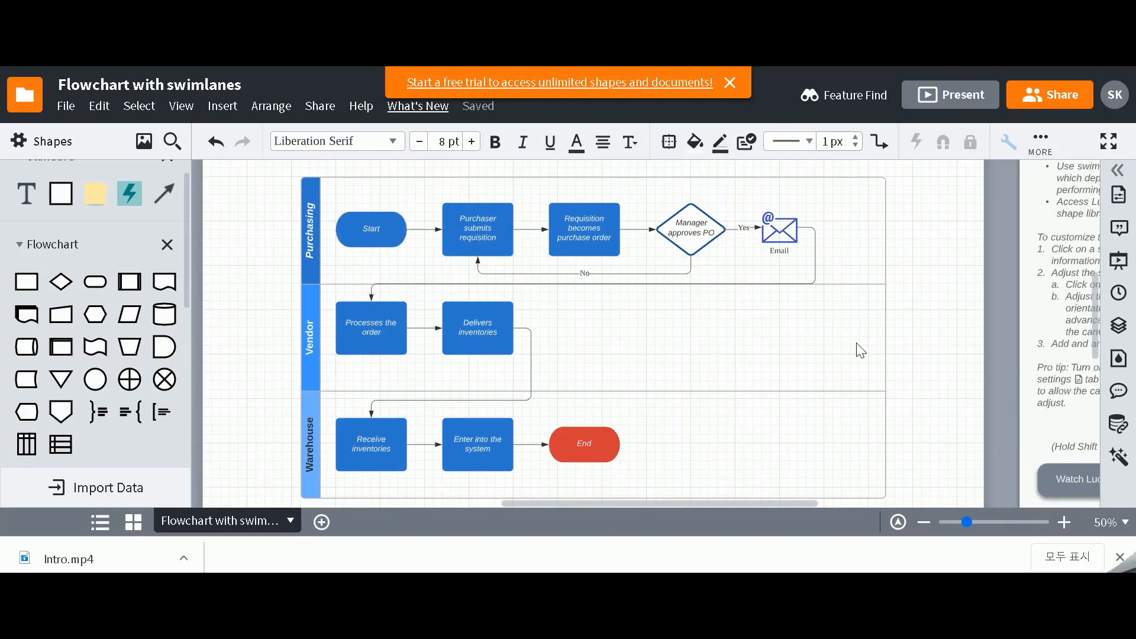